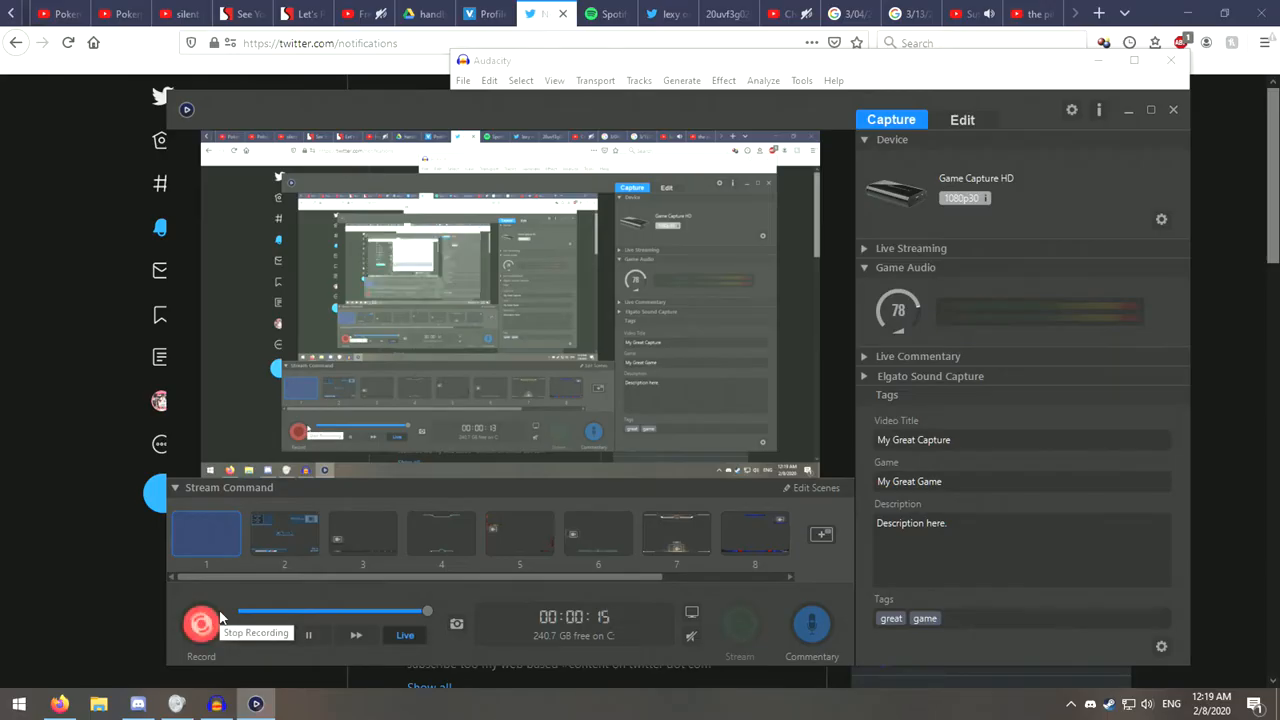
# Step: Stop the current recording, then play an MP3 cover song from the music folder in File Explorer
pyautogui.click(200, 624)
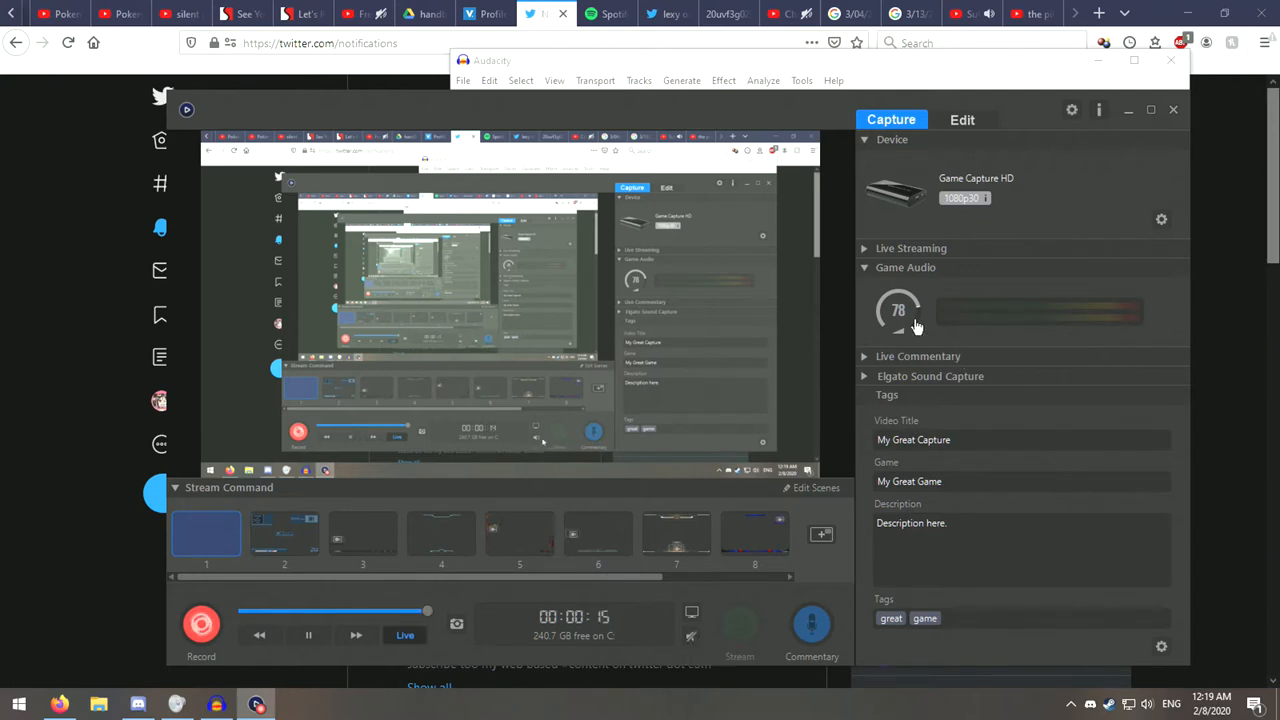
pyautogui.moveTo(918, 308)
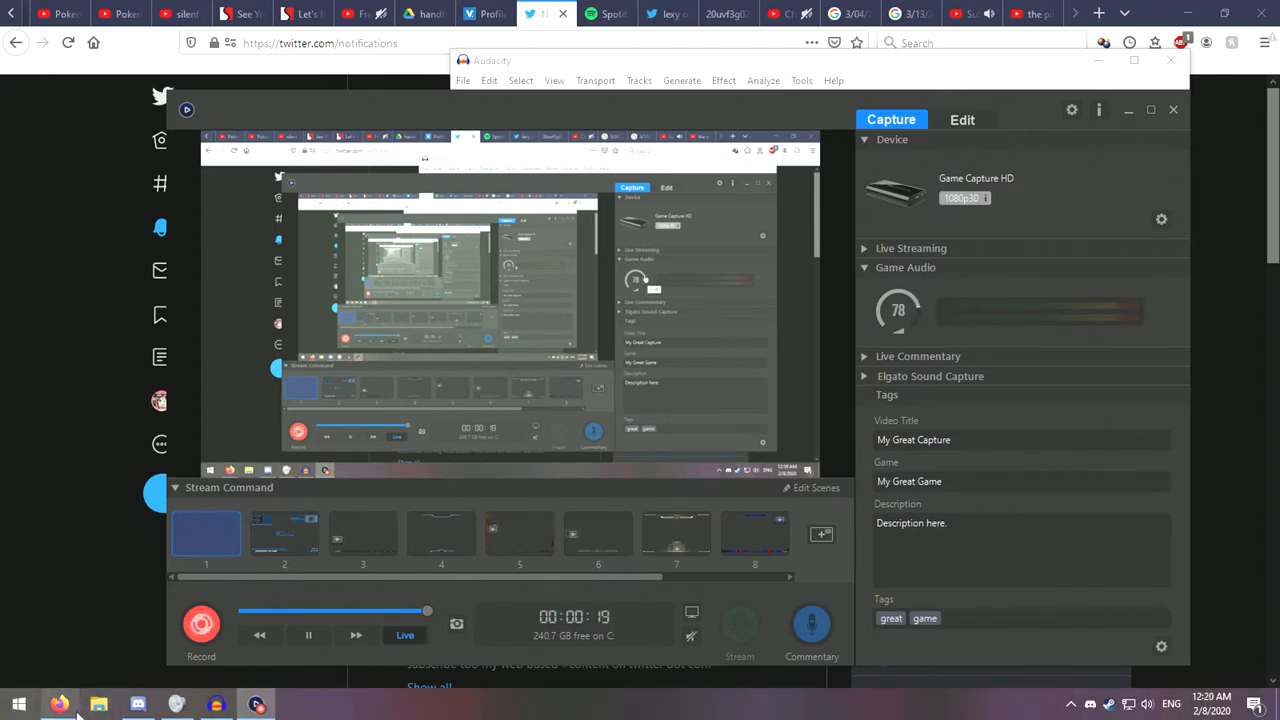
pyautogui.click(98, 704)
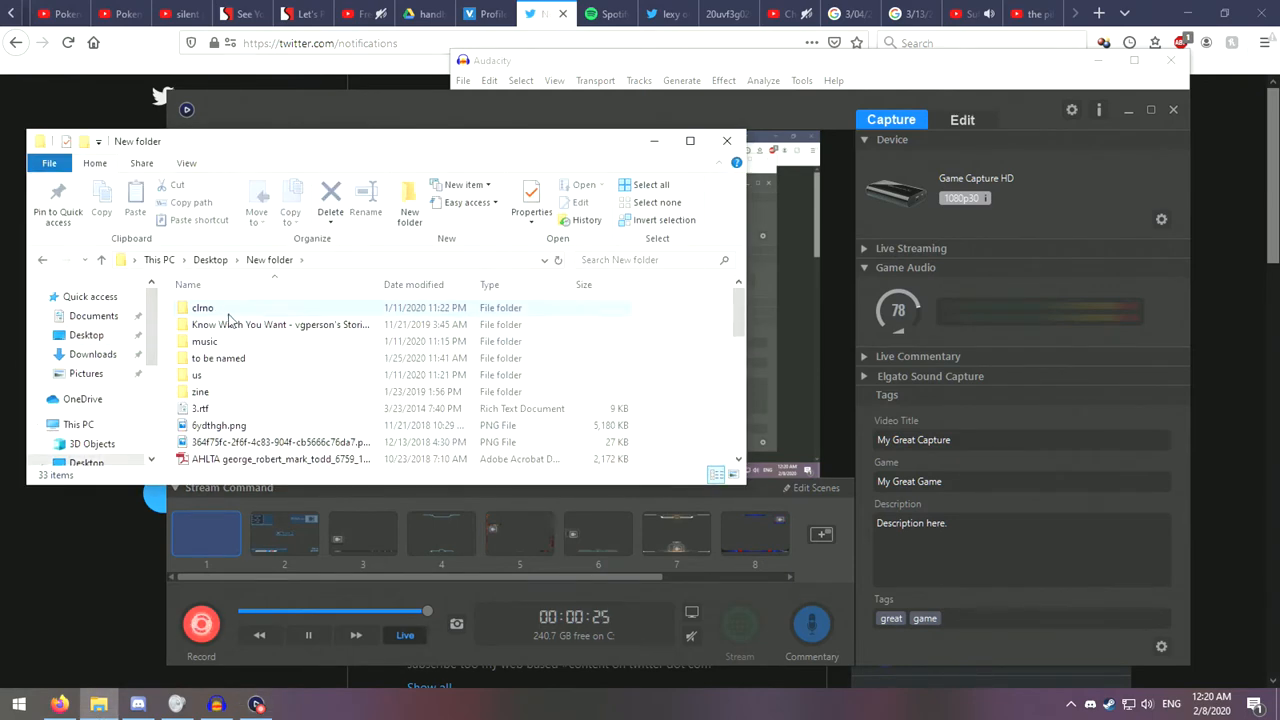
pyautogui.doubleClick(204, 308)
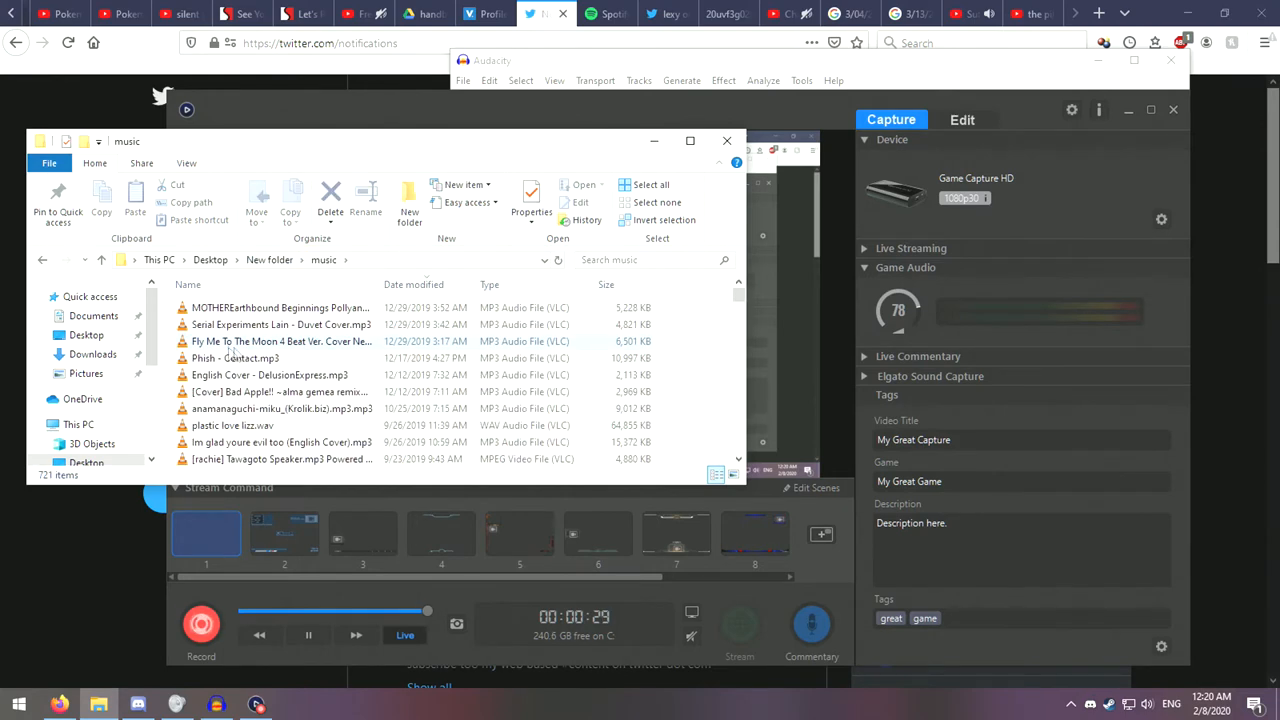
pyautogui.moveTo(280, 340)
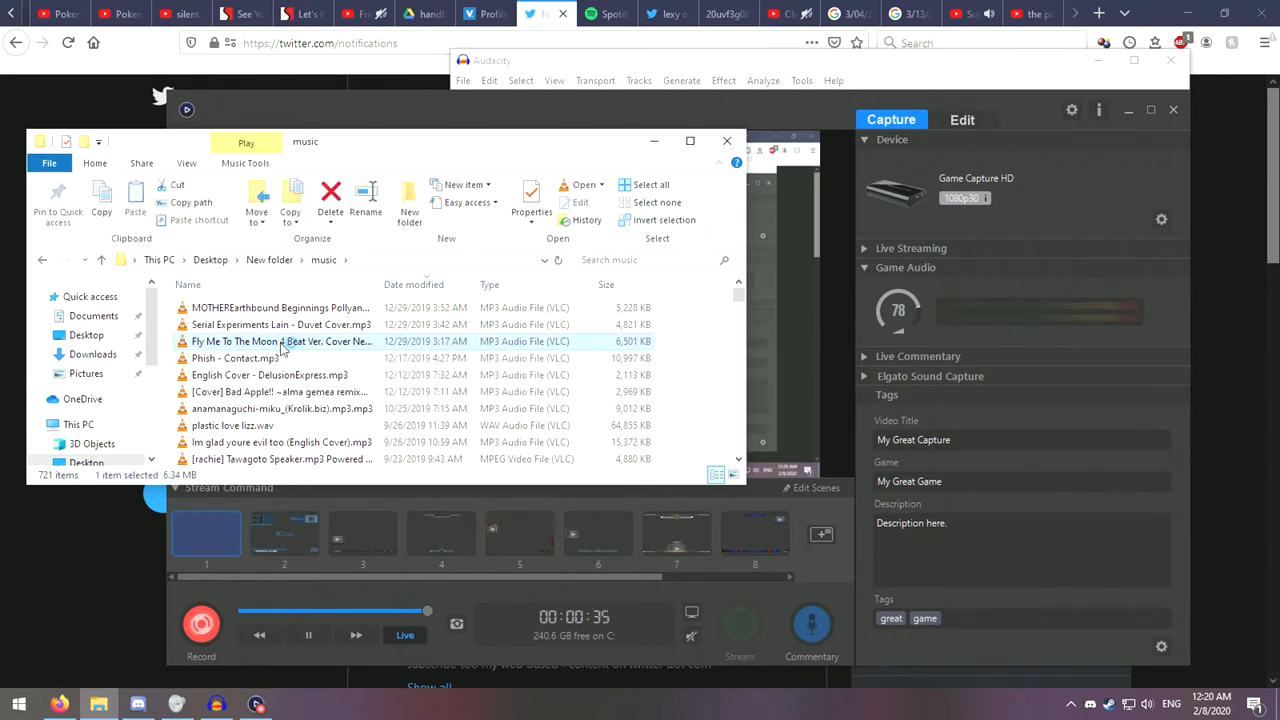
pyautogui.doubleClick(280, 340)
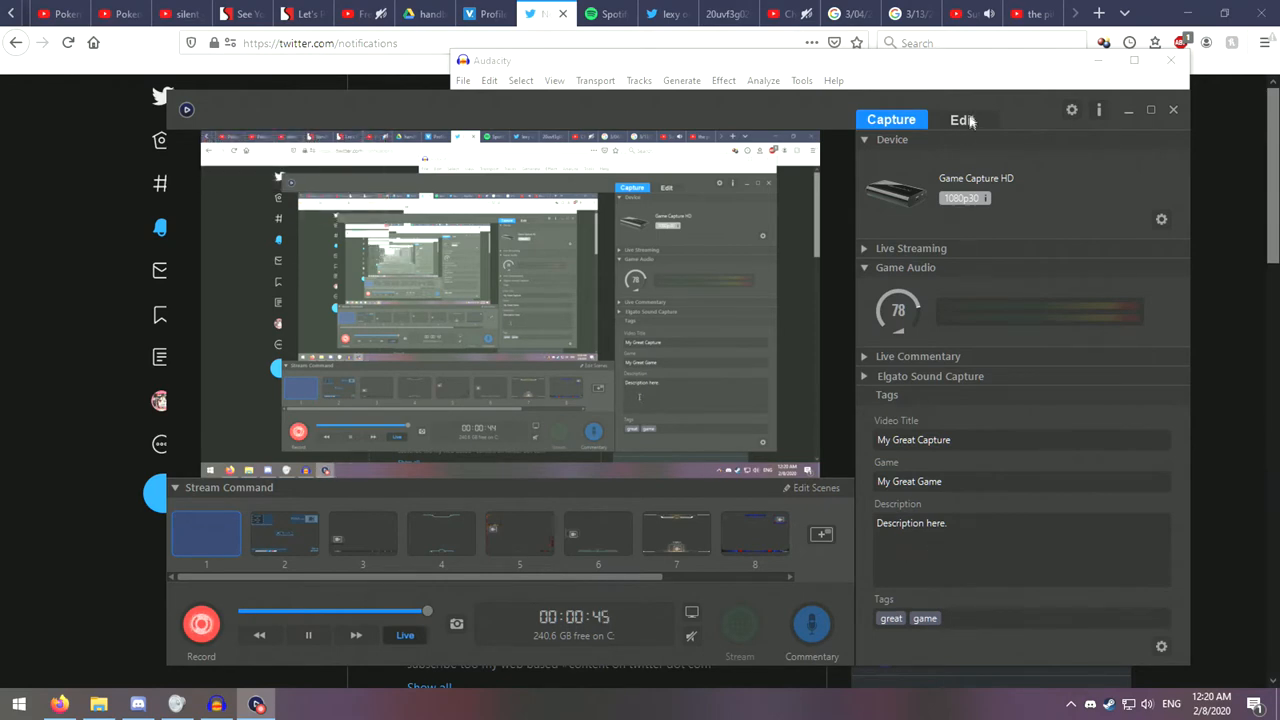
pyautogui.click(960, 120)
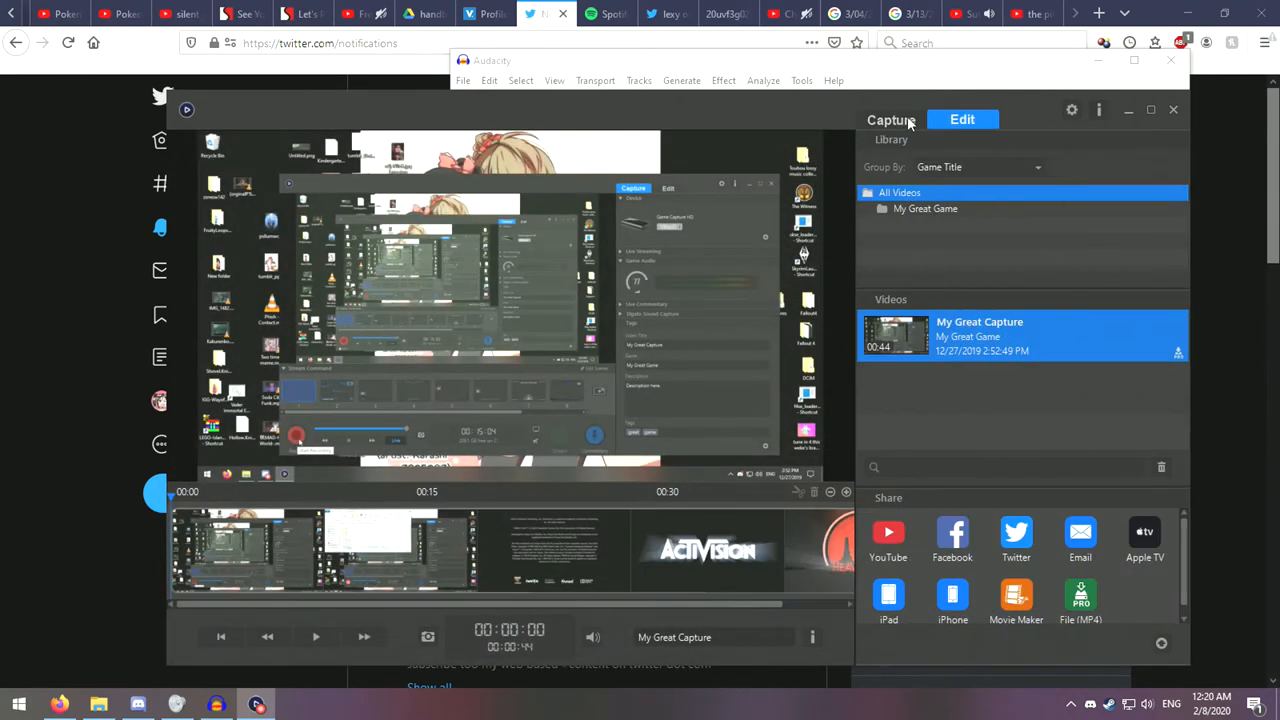
pyautogui.click(892, 120)
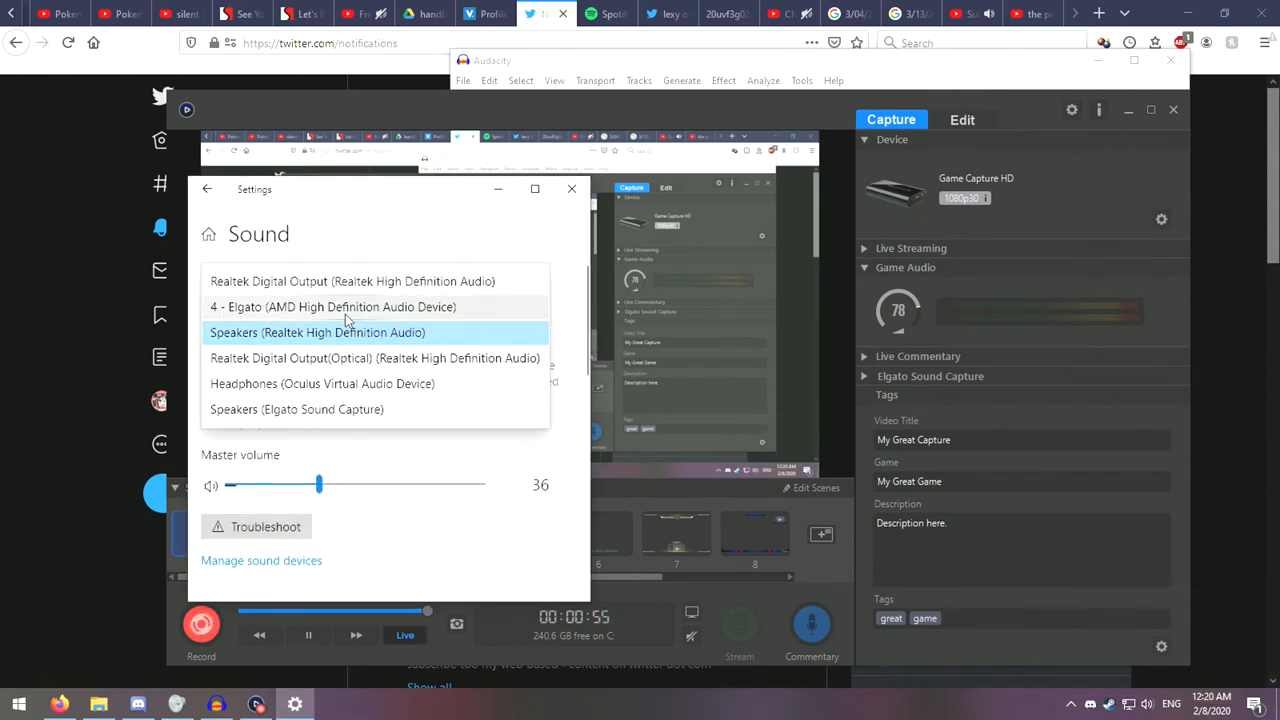
# Step: Try the 4 - Elgato device, Realtek optical output and Realtek Digital Output as sound output
pyautogui.click(332, 308)
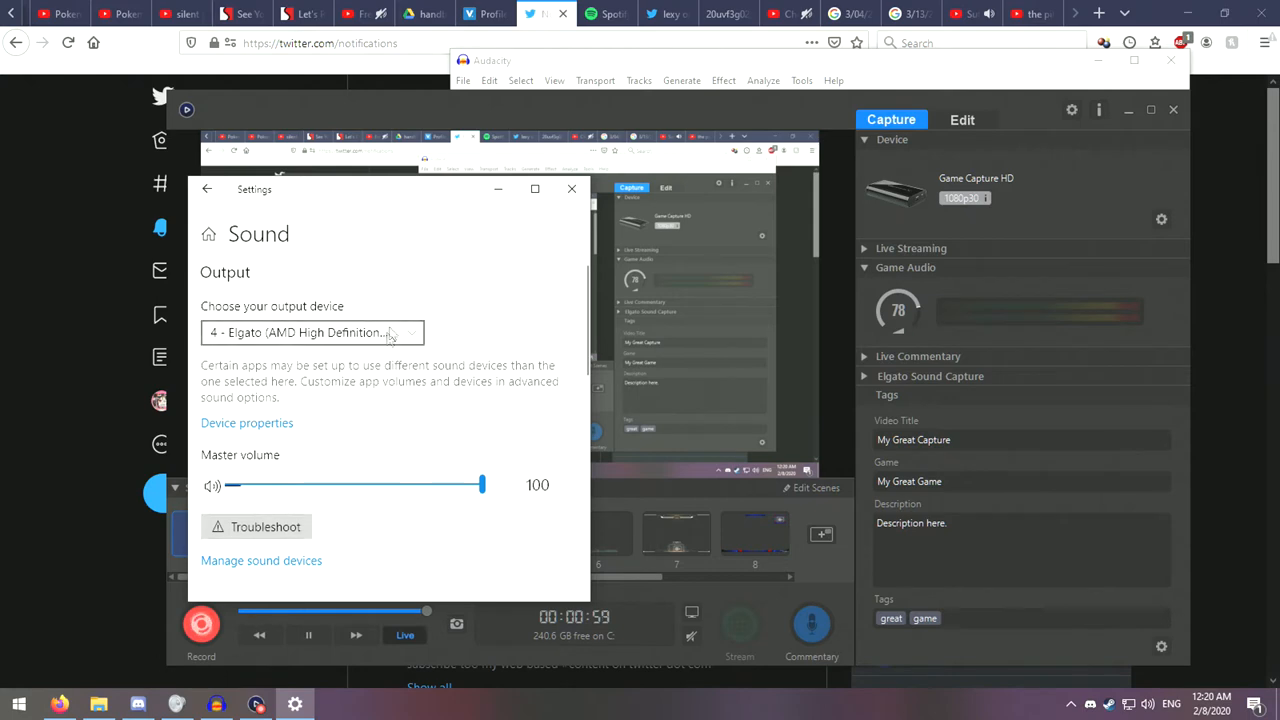
pyautogui.click(310, 332)
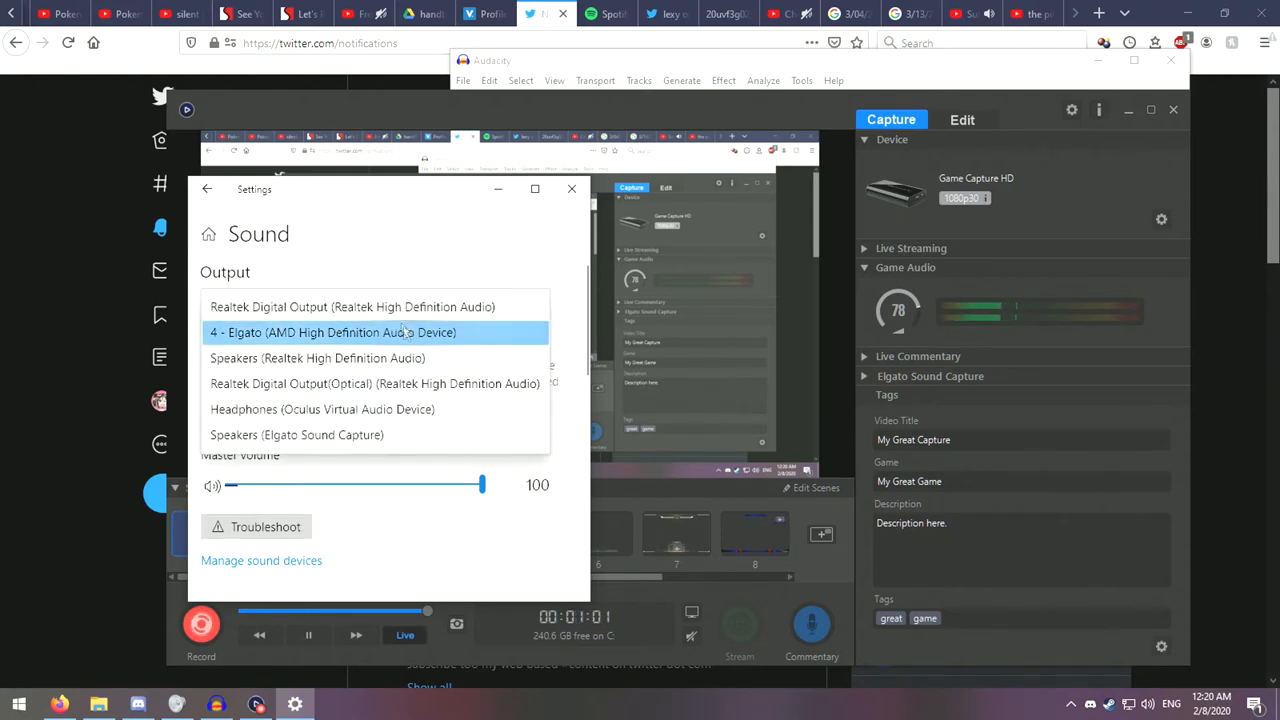
pyautogui.click(332, 332)
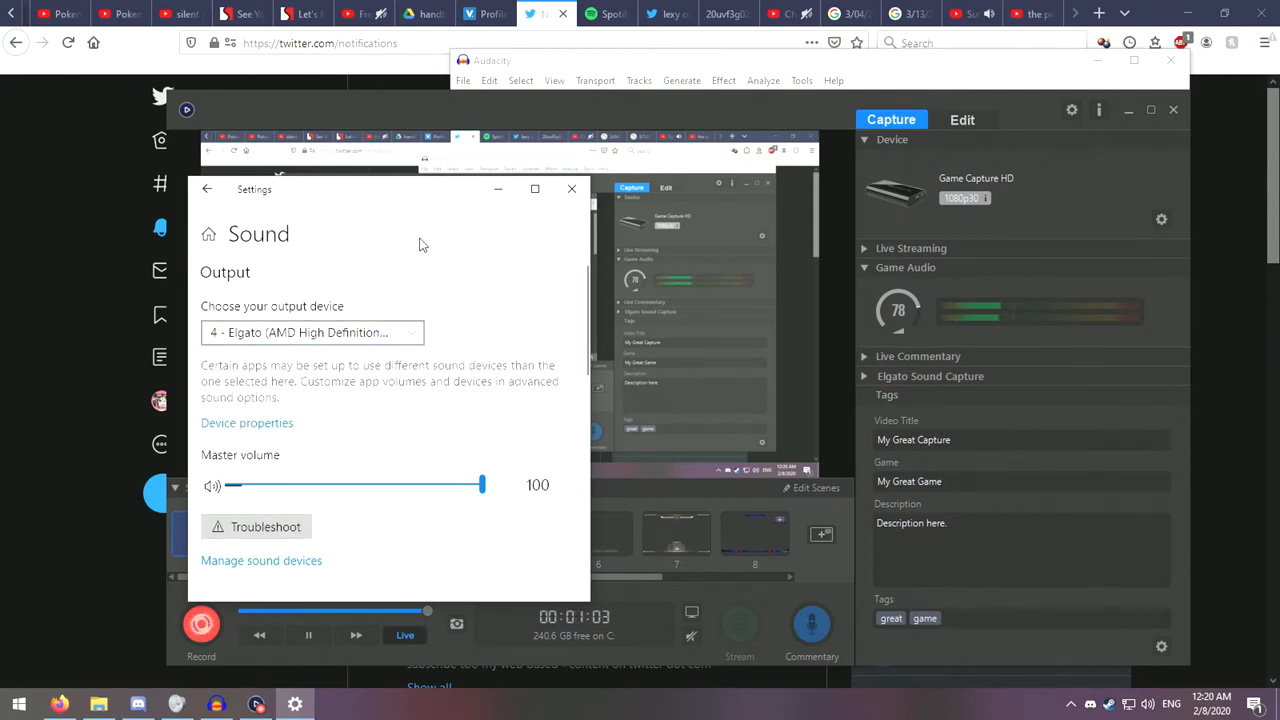
pyautogui.click(312, 332)
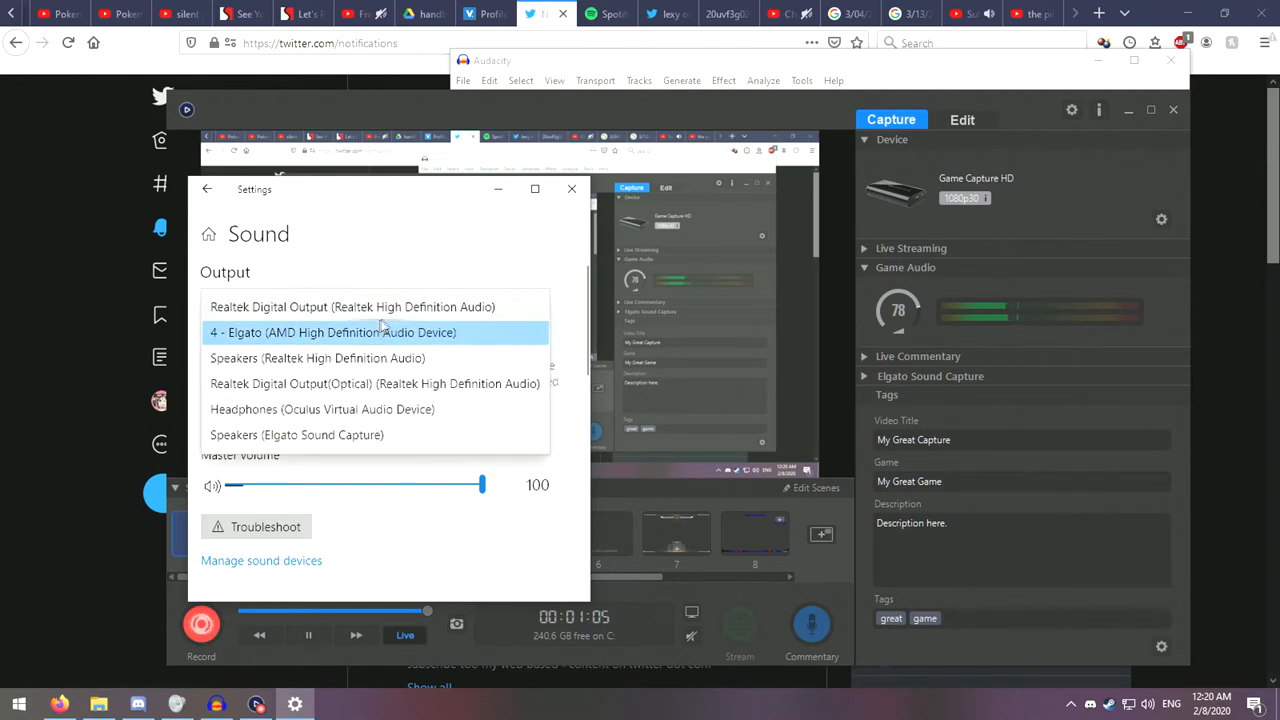
pyautogui.moveTo(460, 388)
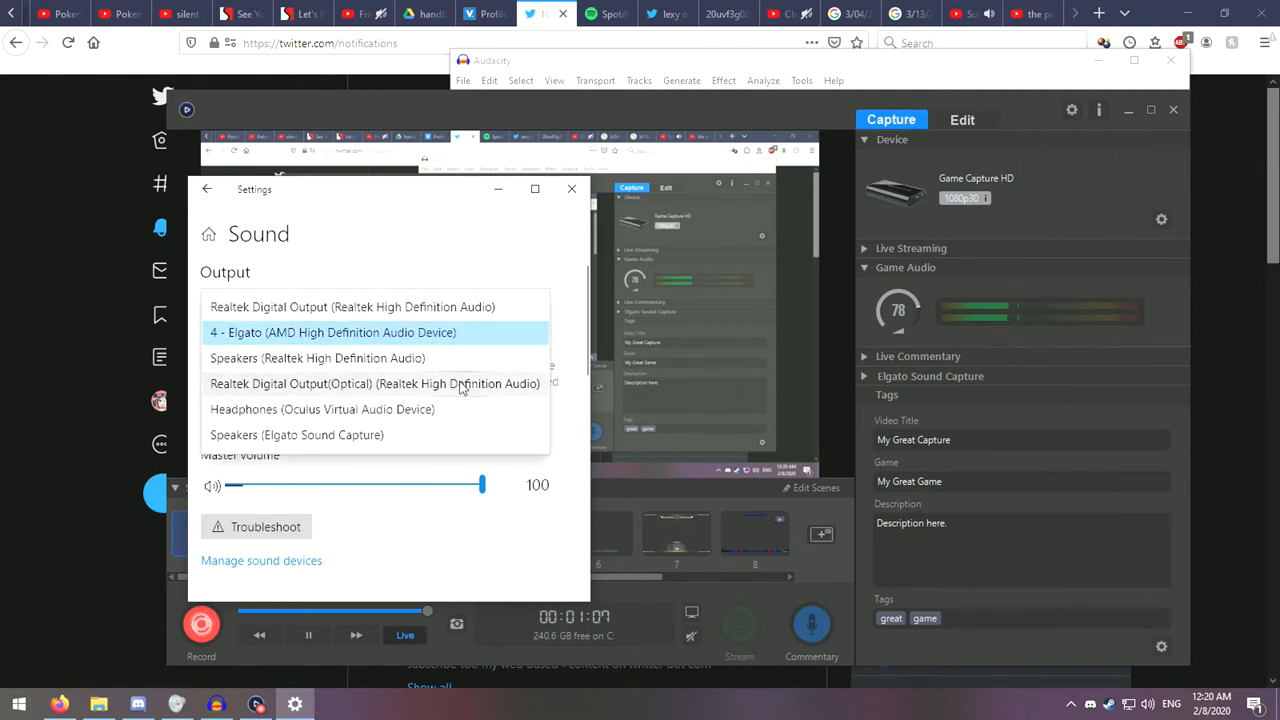
pyautogui.moveTo(352, 358)
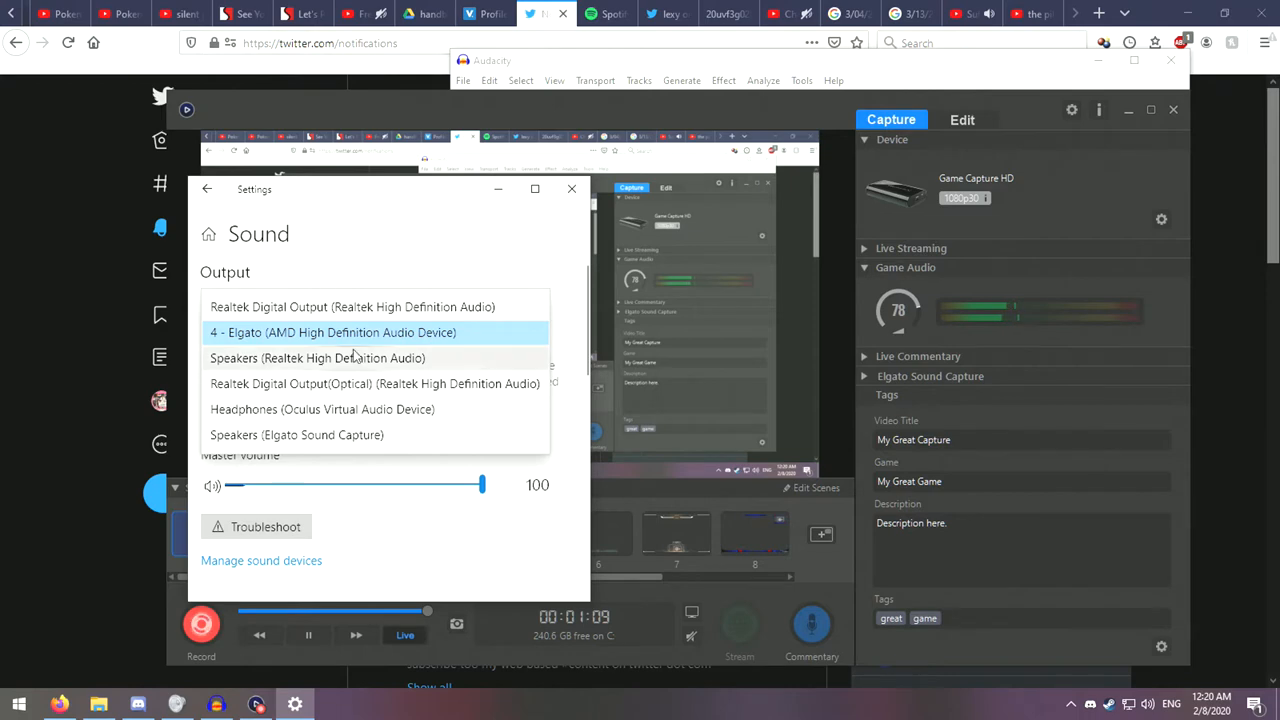
pyautogui.click(376, 384)
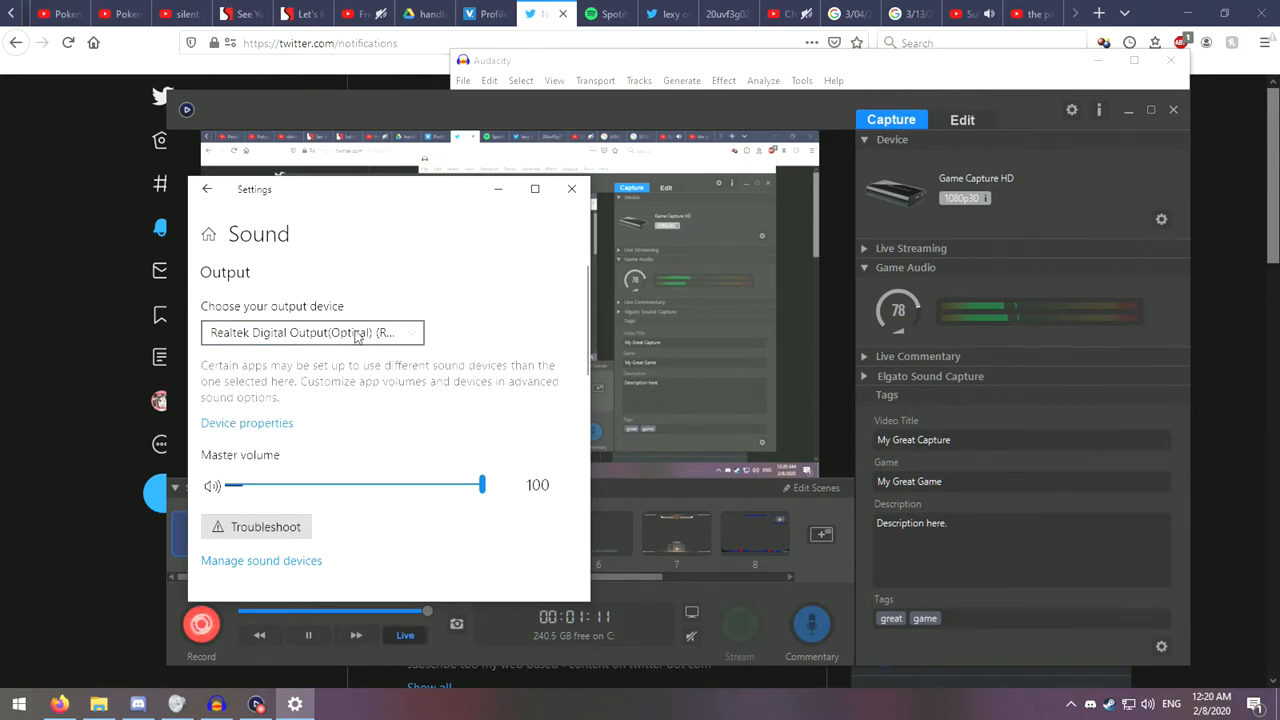
pyautogui.click(310, 332)
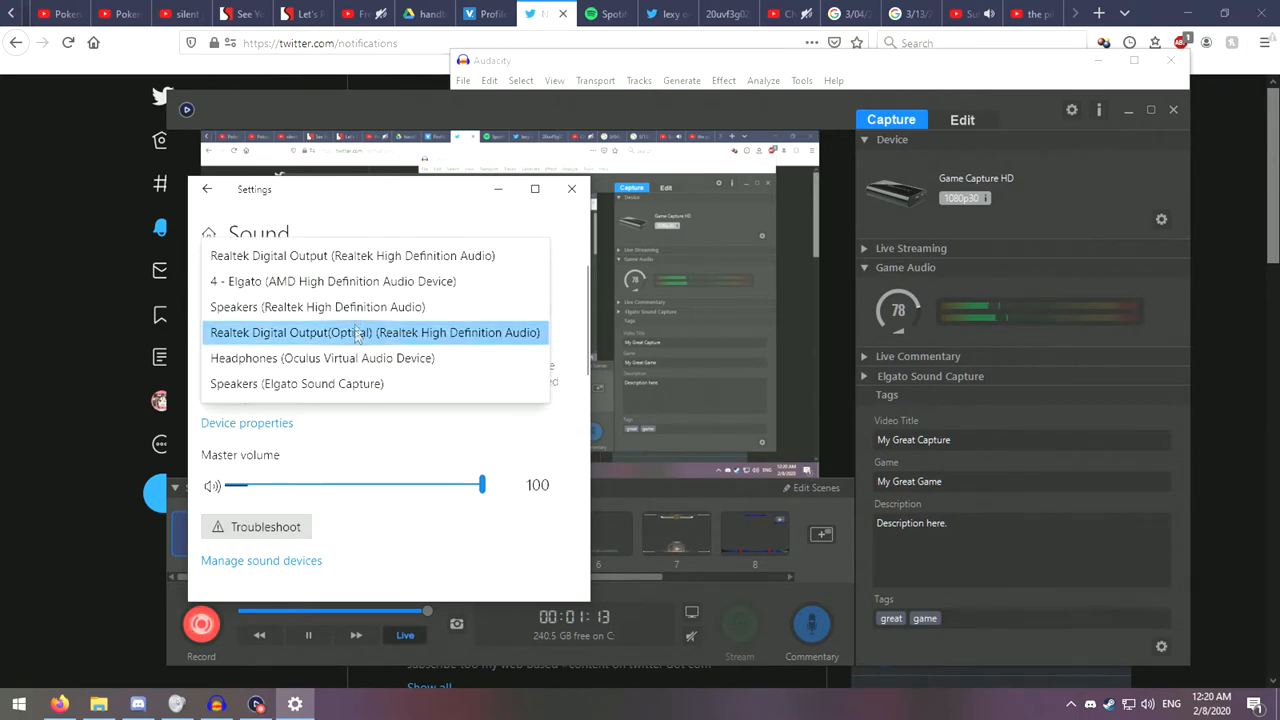
pyautogui.click(374, 332)
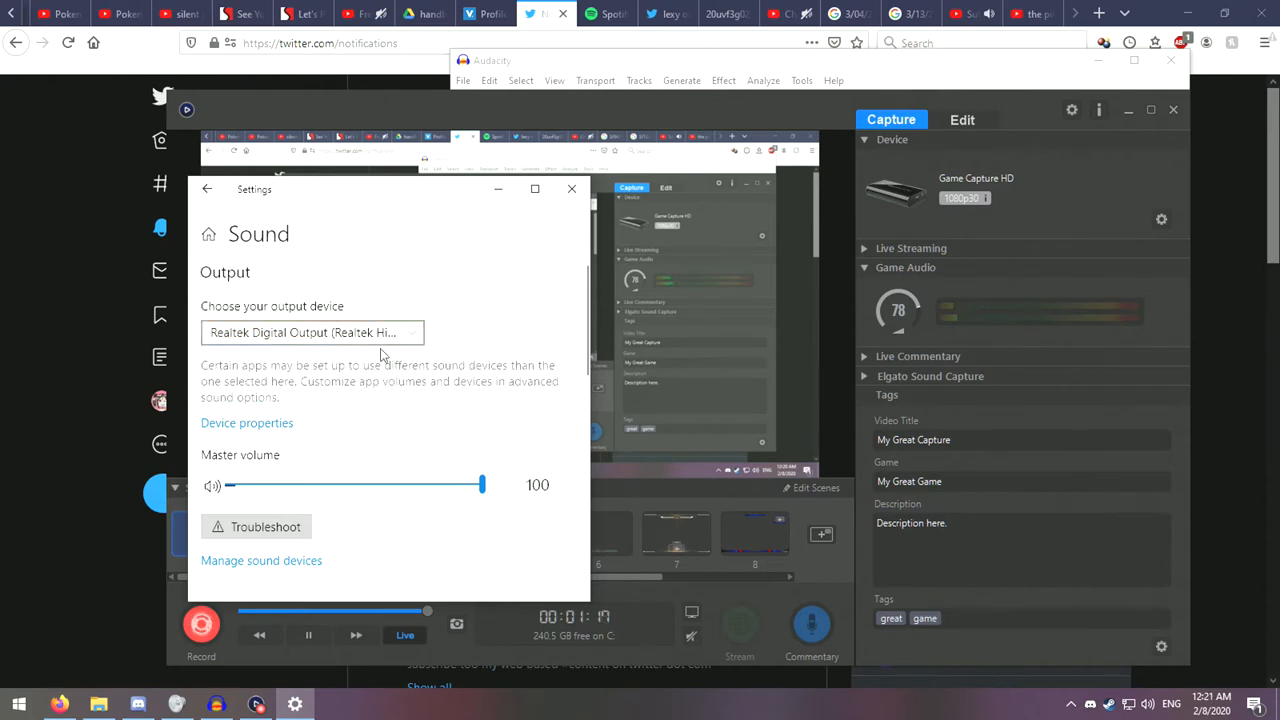
# Step: Try Speakers (Elgato Sound Capture), settle on the 4 - Elgato output and show its Device properties
pyautogui.click(312, 332)
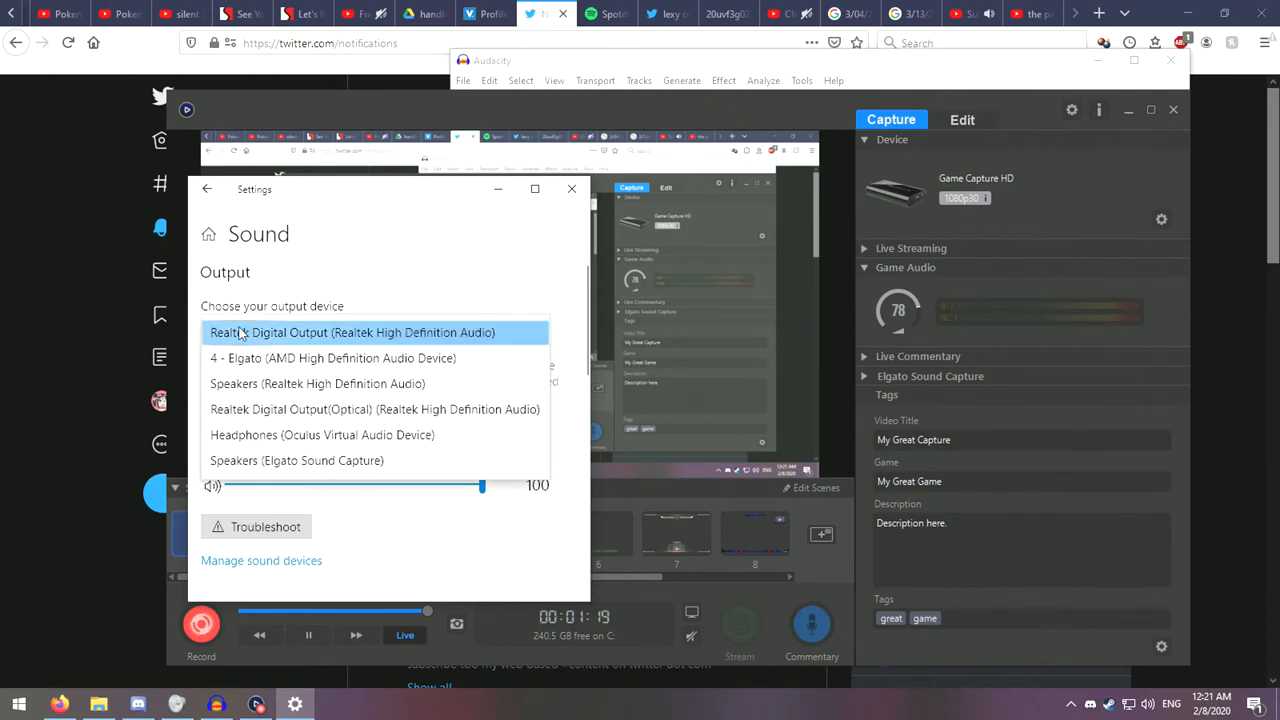
pyautogui.click(296, 460)
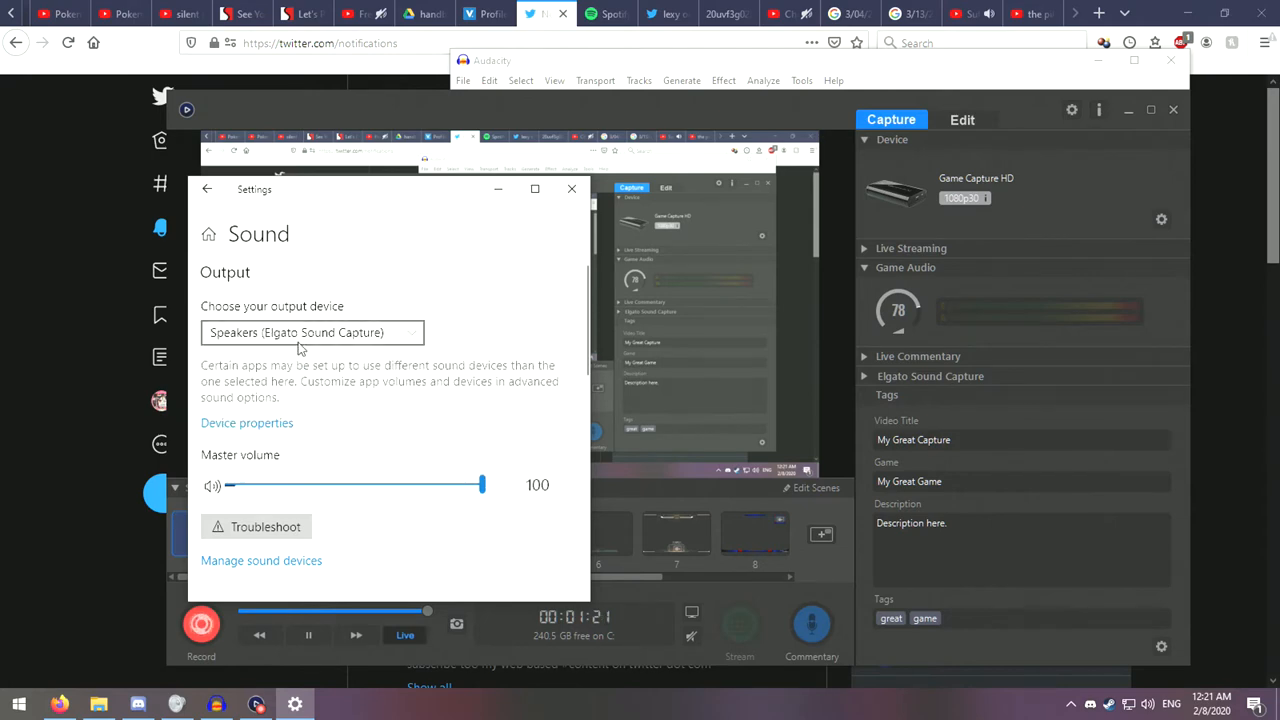
pyautogui.click(312, 332)
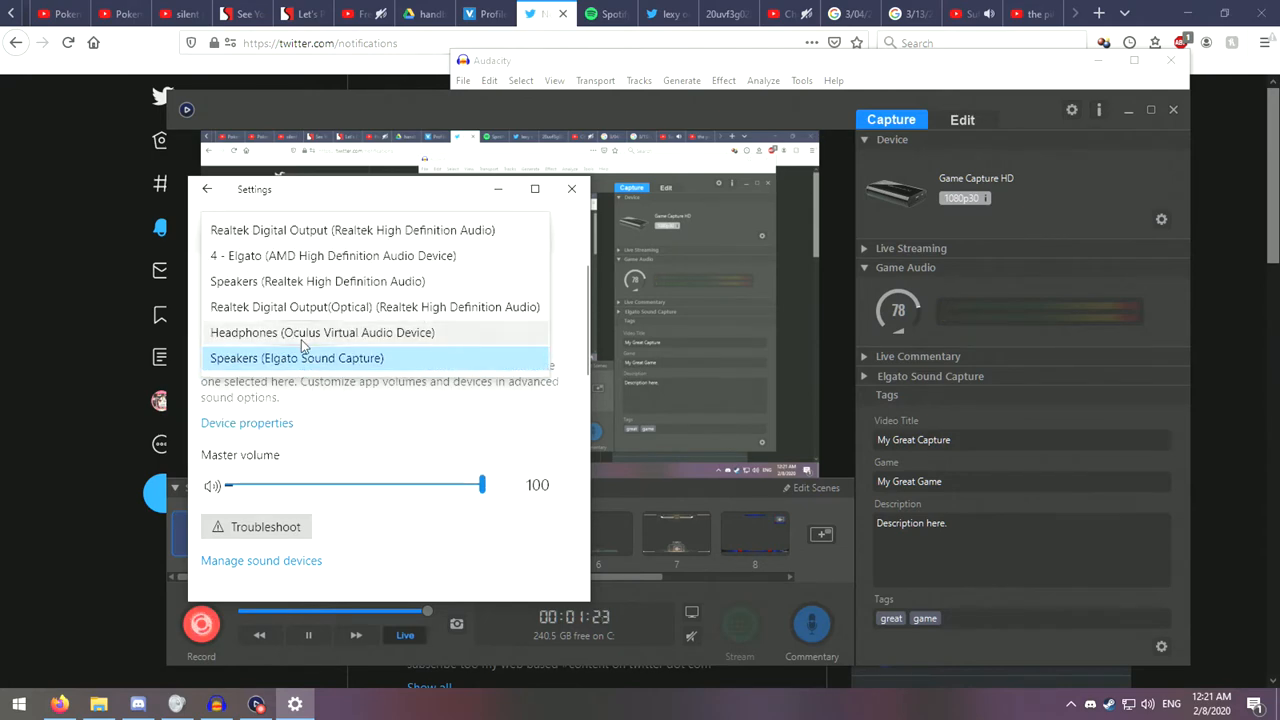
pyautogui.click(332, 256)
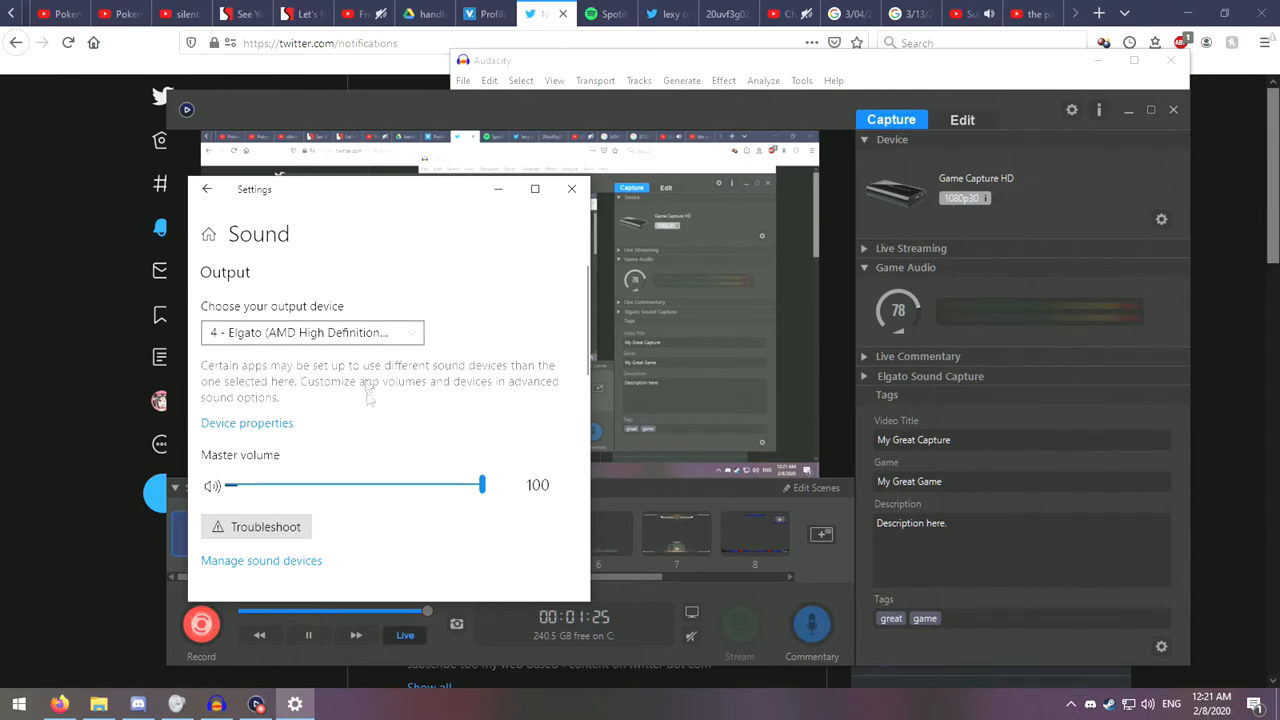
pyautogui.scroll(-3)
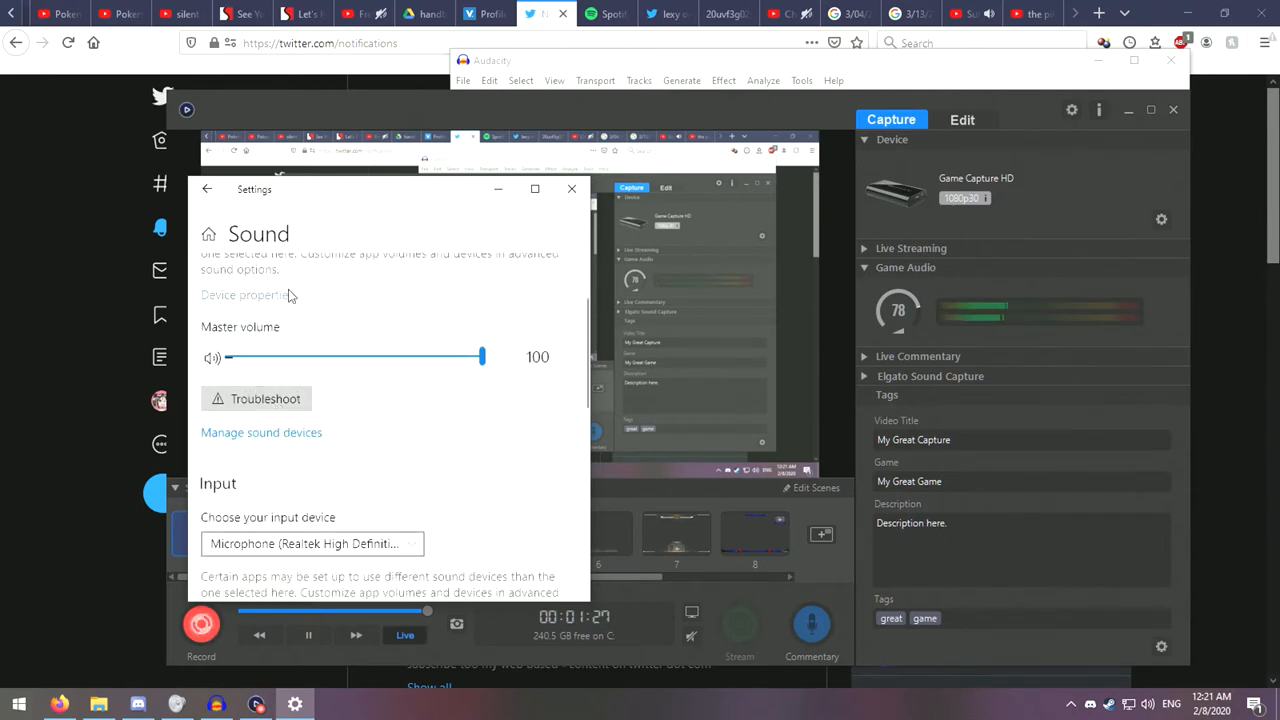
pyautogui.click(244, 296)
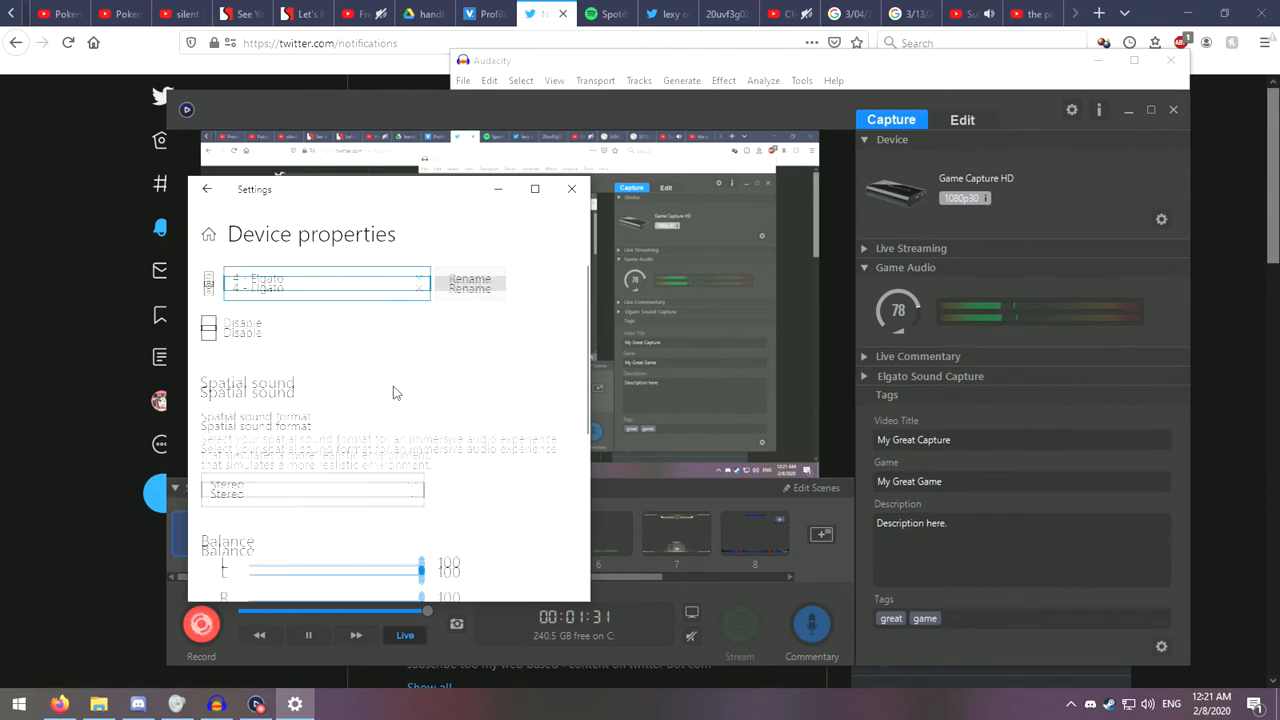
pyautogui.scroll(-3)
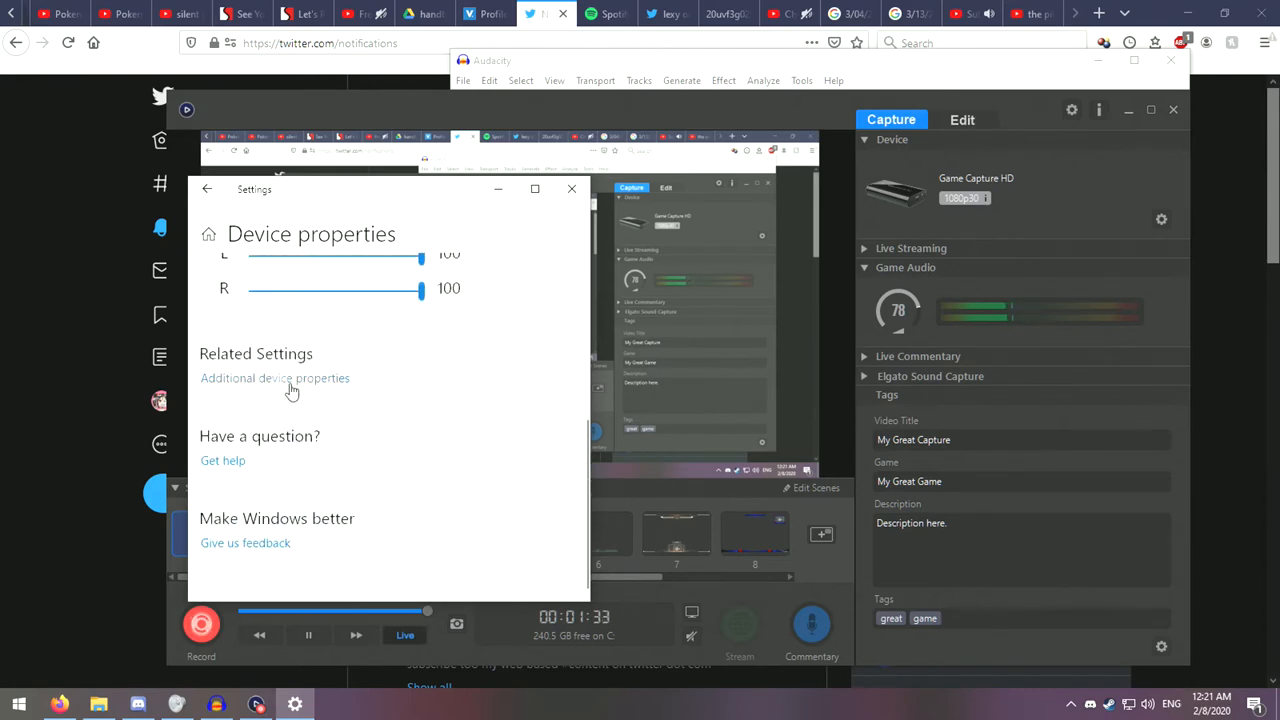
pyautogui.click(276, 378)
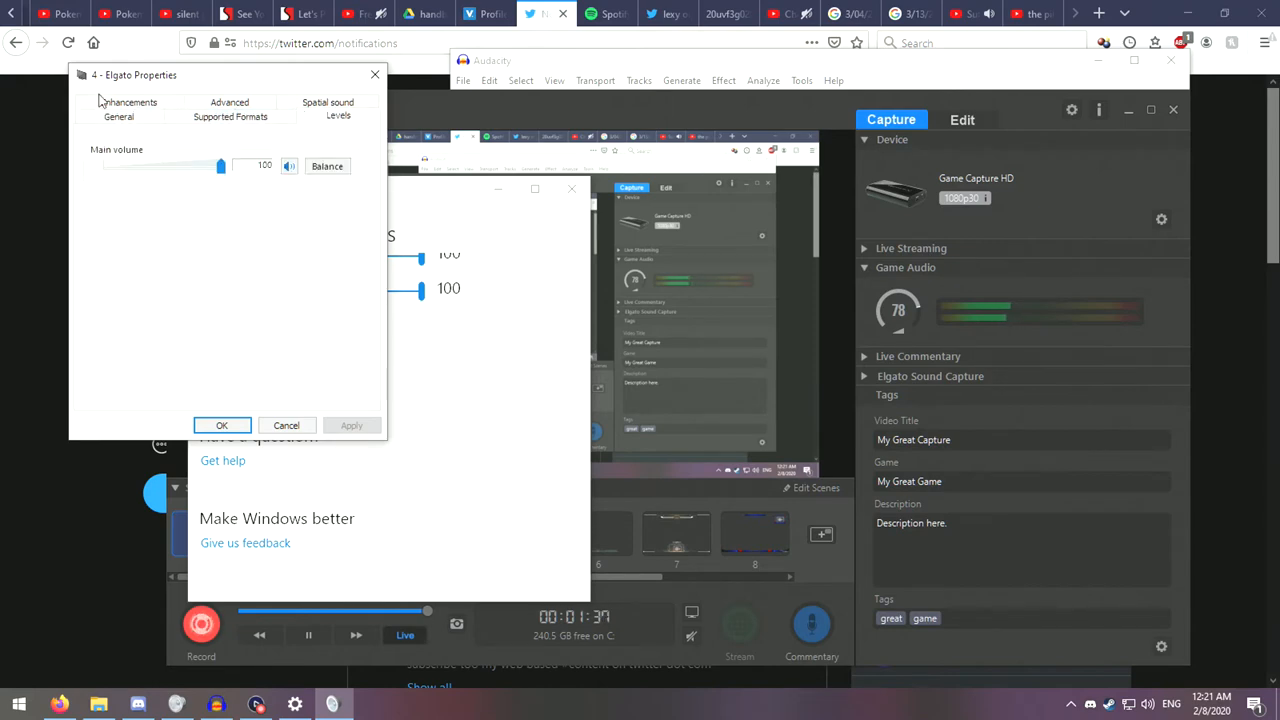
pyautogui.click(228, 102)
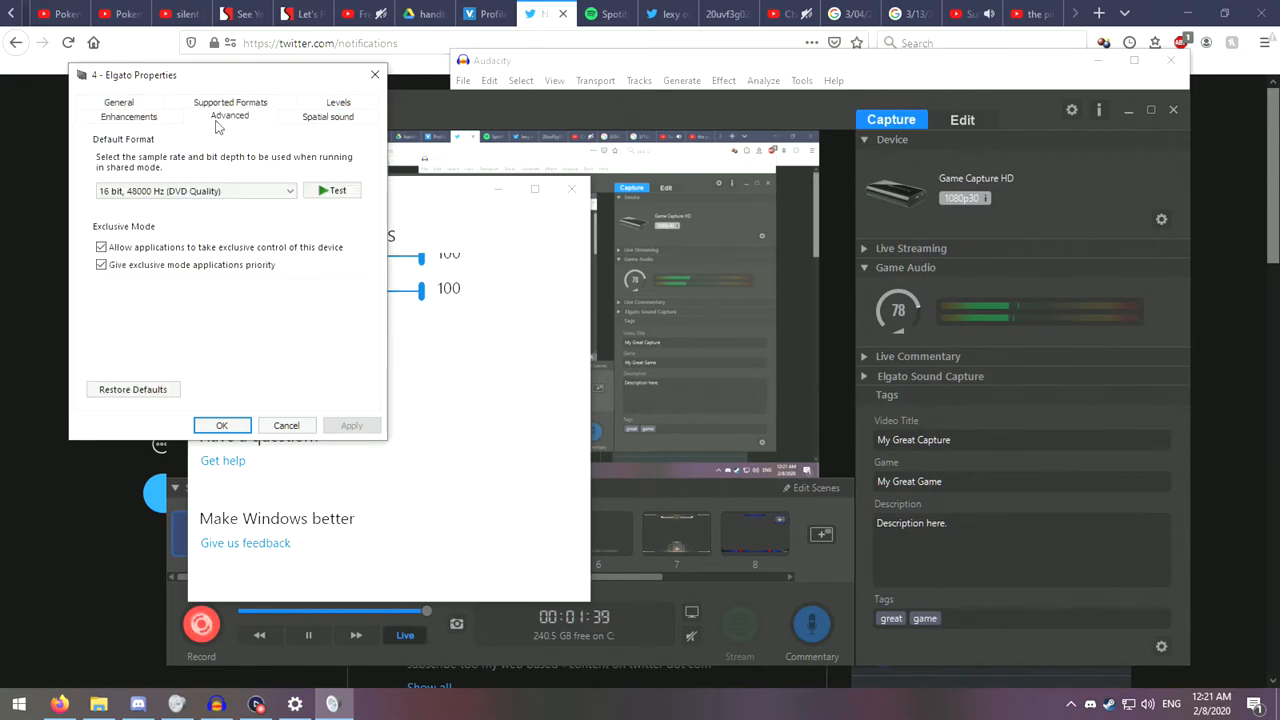
pyautogui.click(128, 116)
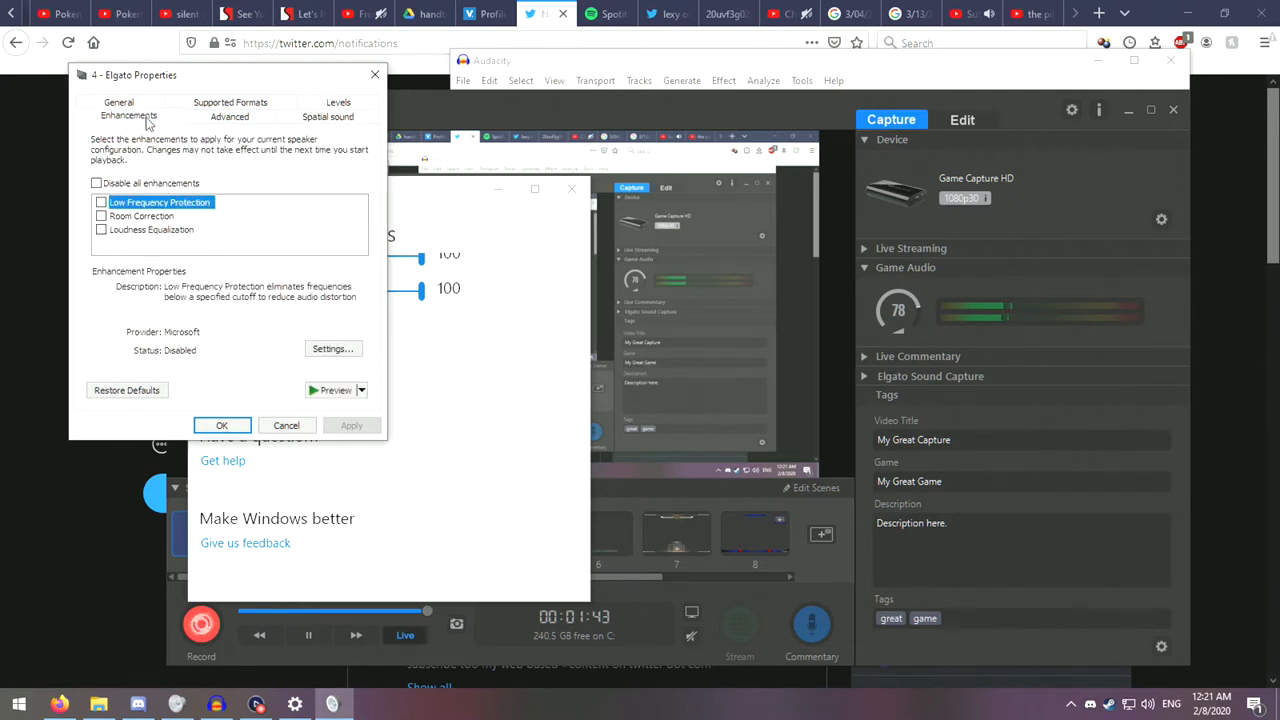
pyautogui.click(120, 114)
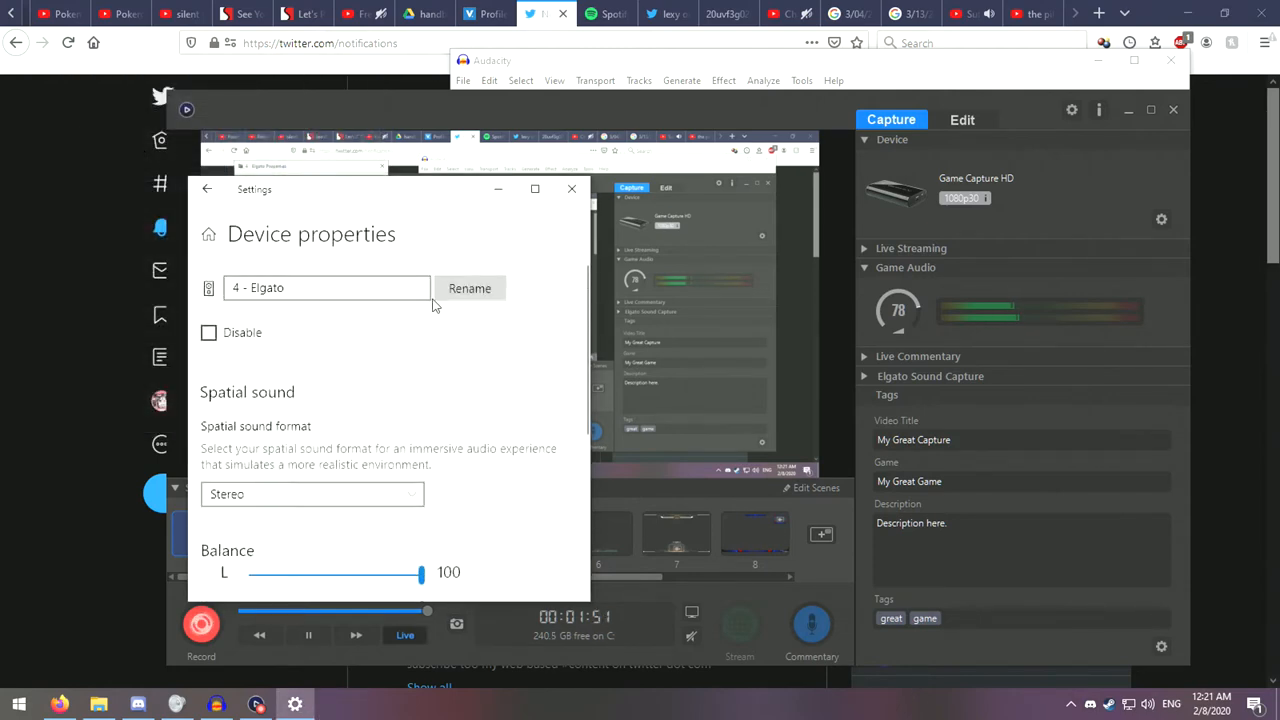
pyautogui.moveTo(372, 392)
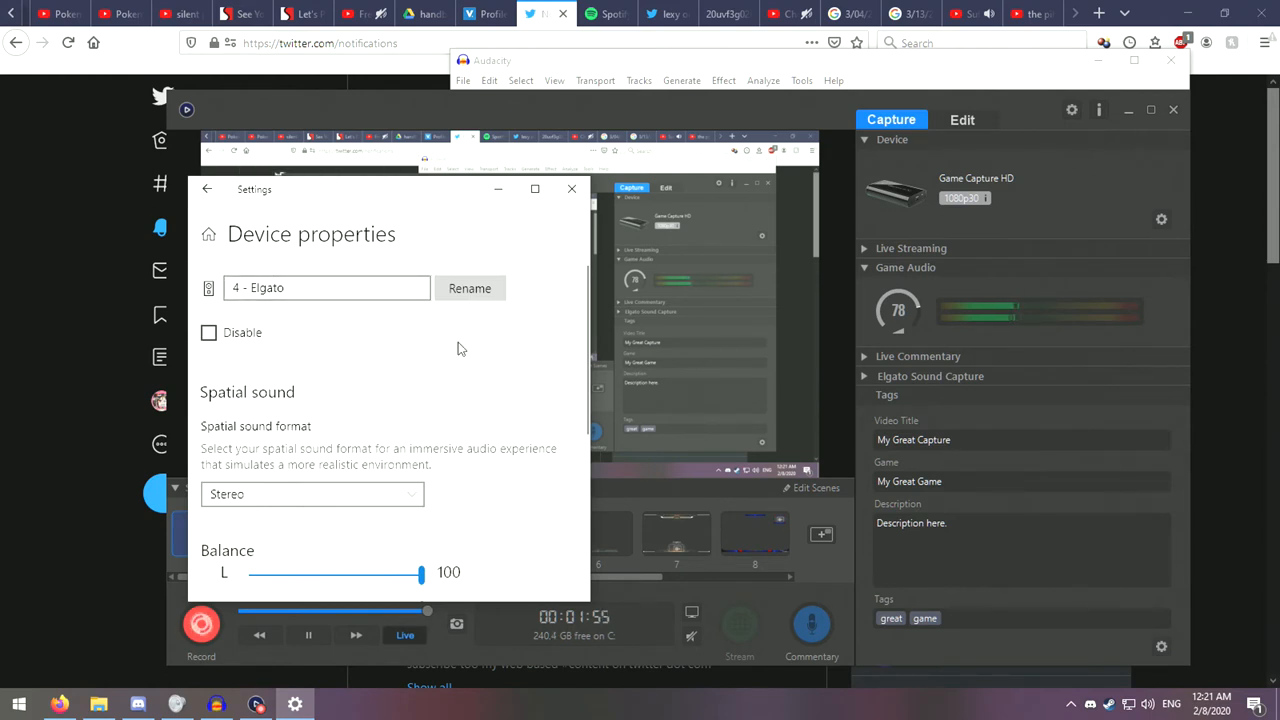
pyautogui.scroll(-3)
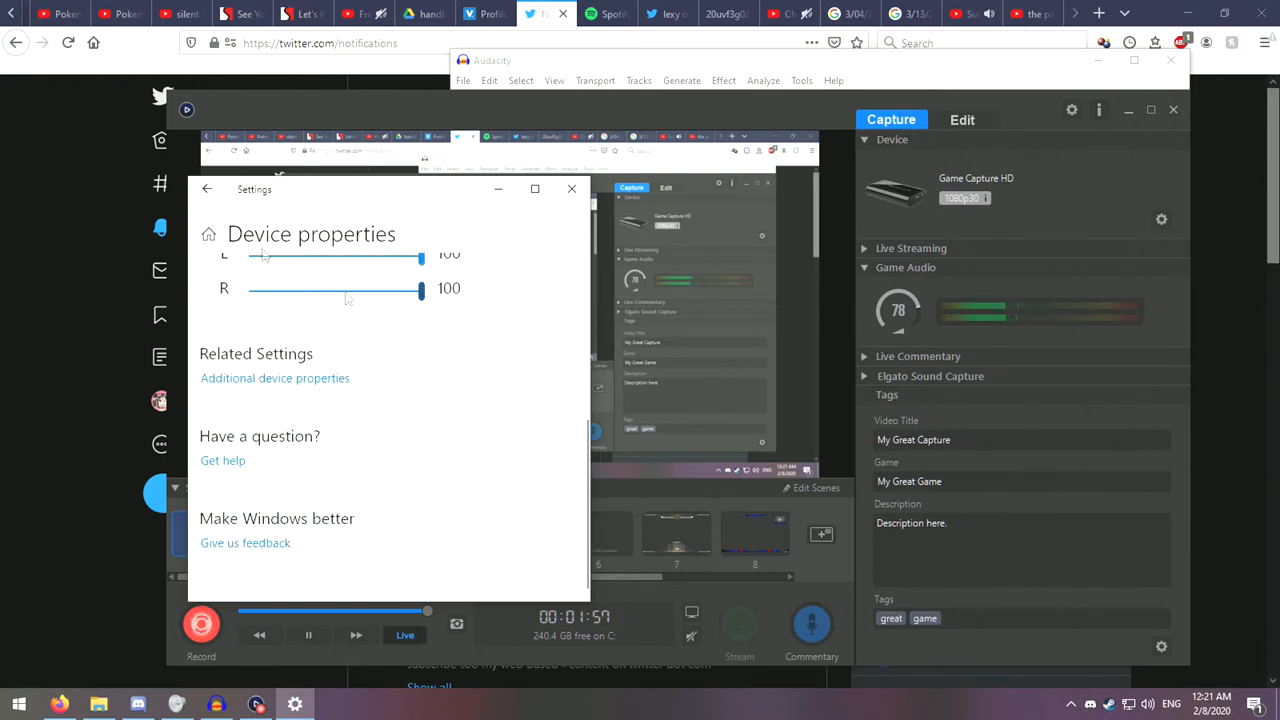
pyautogui.click(208, 188)
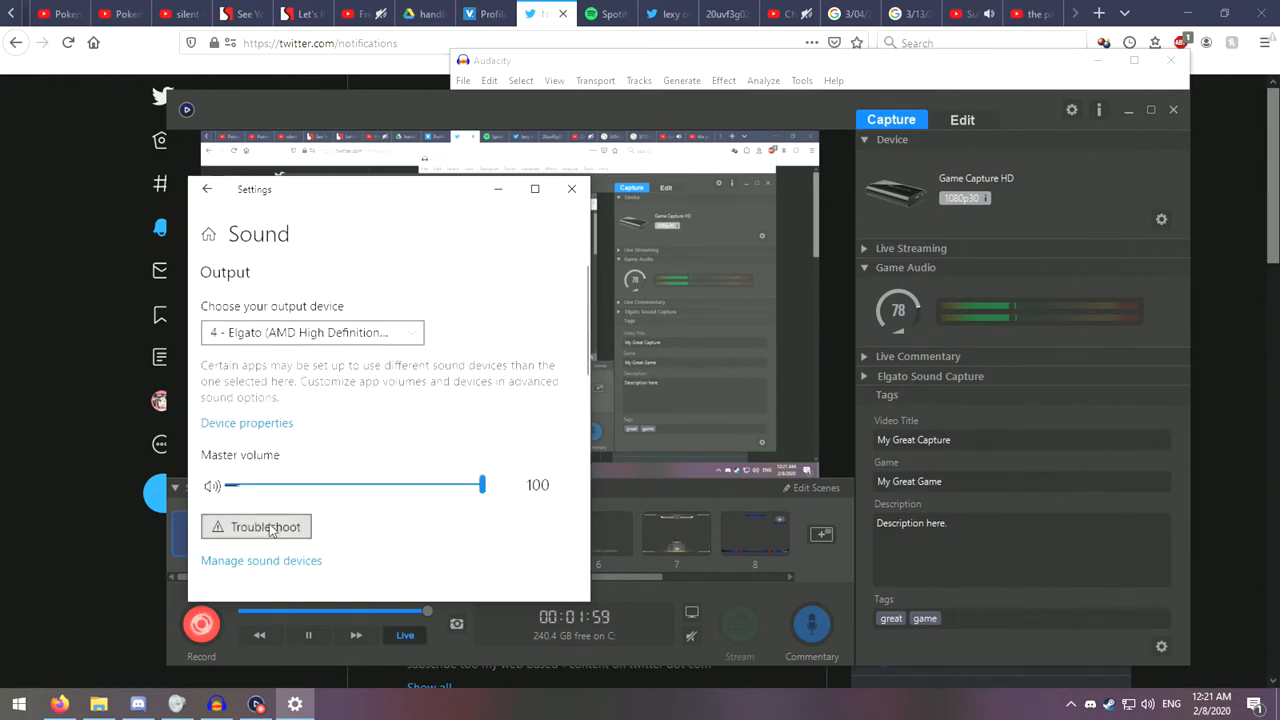
pyautogui.moveTo(336, 358)
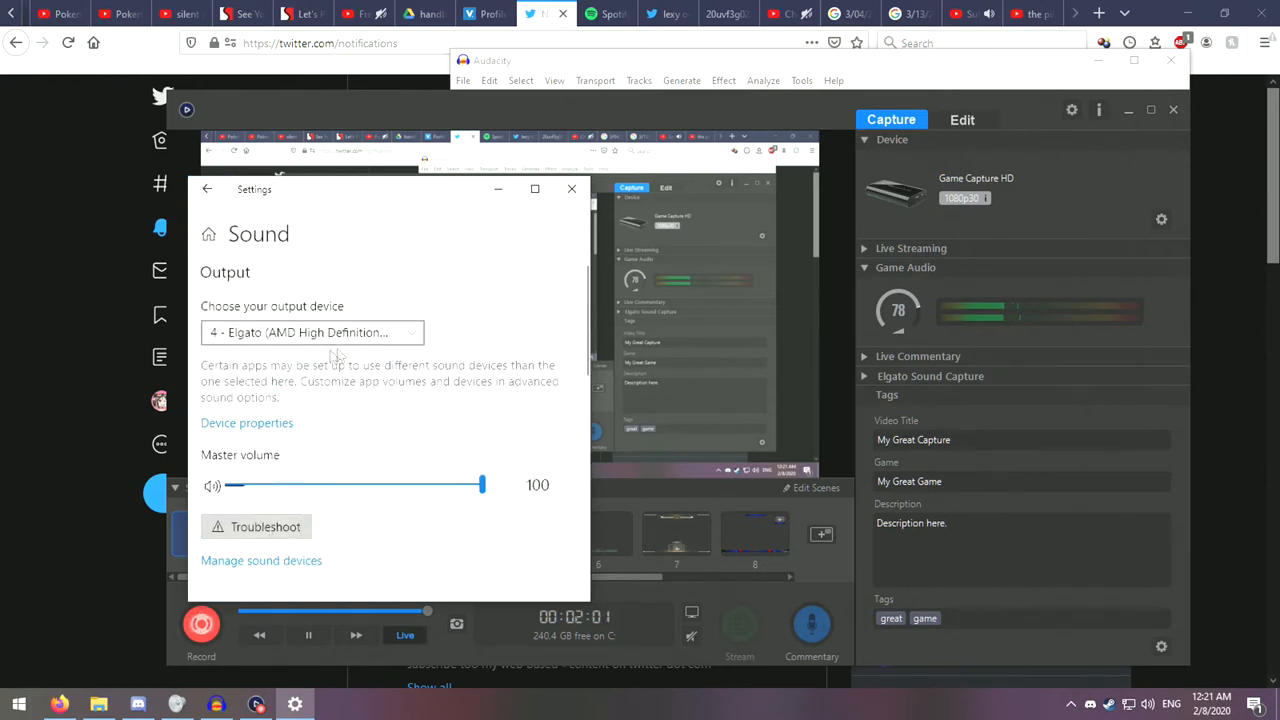
pyautogui.moveTo(710, 370)
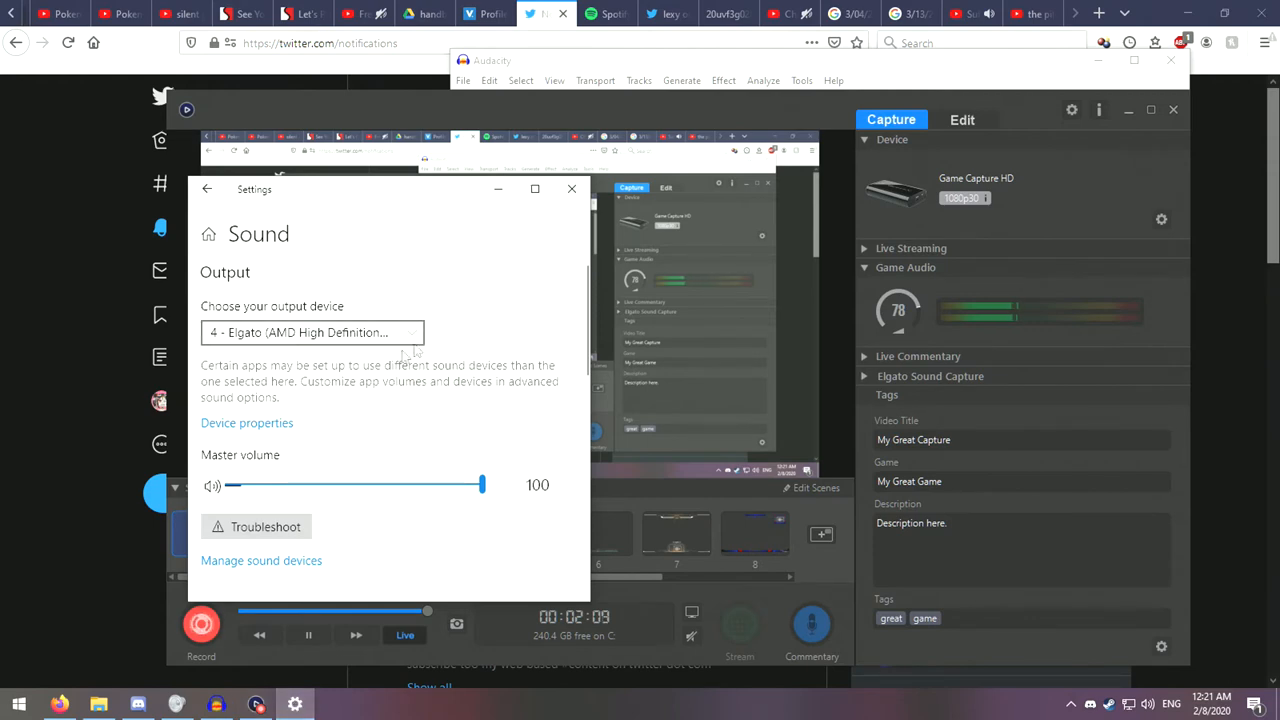
pyautogui.click(248, 422)
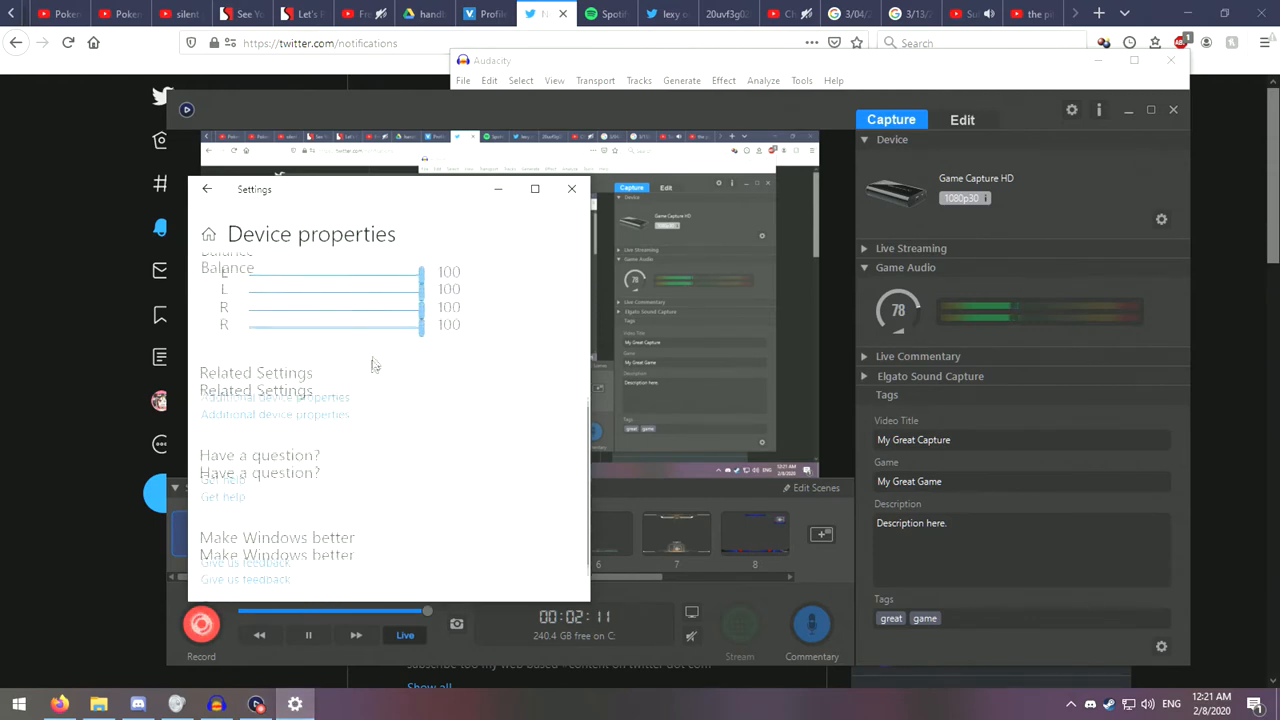
pyautogui.click(208, 188)
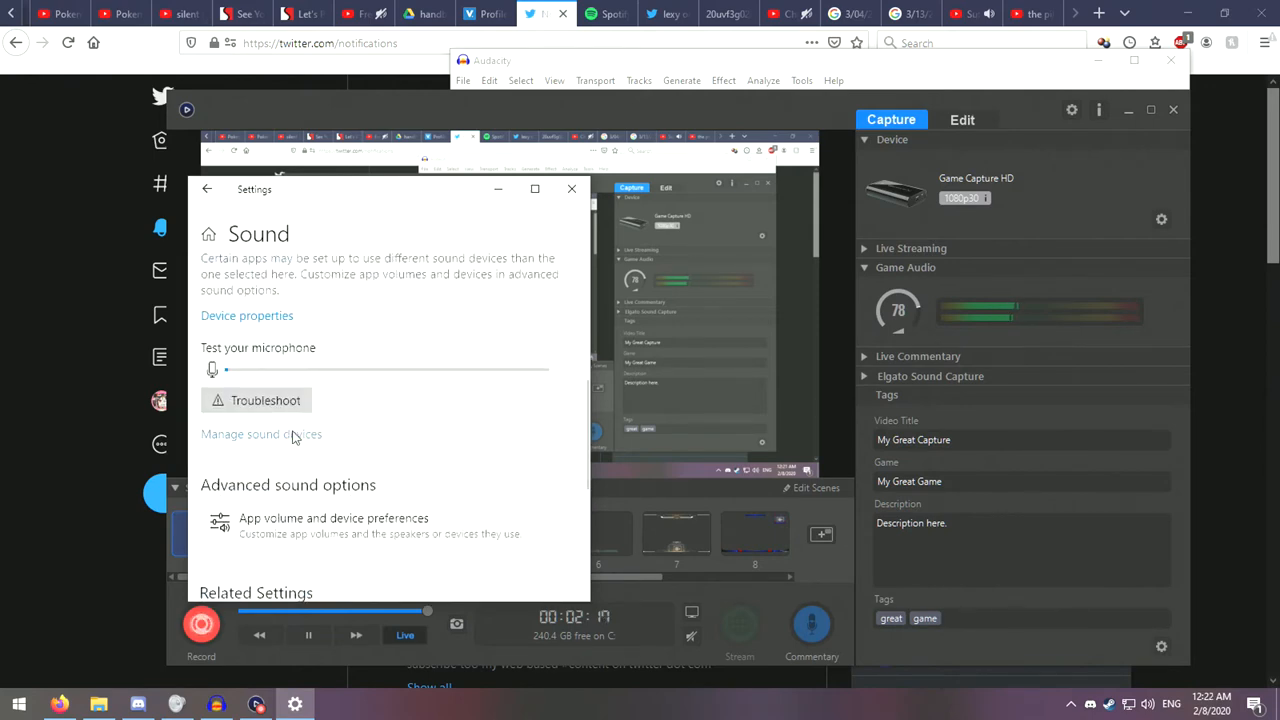
# Step: Show Manage sound devices, select the Elgato output entry and scroll to the input devices
pyautogui.click(260, 434)
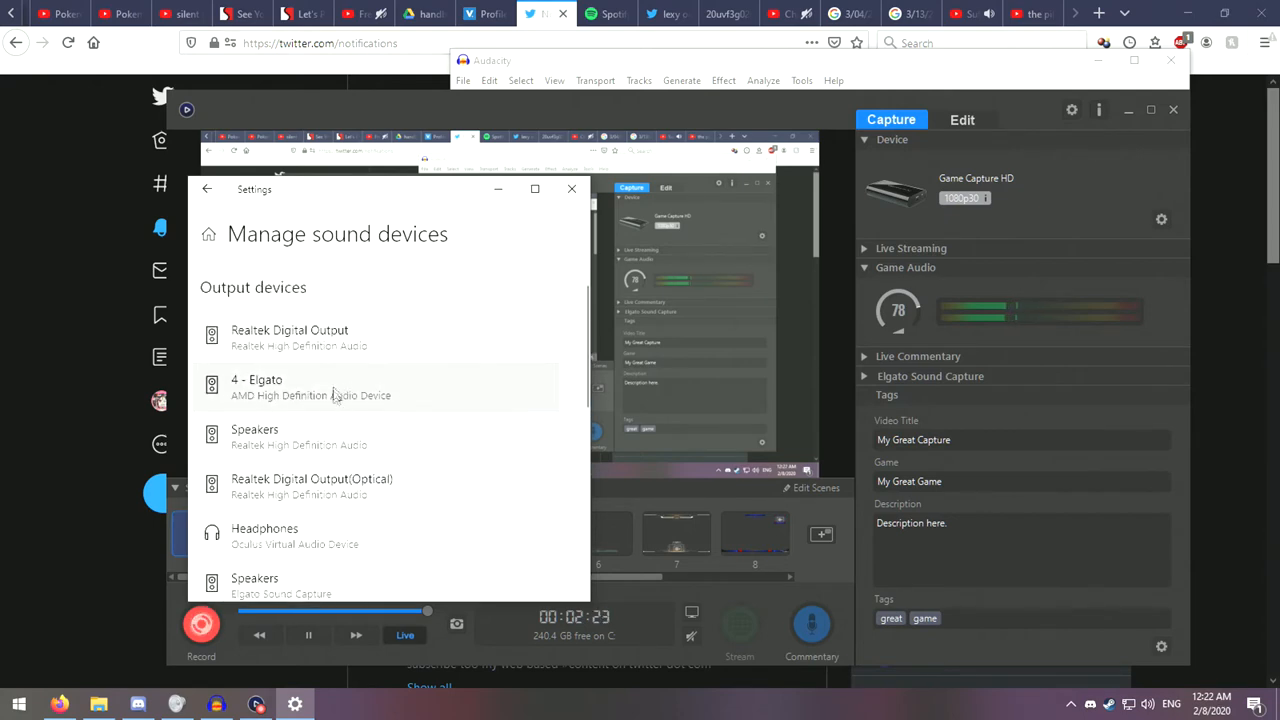
pyautogui.click(256, 388)
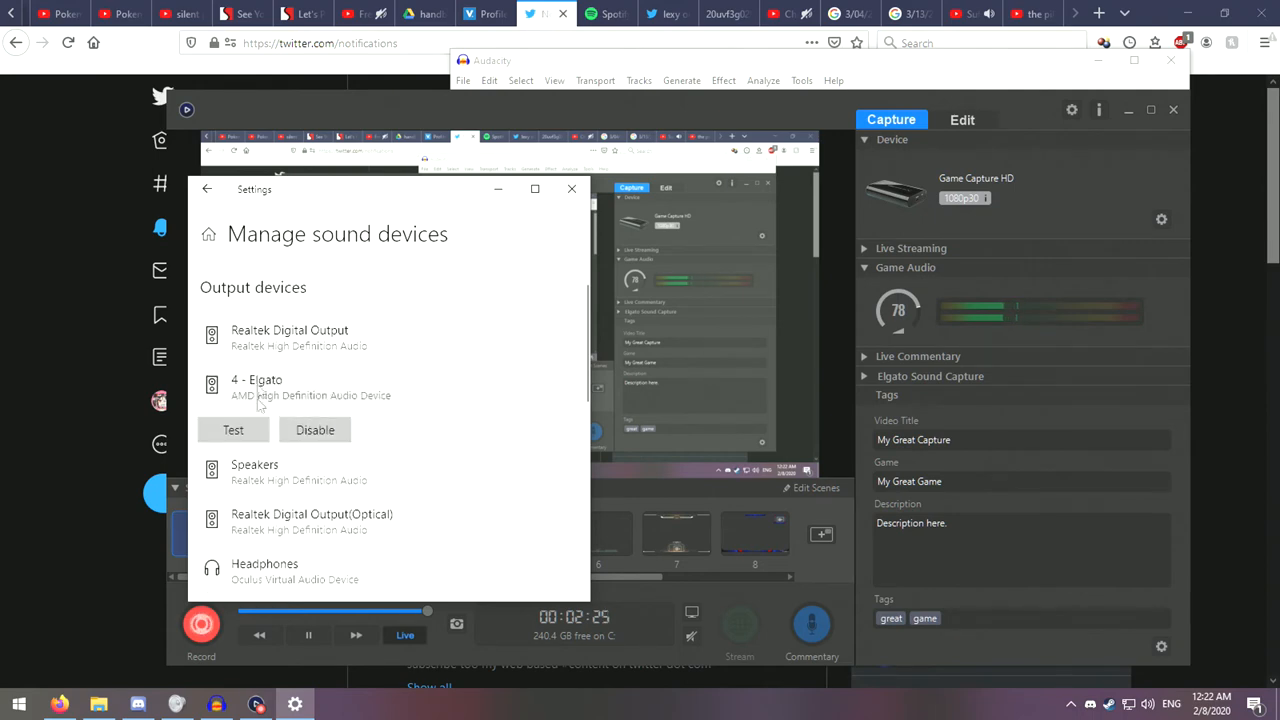
pyautogui.scroll(-3)
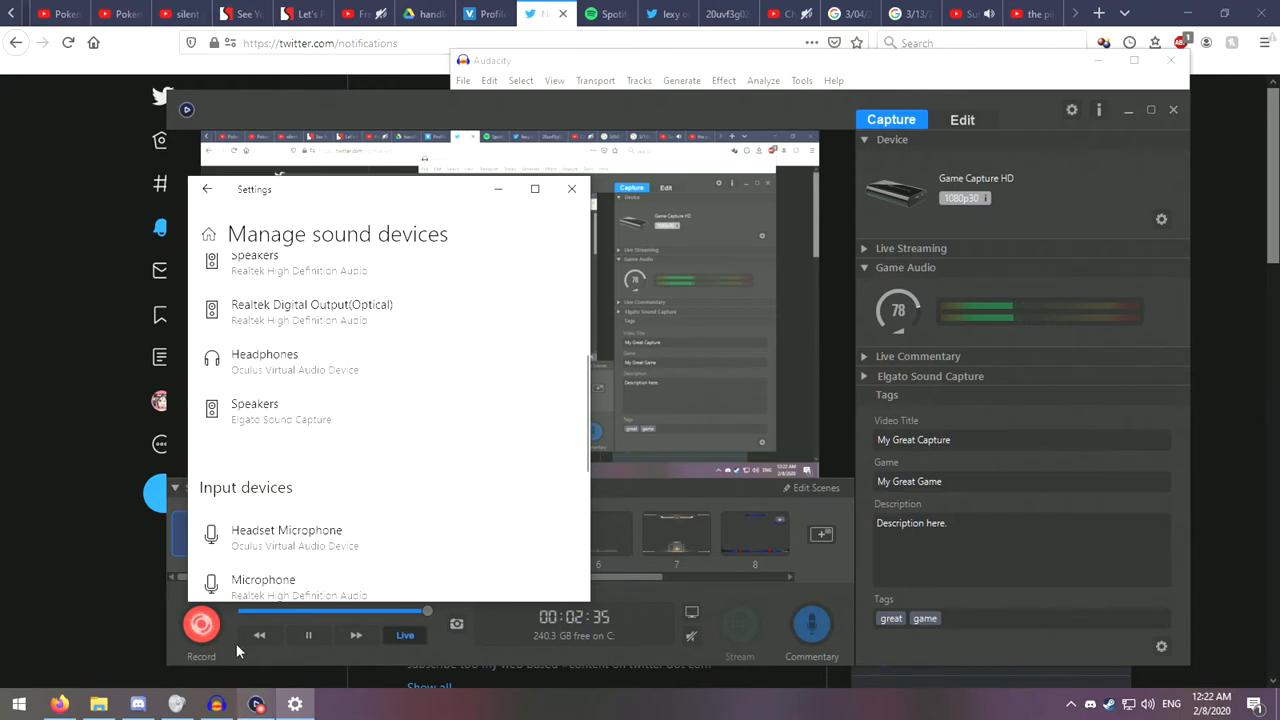
# Step: Make Speakers (Realtek) the sound output and bring up their detailed properties window
pyautogui.click(208, 188)
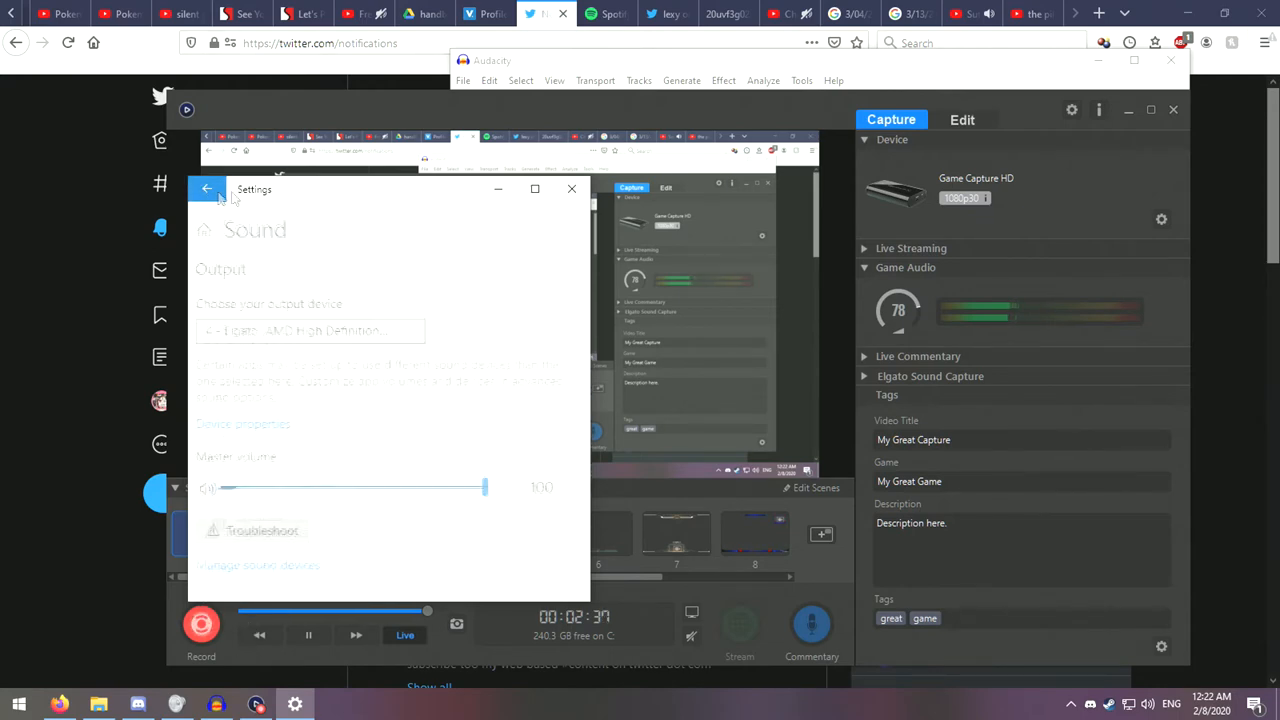
pyautogui.click(310, 330)
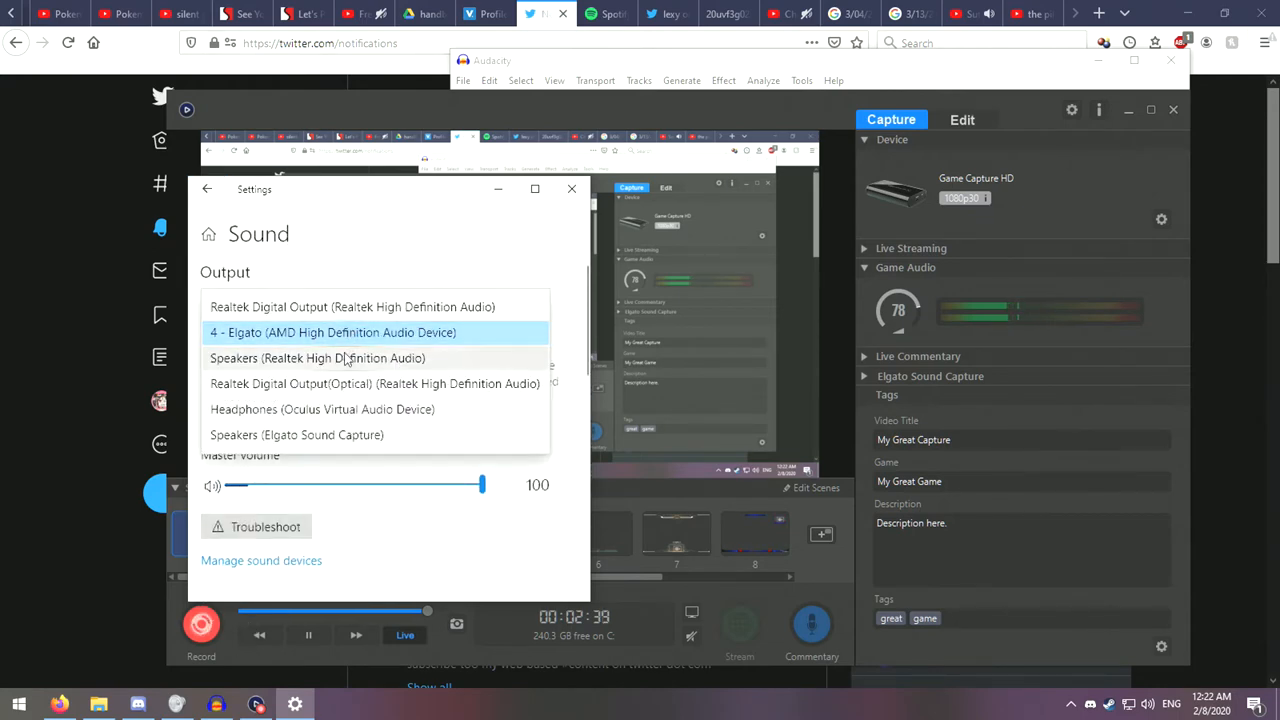
pyautogui.click(316, 356)
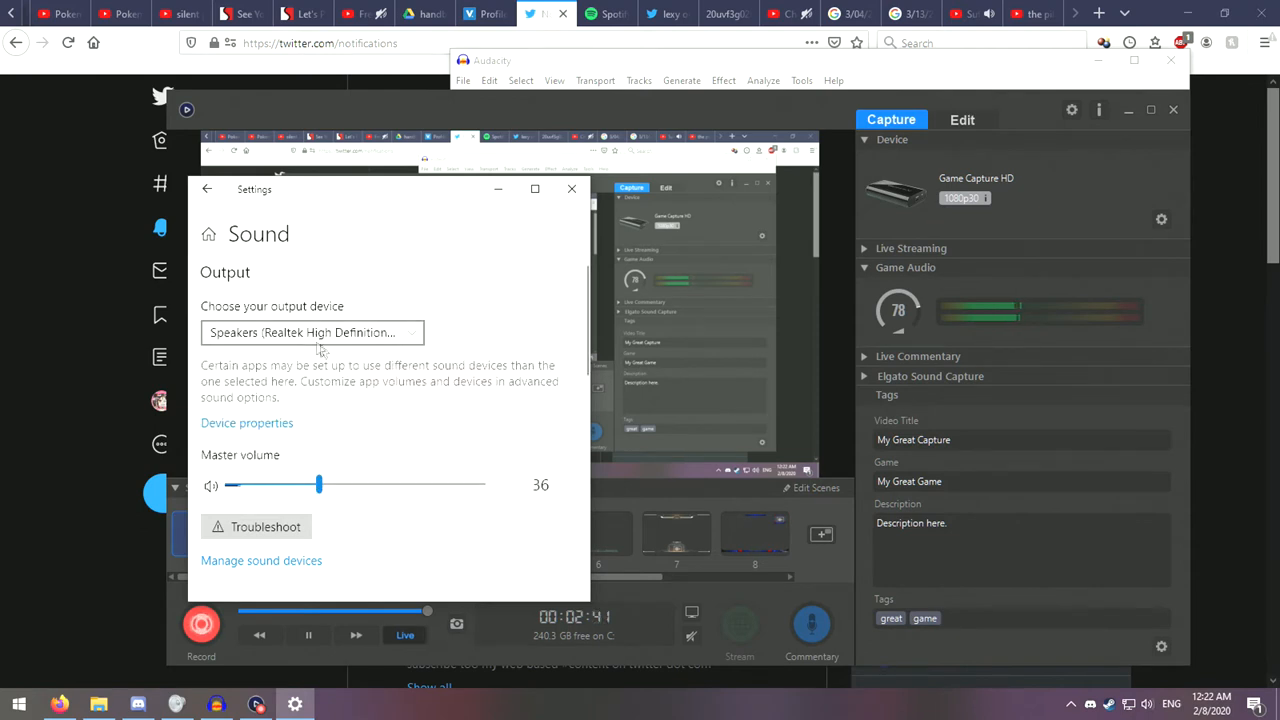
pyautogui.moveTo(232, 438)
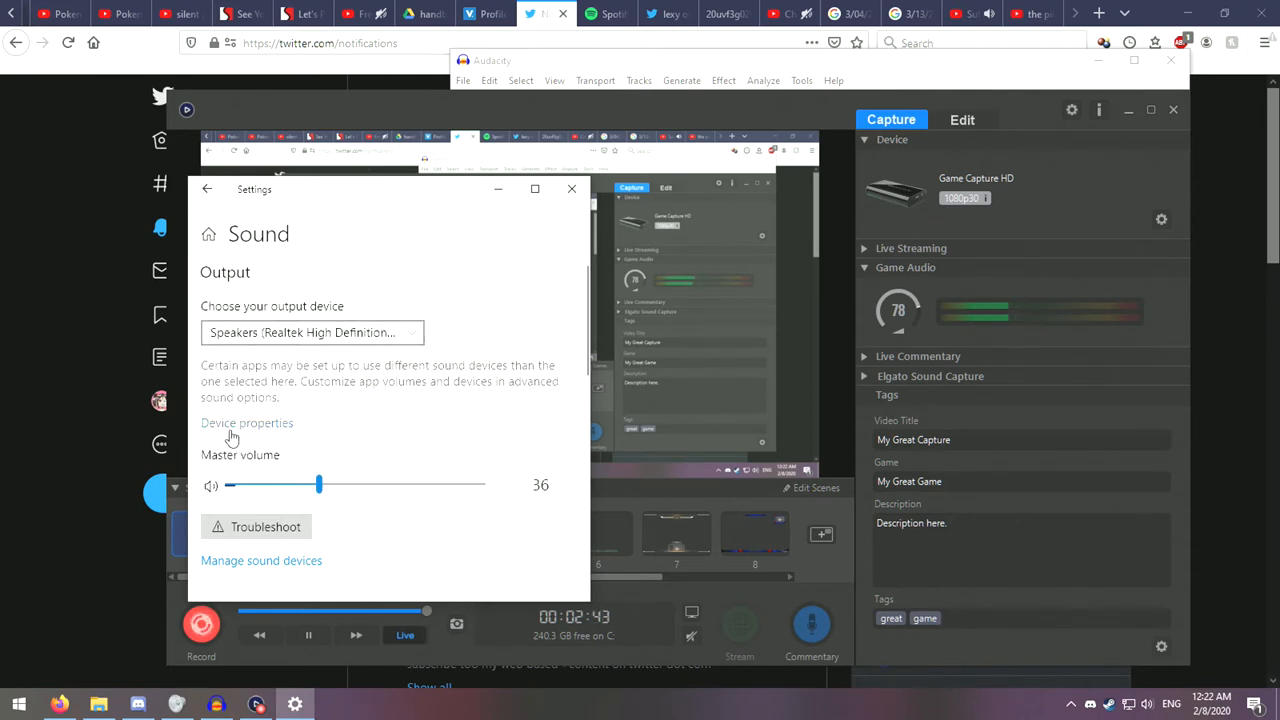
pyautogui.click(246, 422)
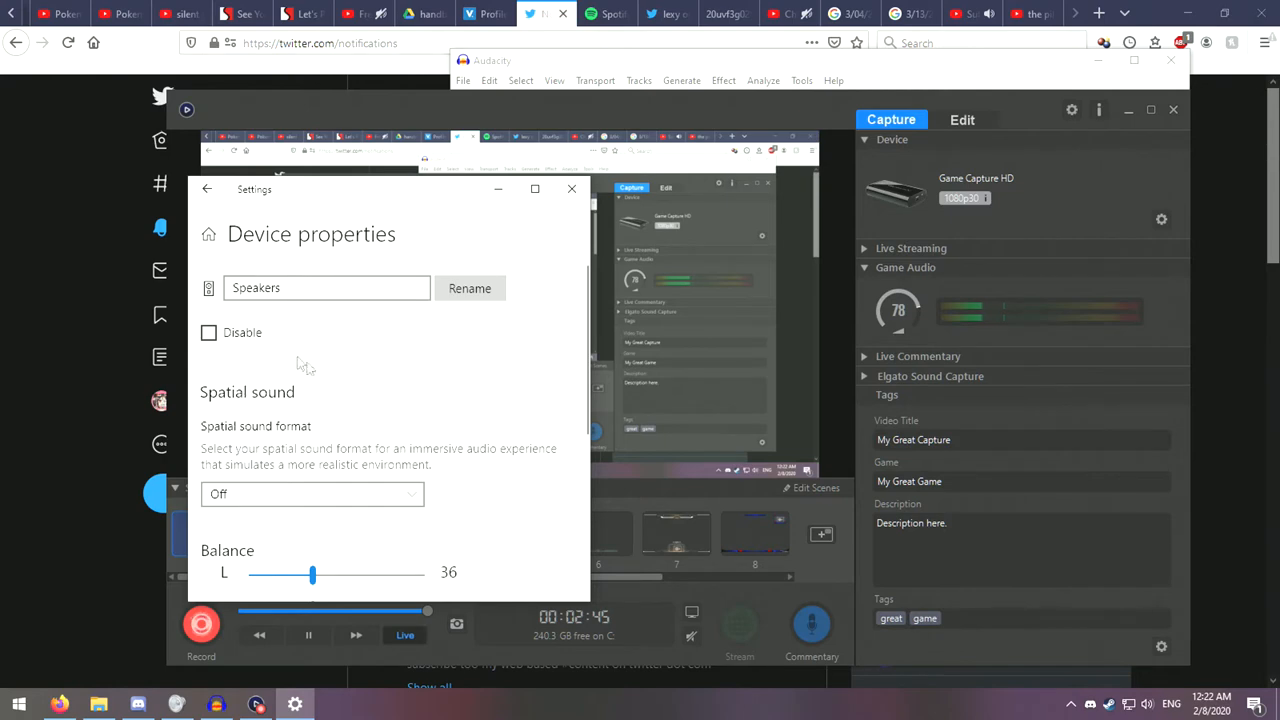
pyautogui.scroll(-3)
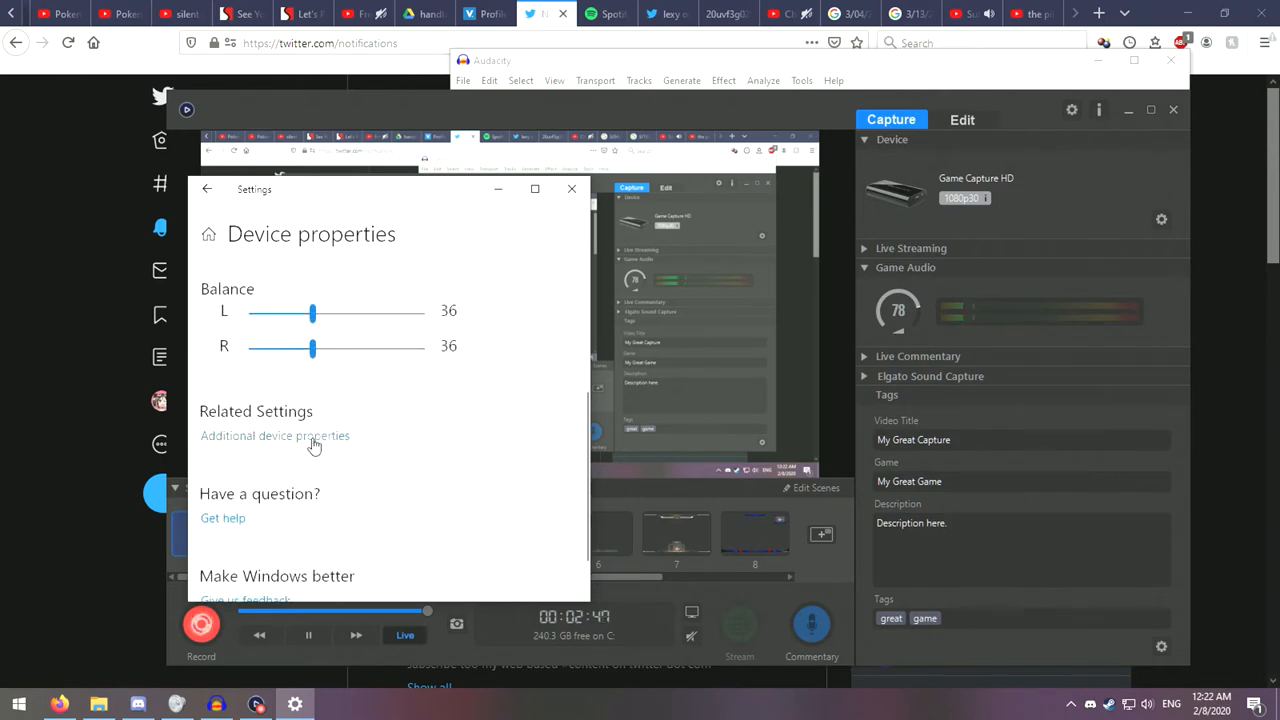
pyautogui.click(276, 436)
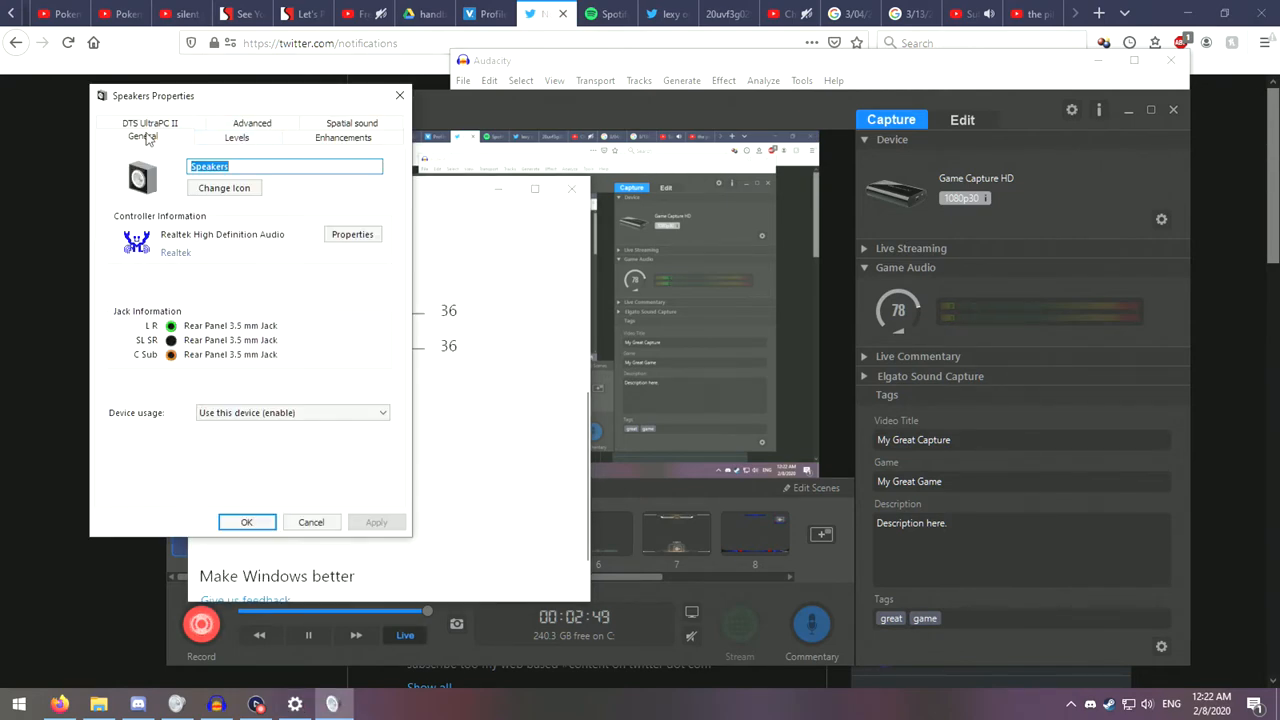
# Step: Review the format, levels, enhancements and spatial sound settings, then cancel without changes
pyautogui.click(252, 136)
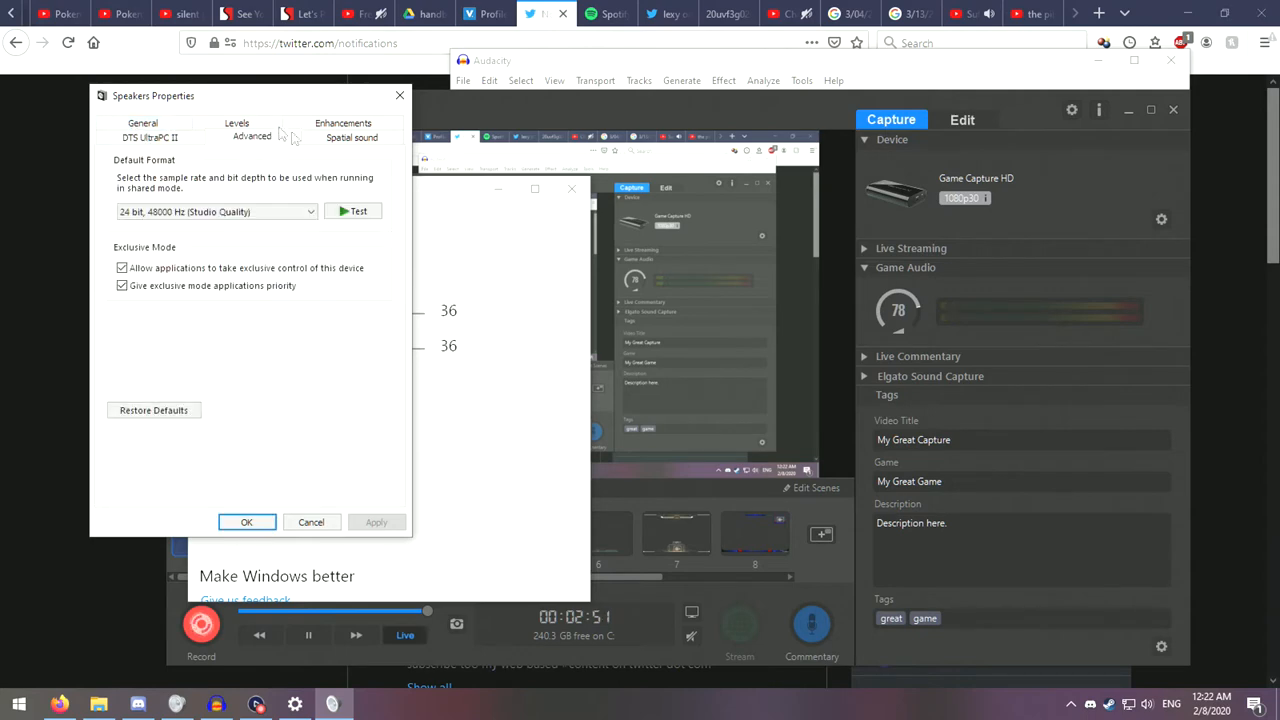
pyautogui.click(236, 128)
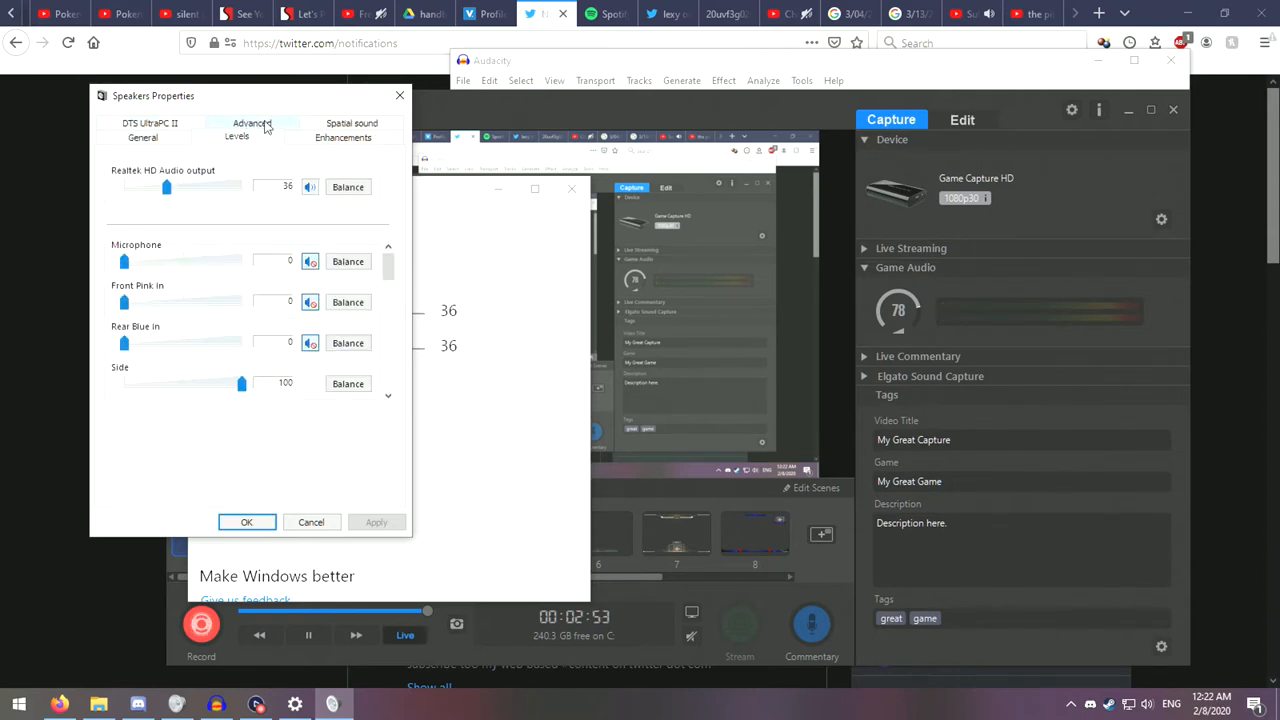
pyautogui.click(344, 136)
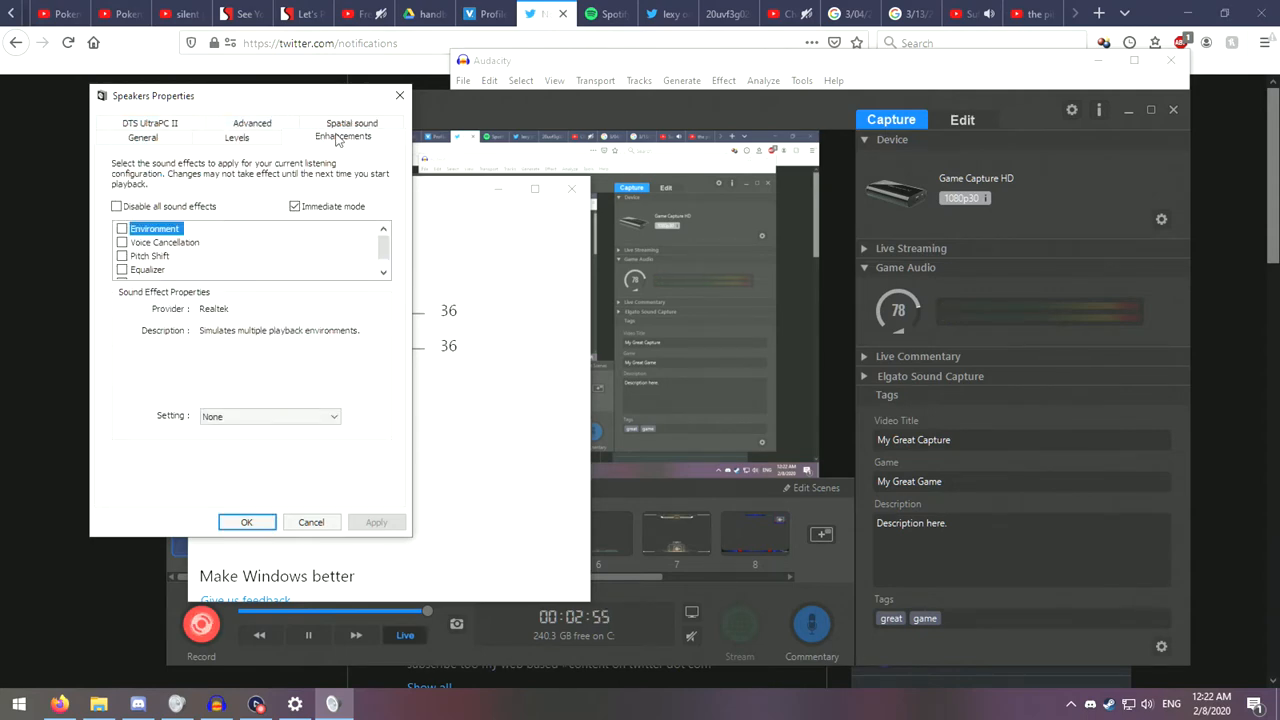
pyautogui.click(344, 124)
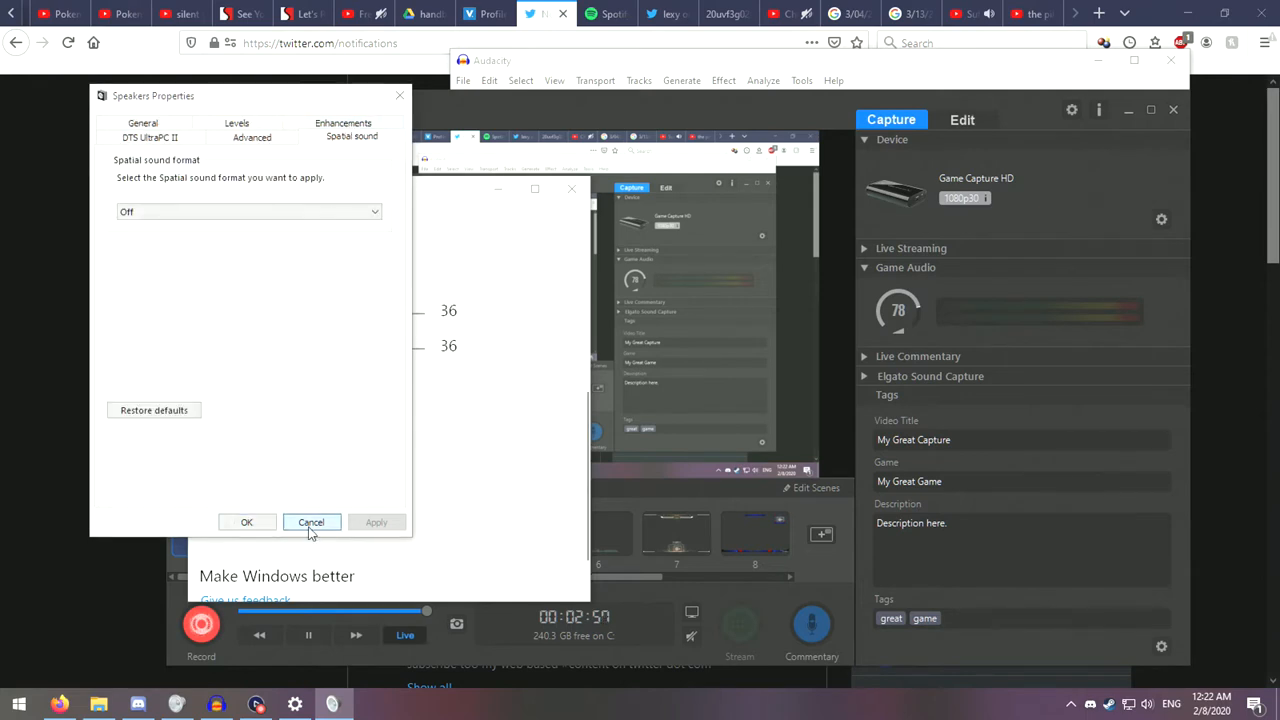
pyautogui.click(312, 522)
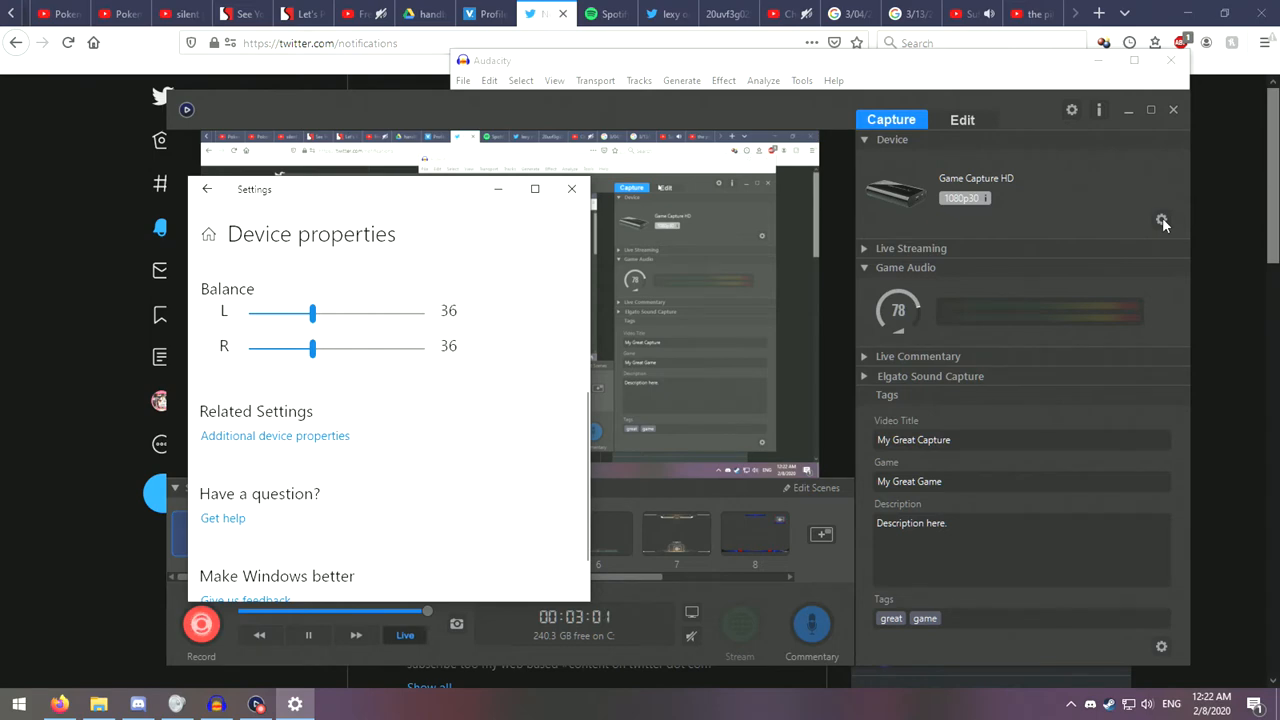
pyautogui.click(1160, 220)
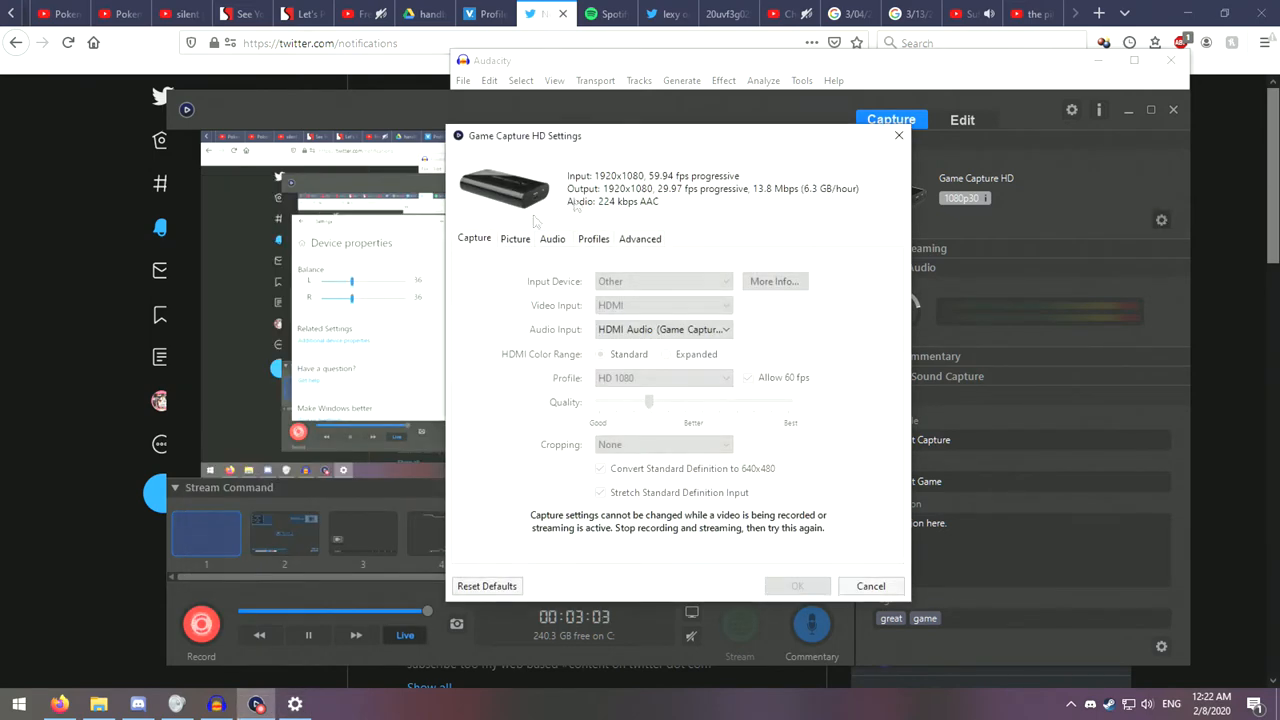
pyautogui.click(592, 238)
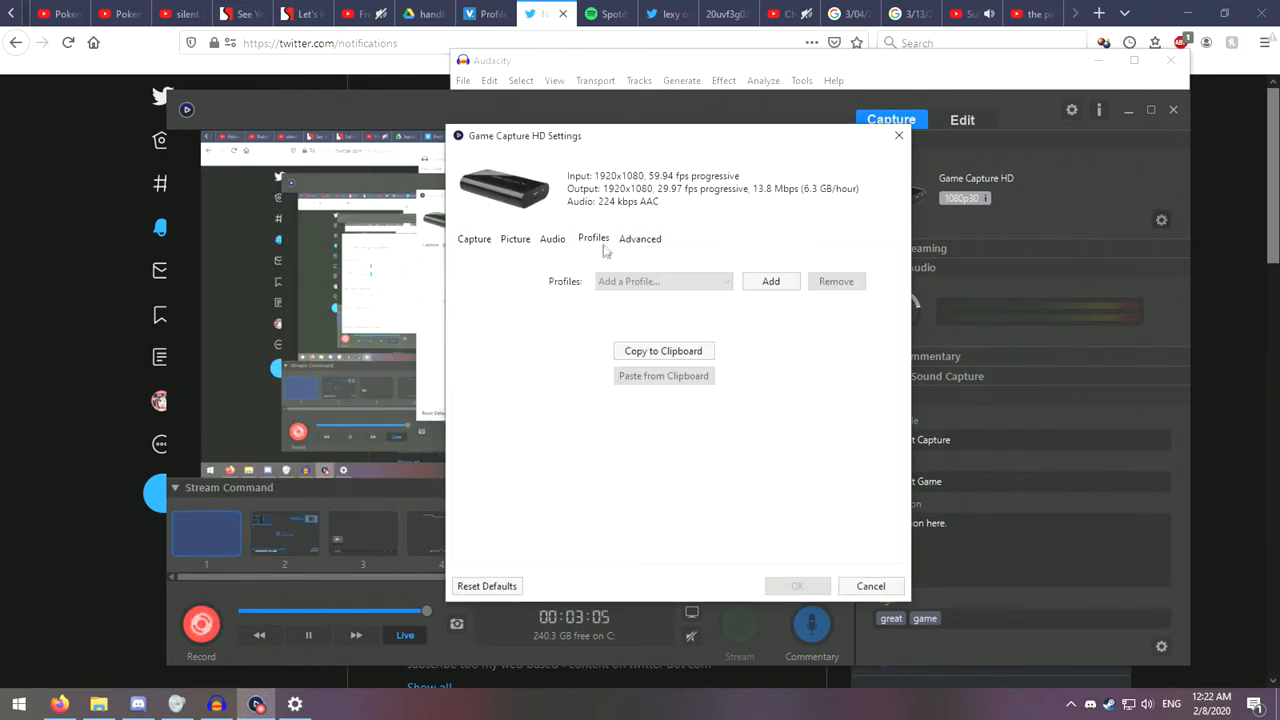
pyautogui.click(516, 238)
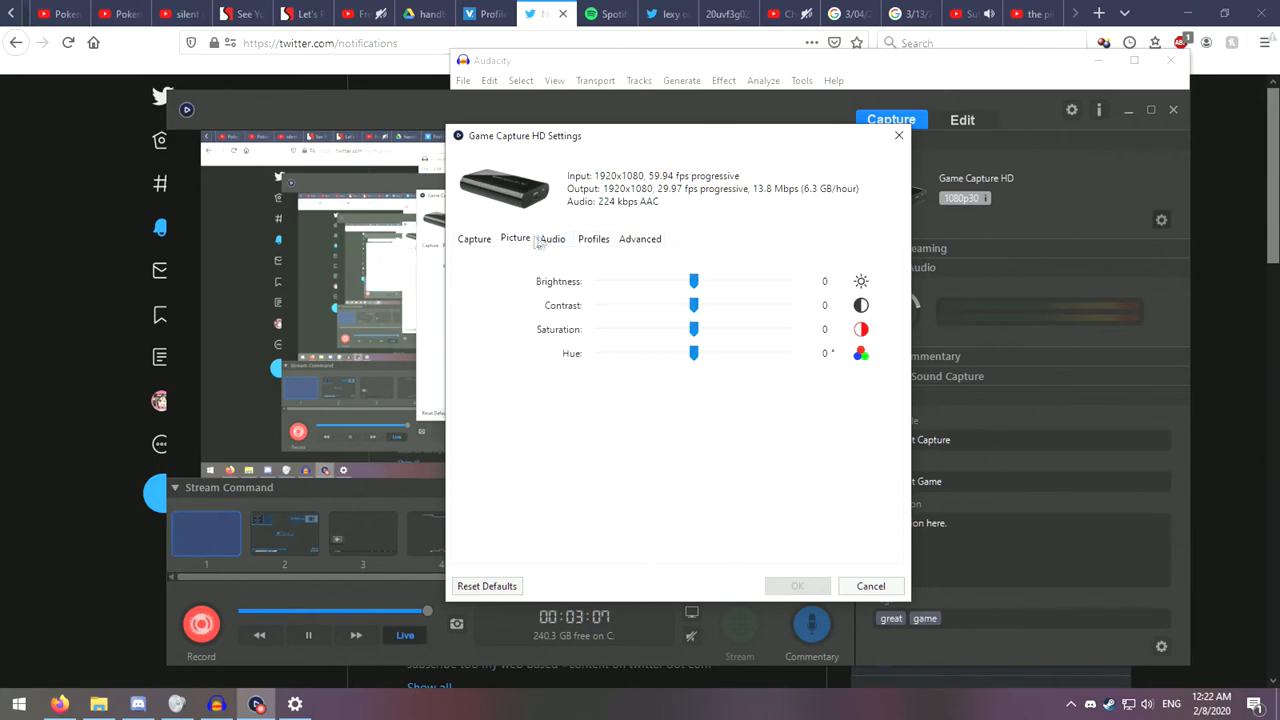
pyautogui.click(552, 238)
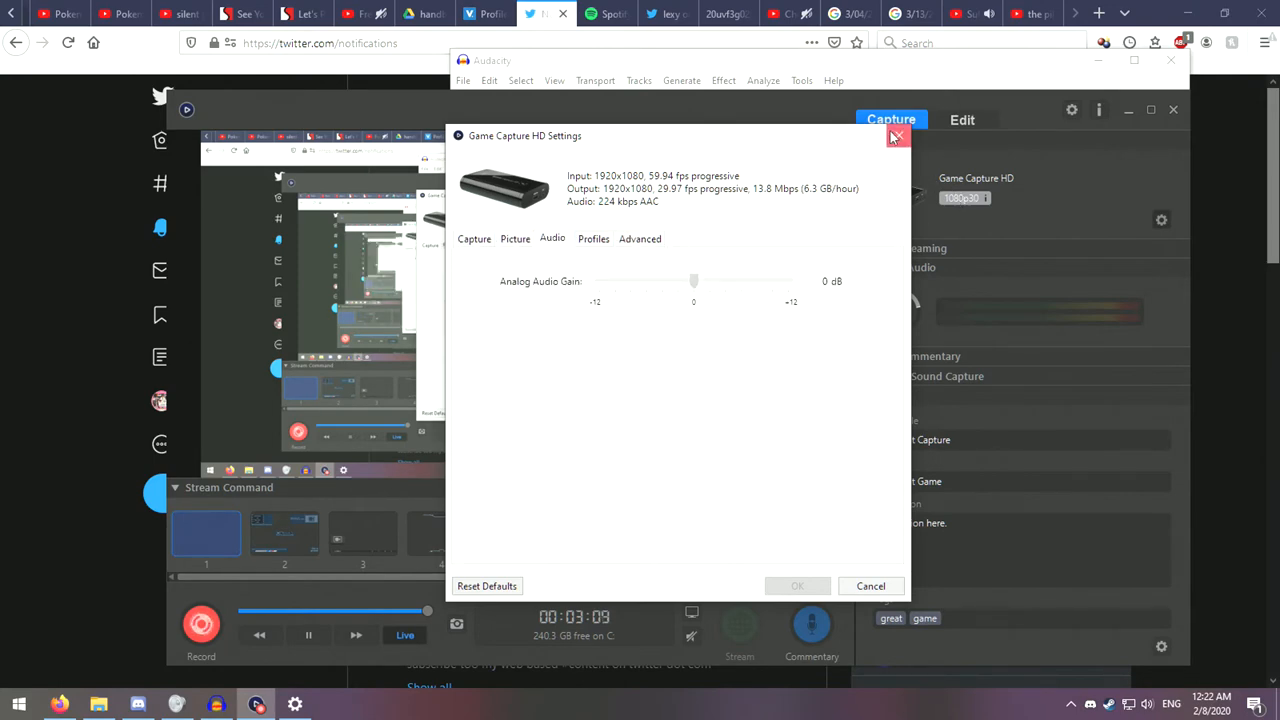
pyautogui.click(896, 136)
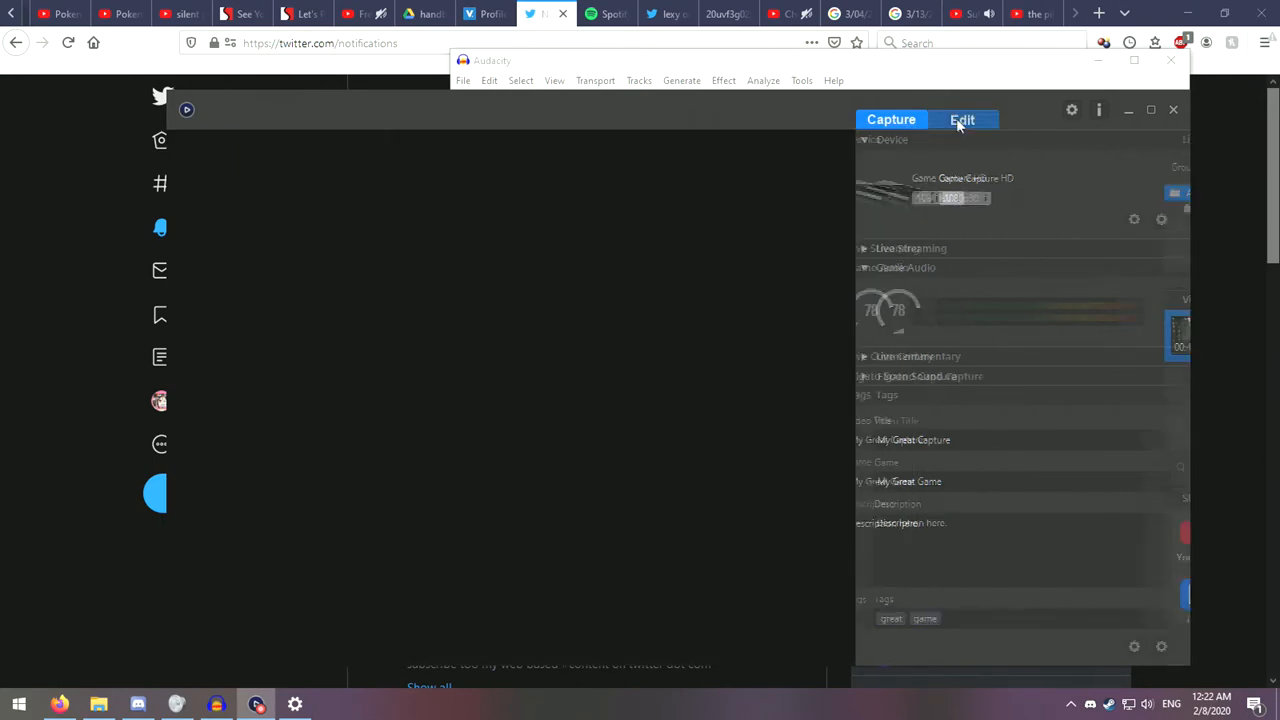
# Step: Switch to the Edit library view and back to the Capture view
pyautogui.click(892, 120)
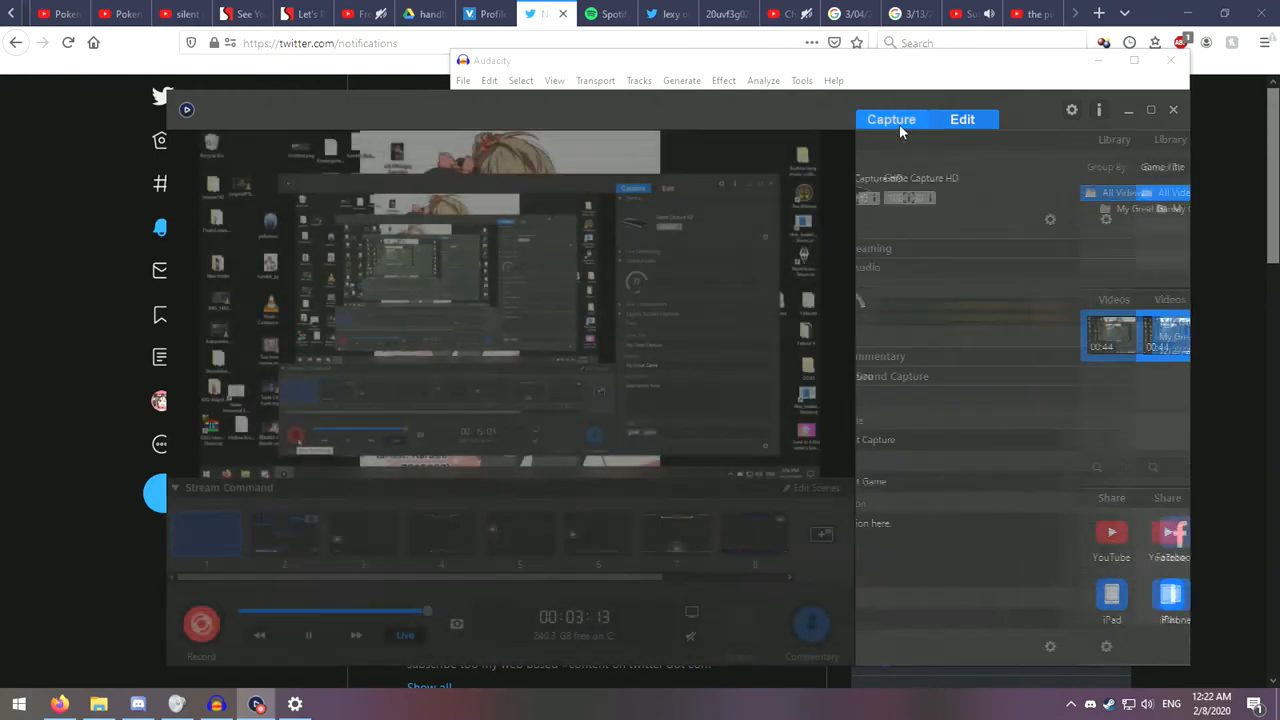
pyautogui.click(890, 120)
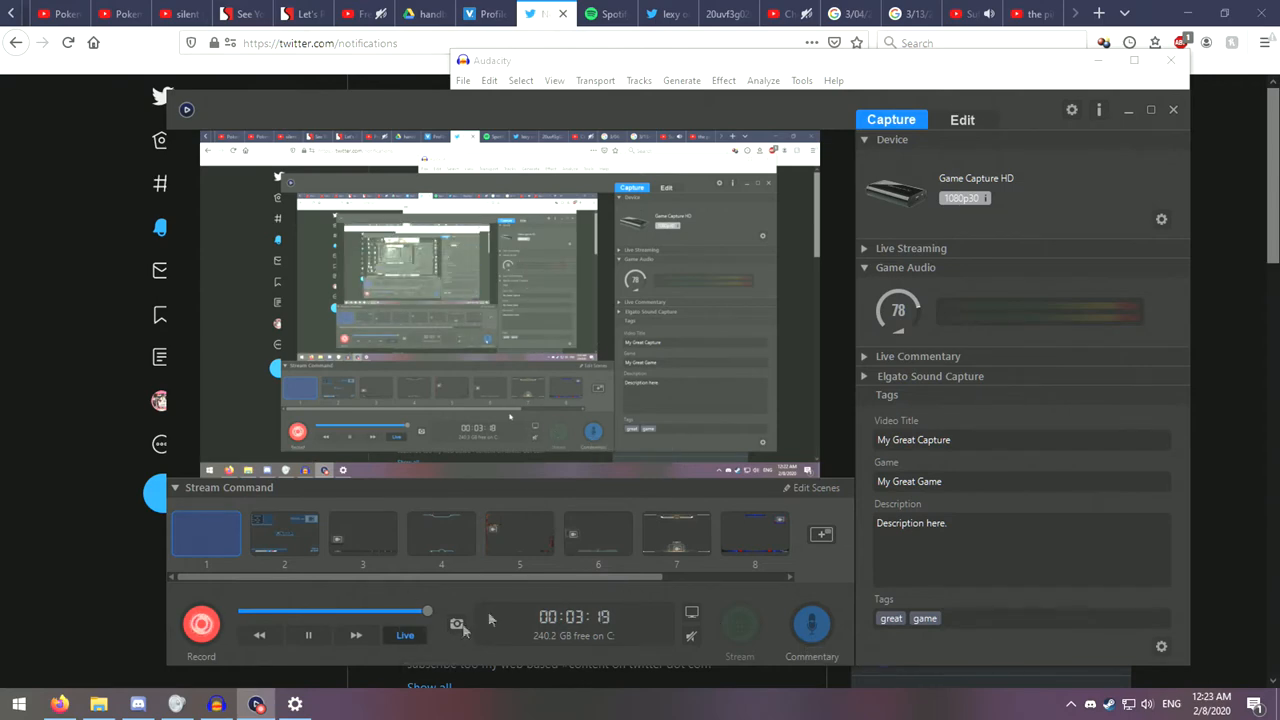
pyautogui.moveTo(900, 330)
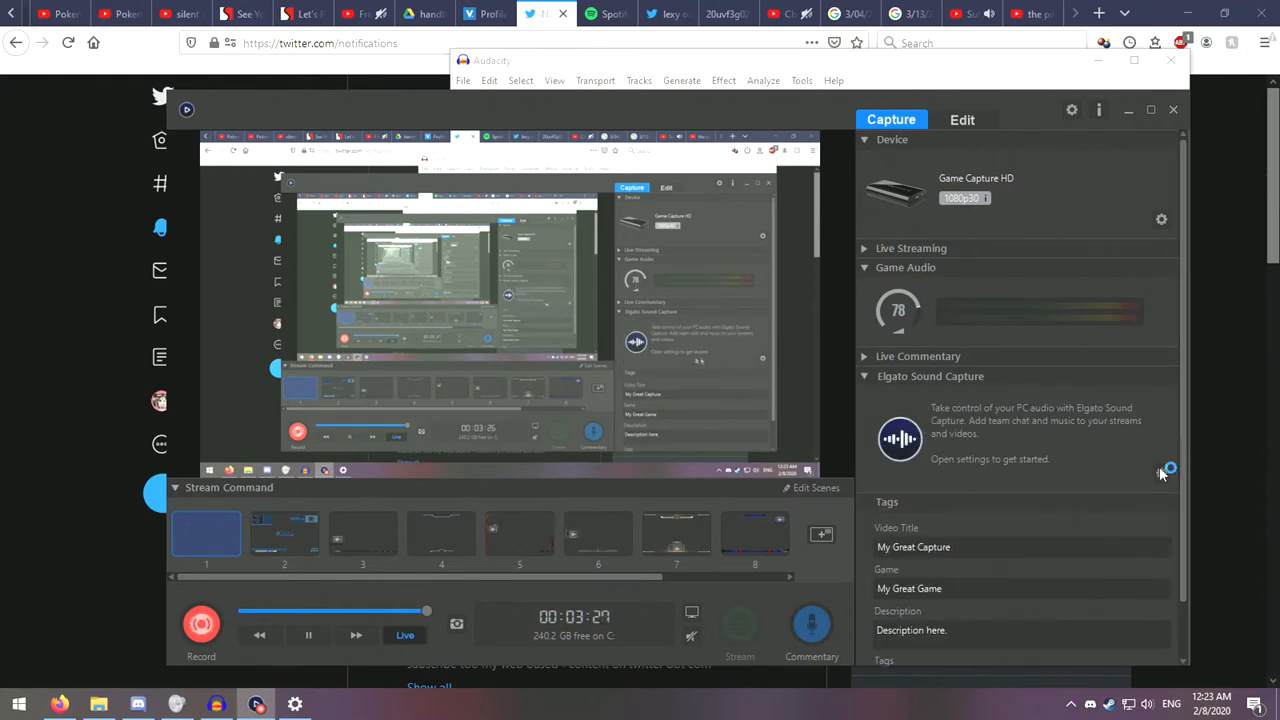
# Step: Set Elgato Sound Capture to Music mode, then bring up the Sufjan Stevens video on YouTube
pyautogui.click(988, 458)
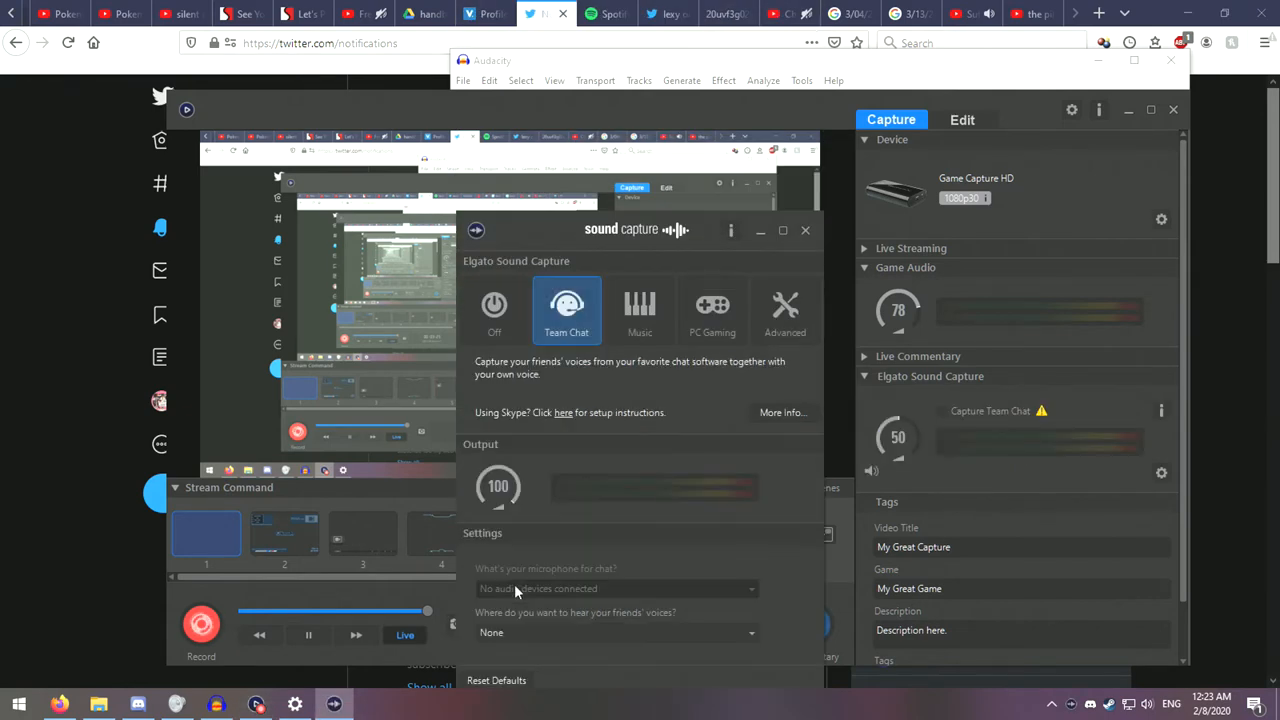
pyautogui.click(640, 312)
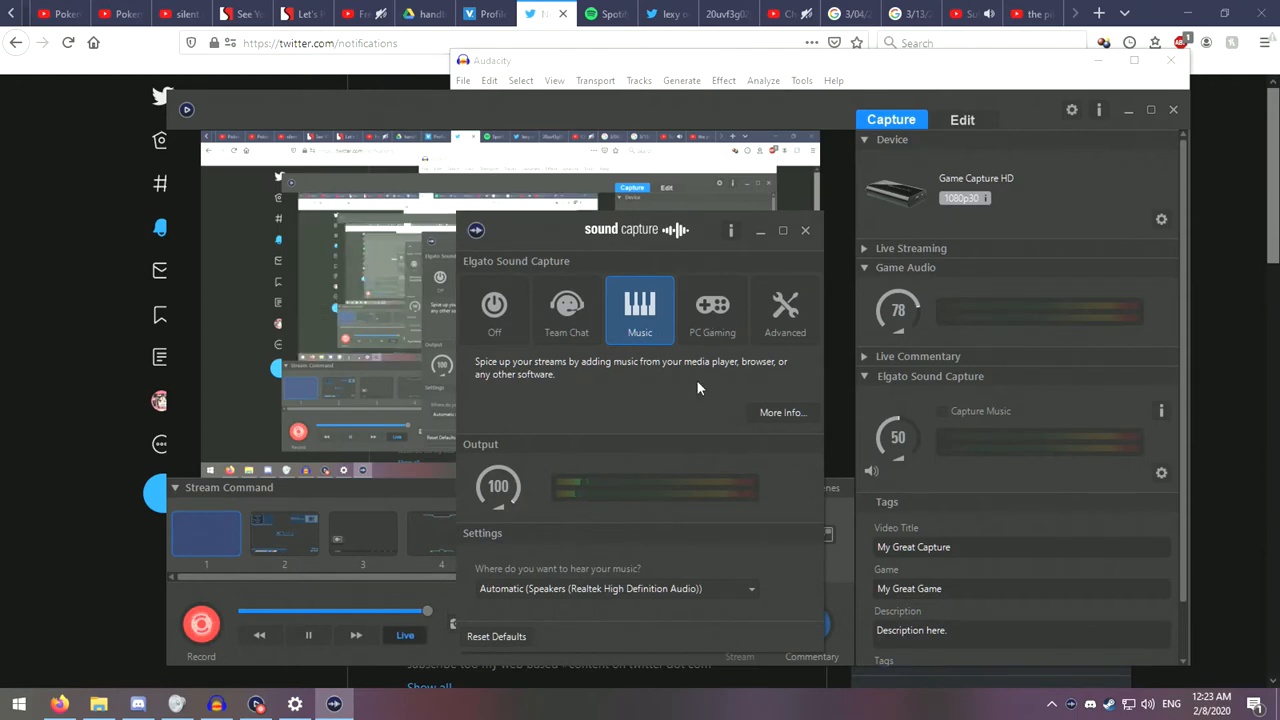
pyautogui.moveTo(584, 570)
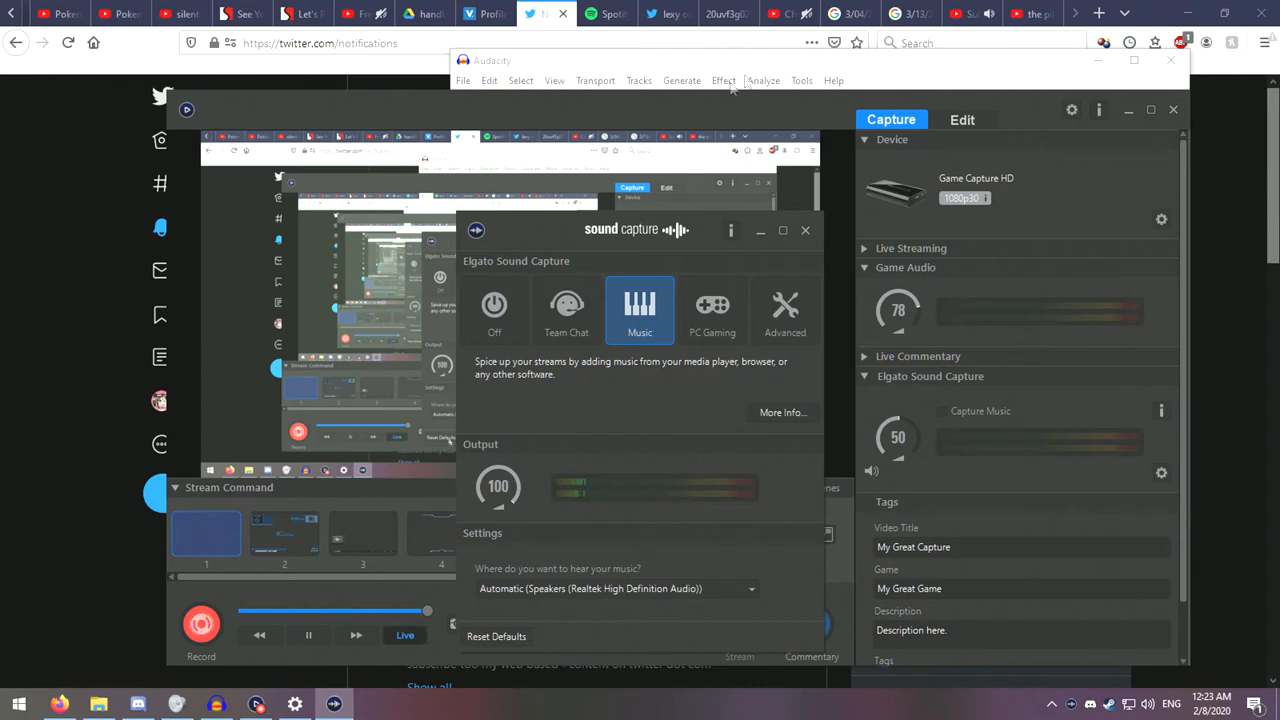
pyautogui.click(970, 12)
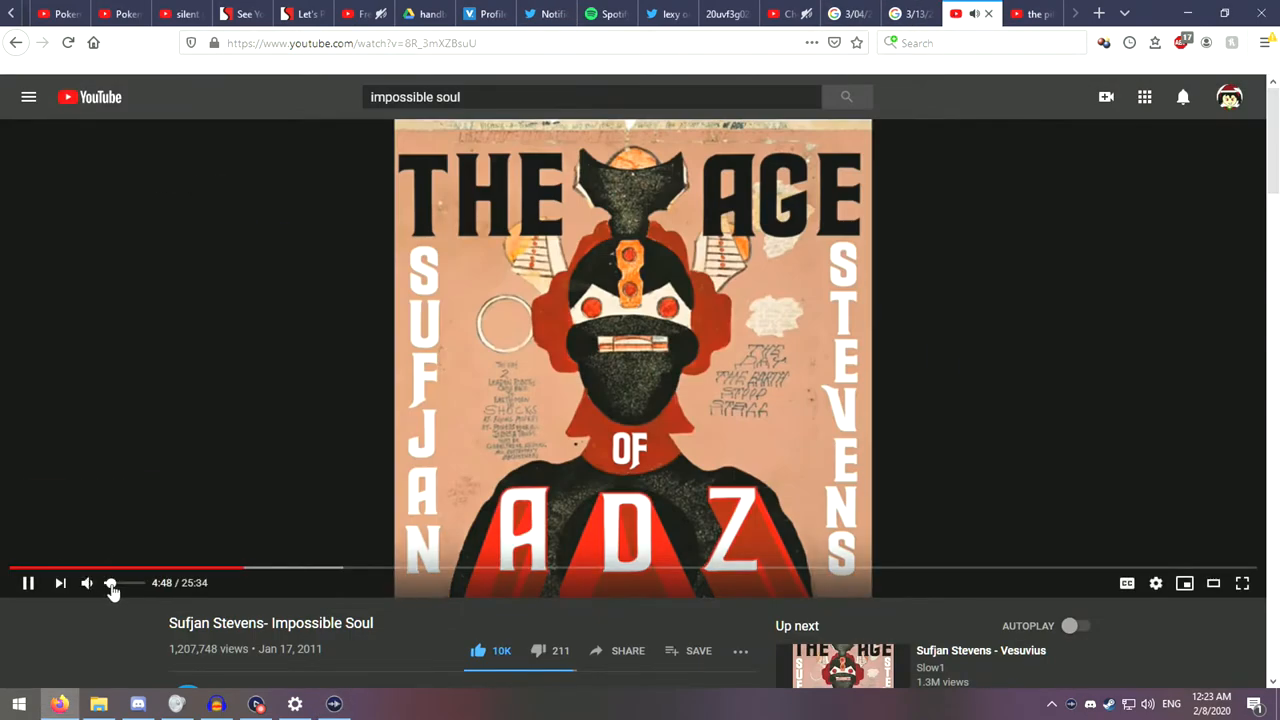
pyautogui.moveTo(230, 650)
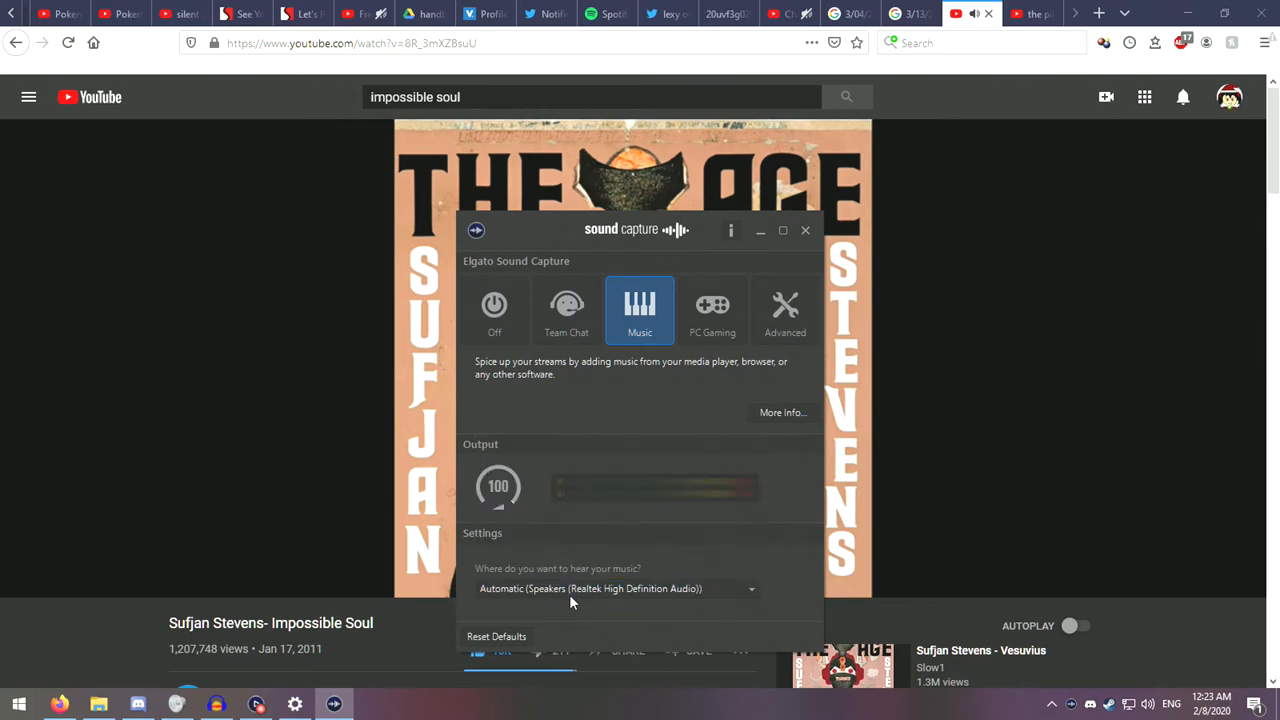
pyautogui.moveTo(560, 464)
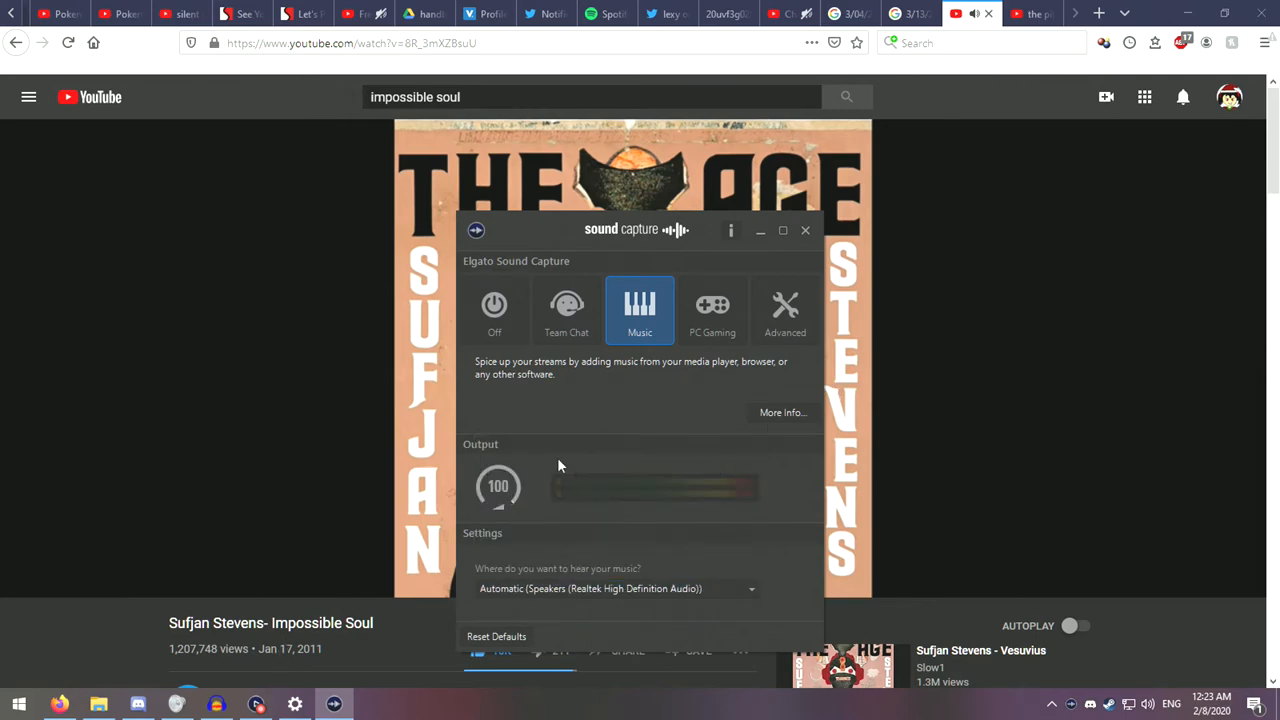
pyautogui.moveTo(258, 708)
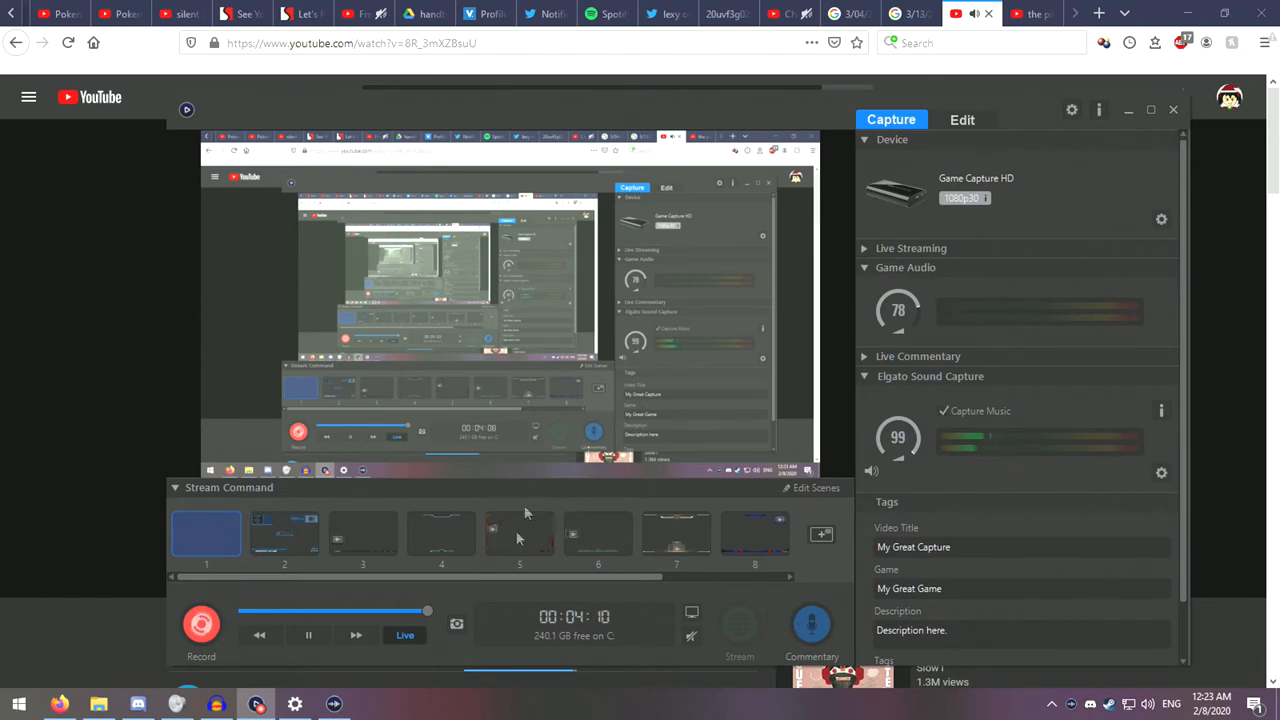
pyautogui.click(216, 704)
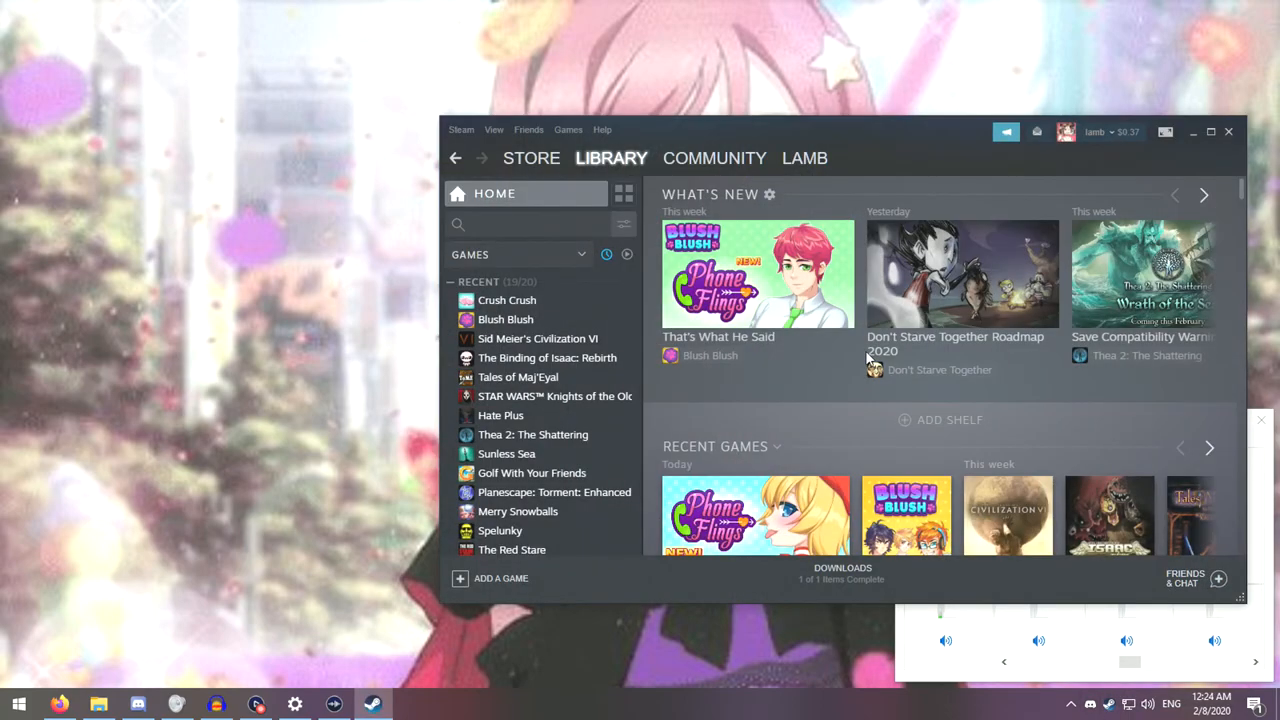
pyautogui.moveTo(358, 318)
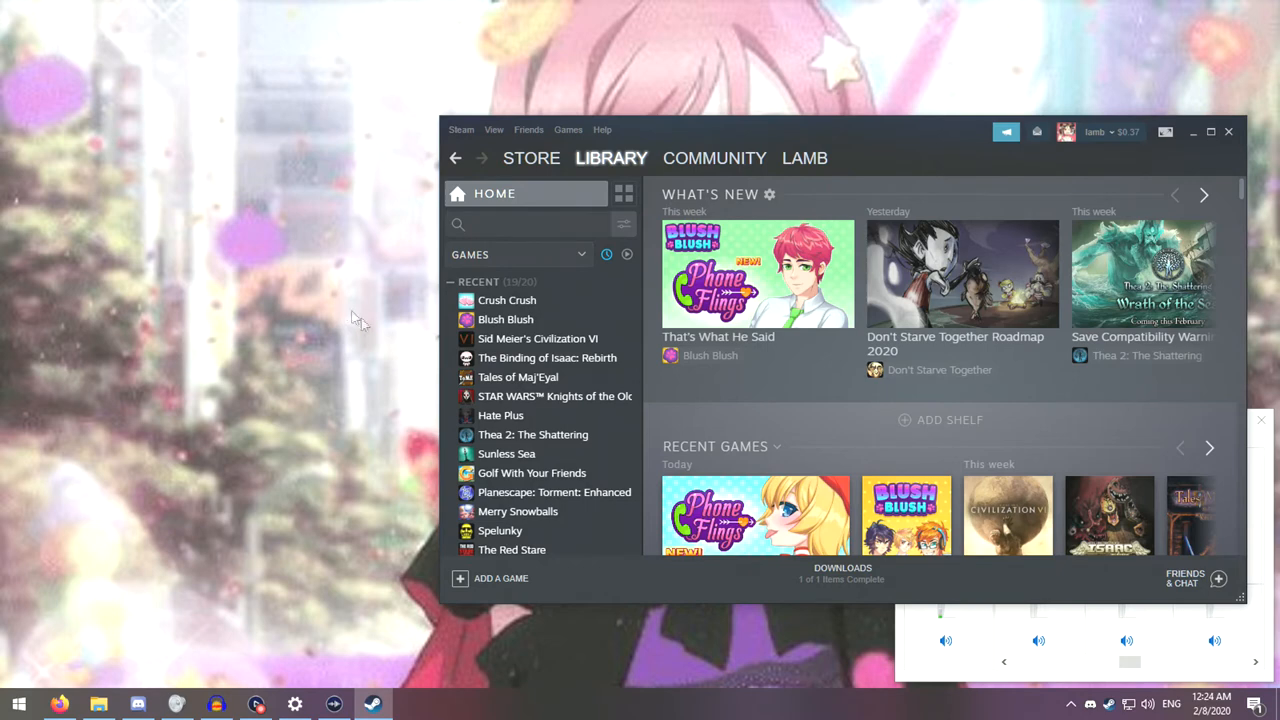
pyautogui.moveTo(636, 390)
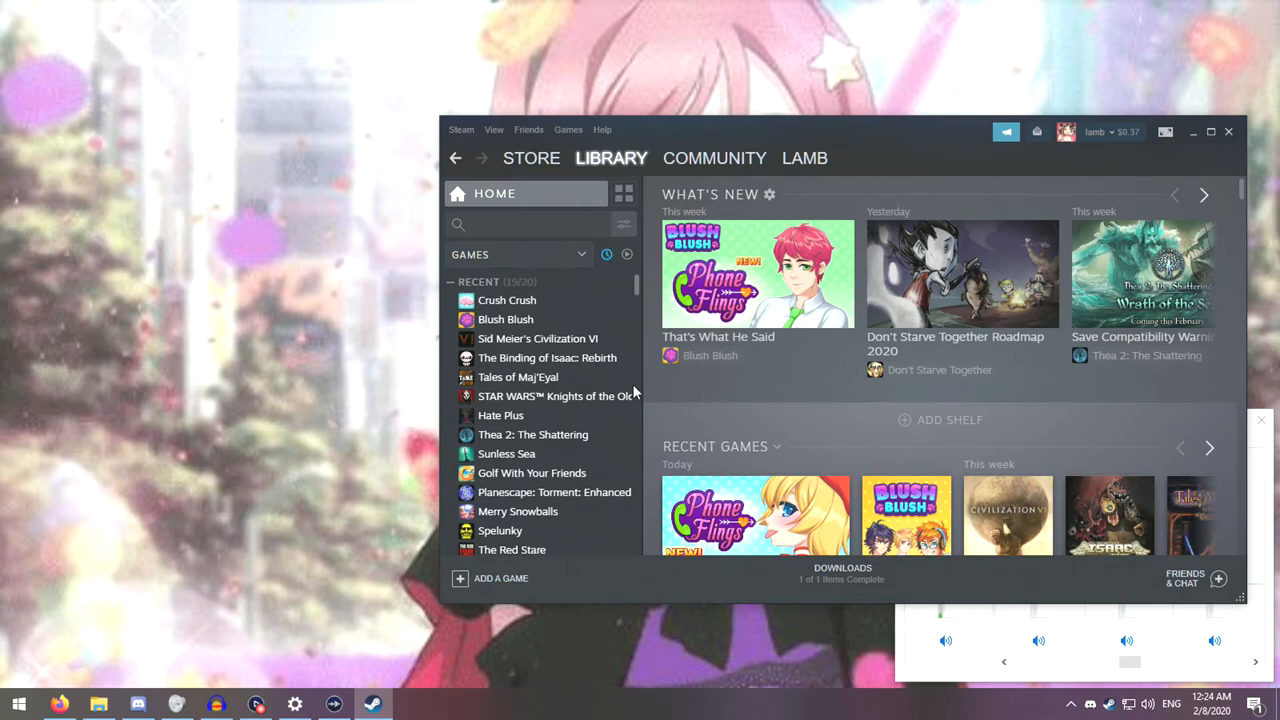
pyautogui.scroll(-3)
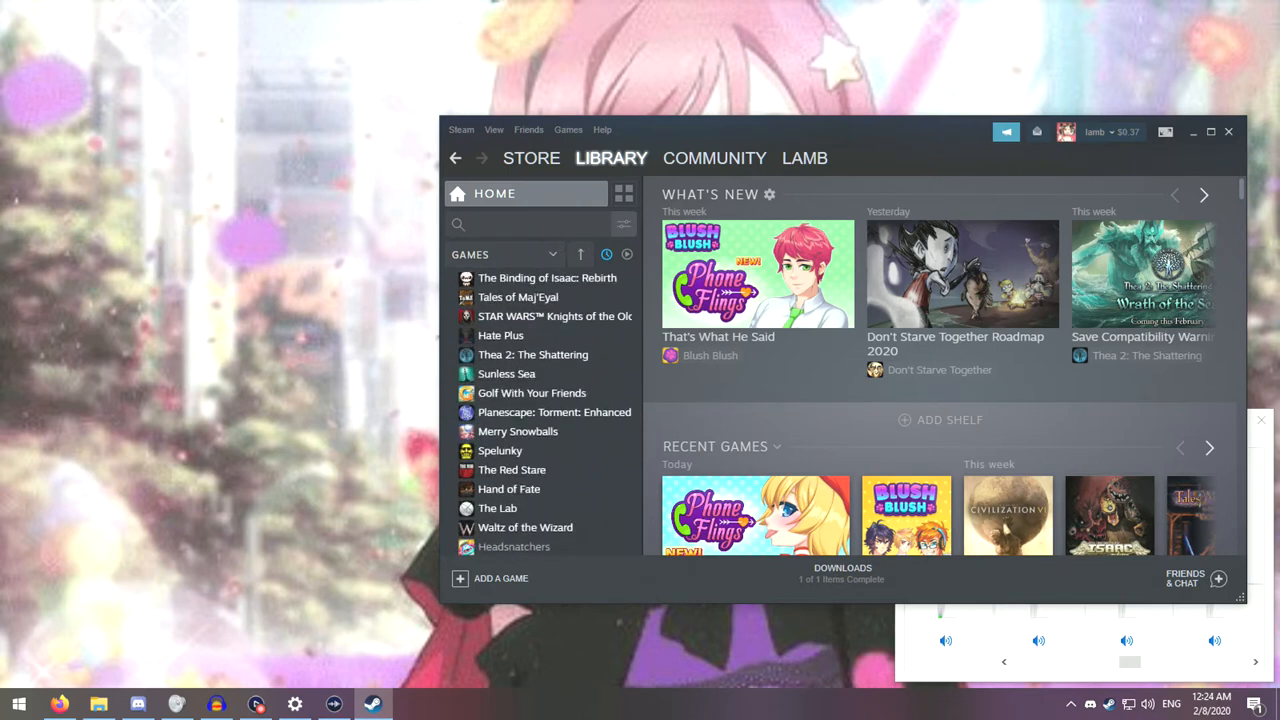
pyautogui.scroll(-3)
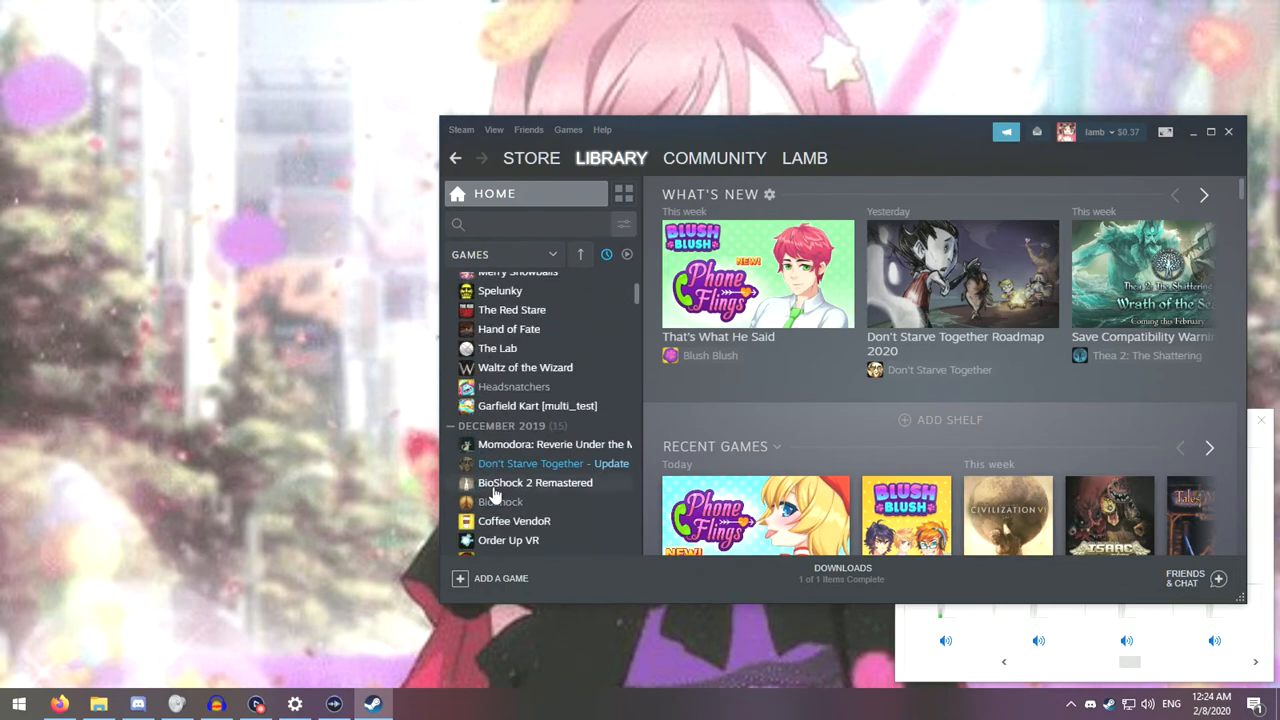
pyautogui.scroll(-3)
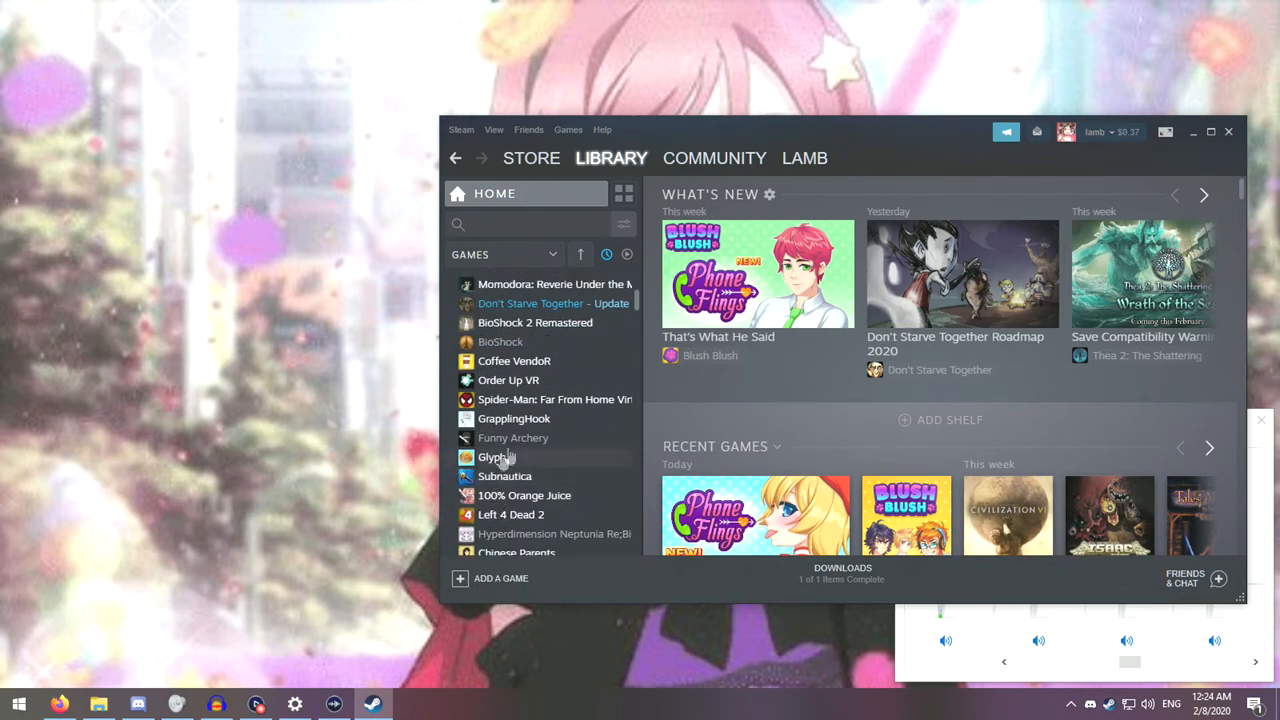
pyautogui.scroll(-3)
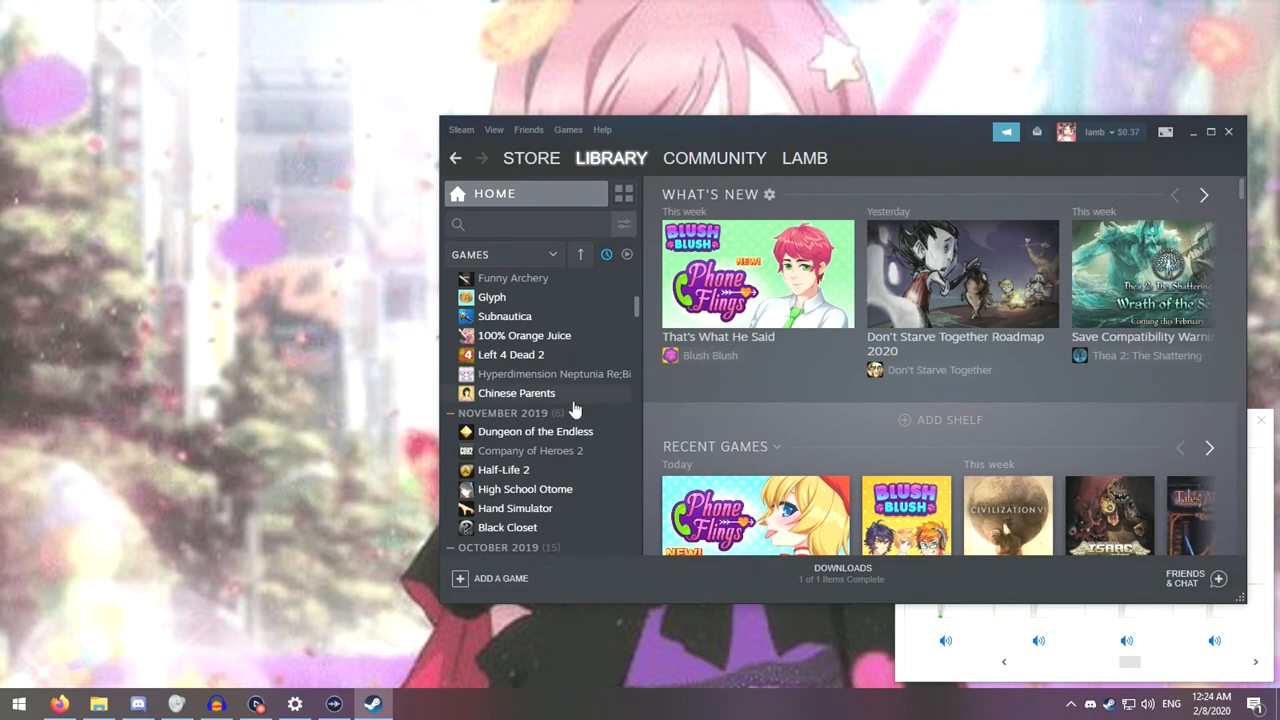
pyautogui.moveTo(620, 452)
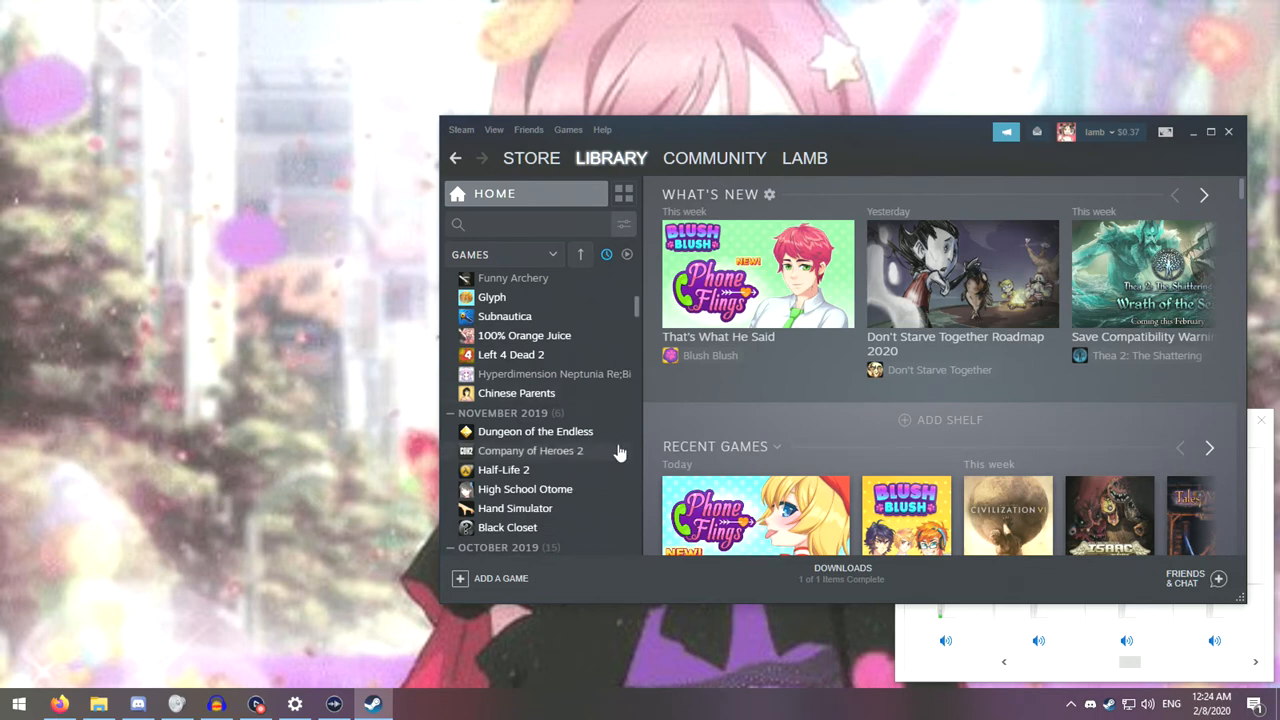
pyautogui.moveTo(576, 338)
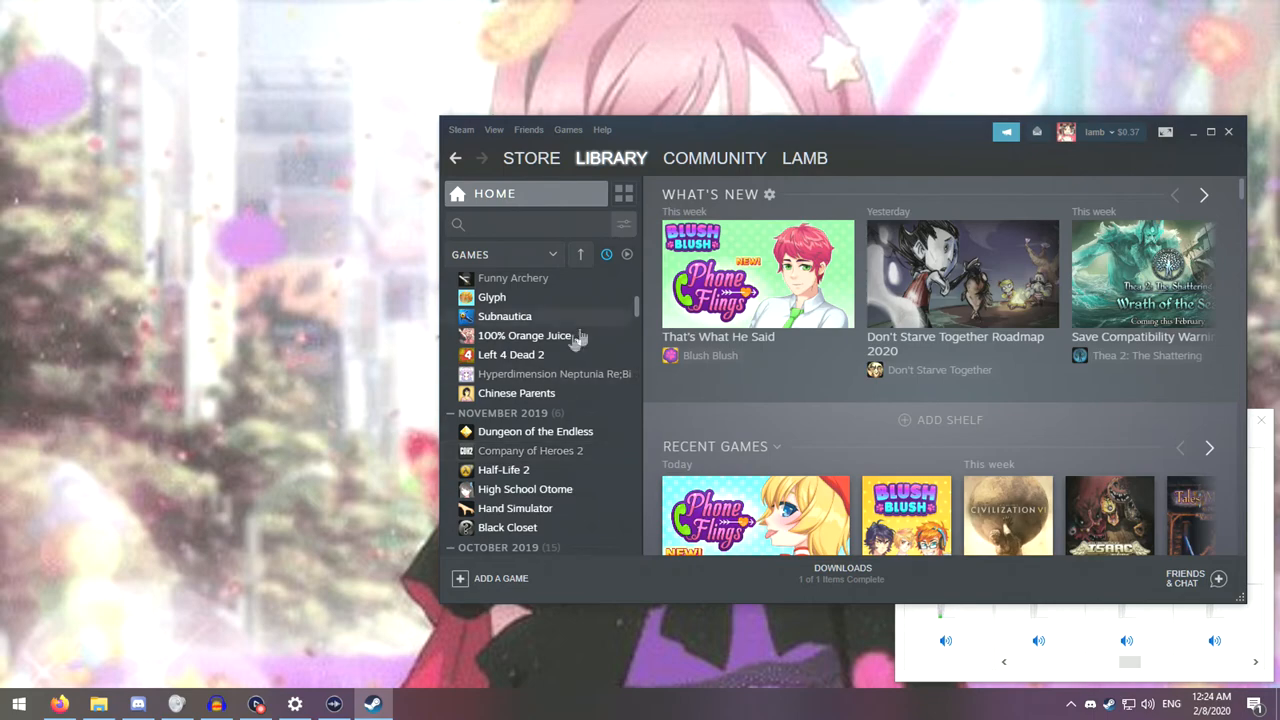
pyautogui.scroll(-3)
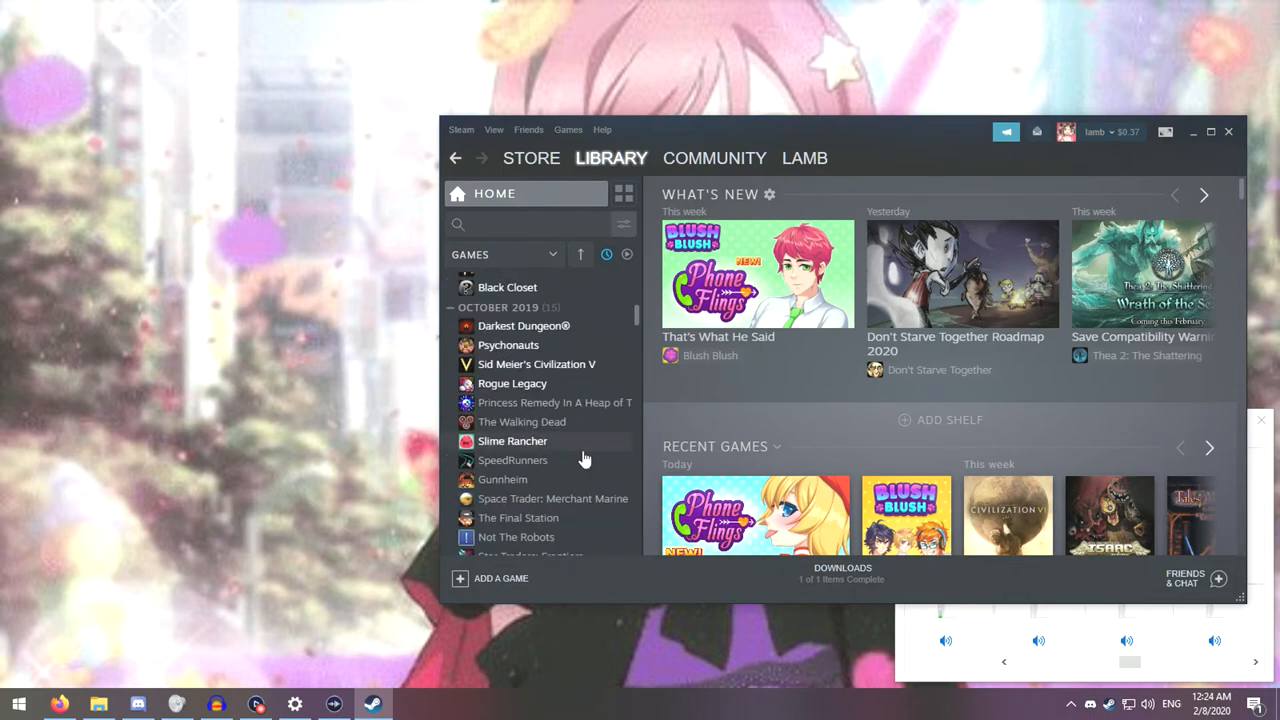
pyautogui.moveTo(584, 460)
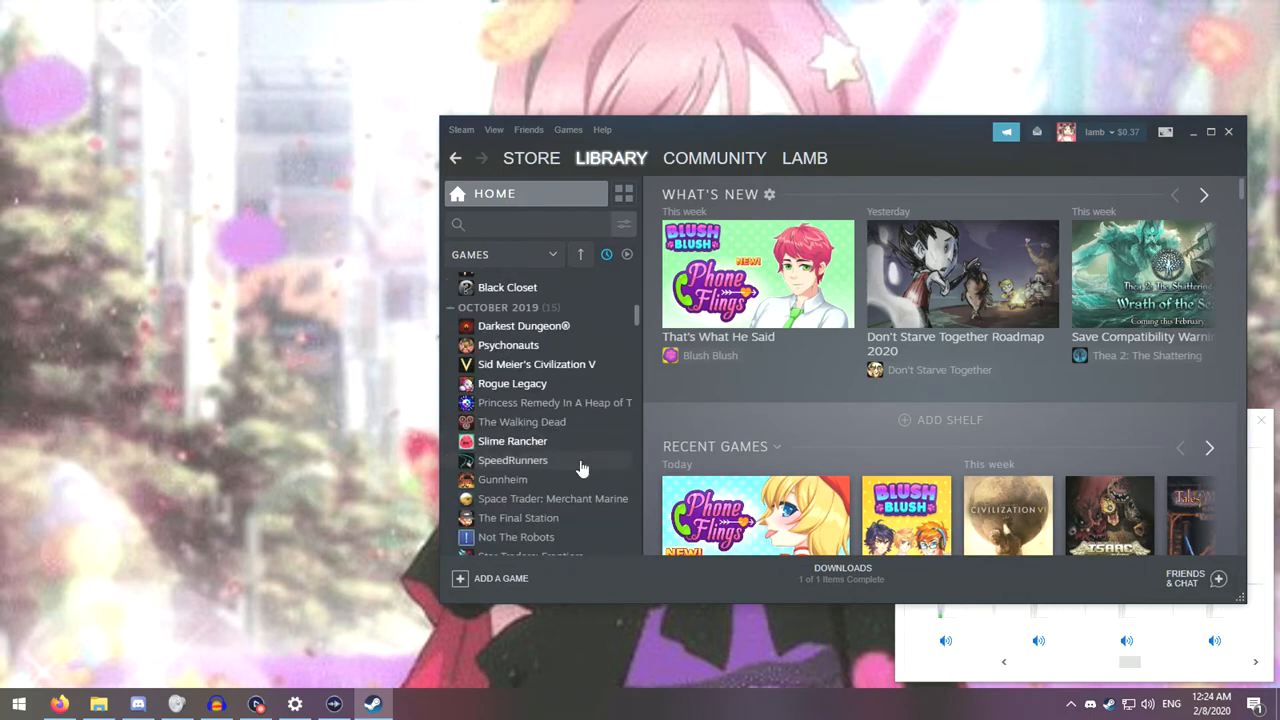
pyautogui.scroll(-3)
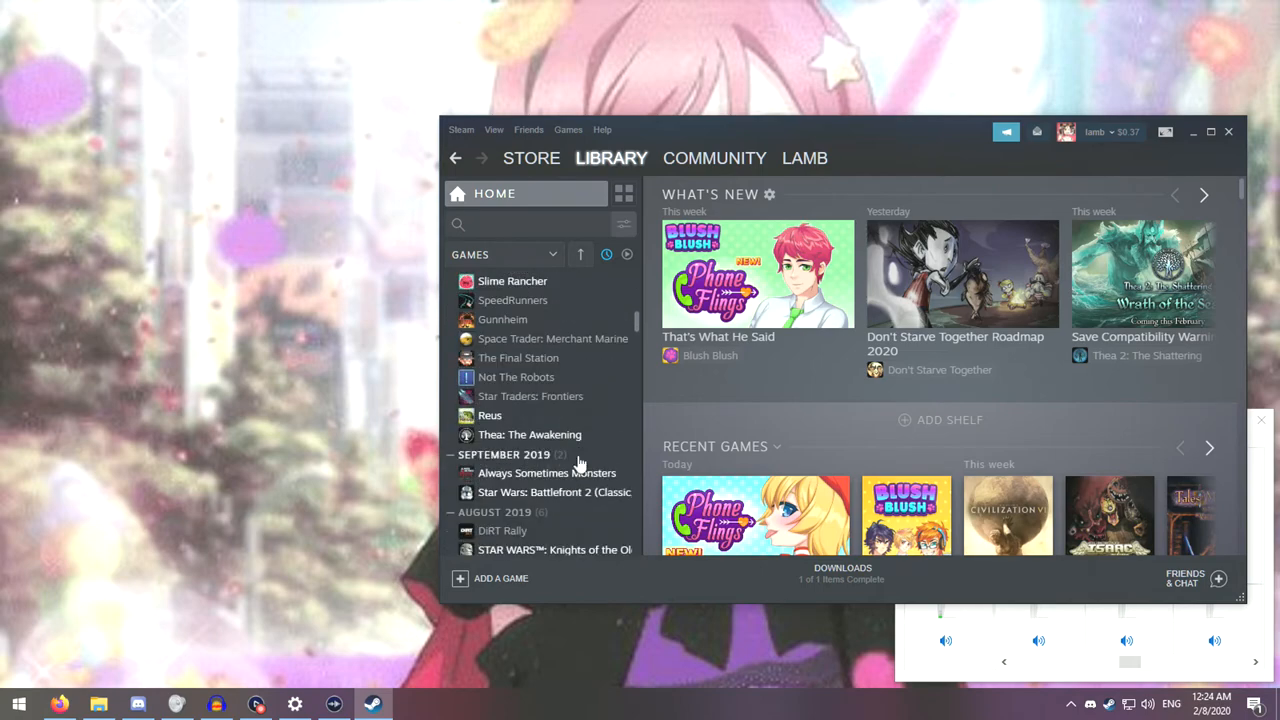
pyautogui.scroll(-3)
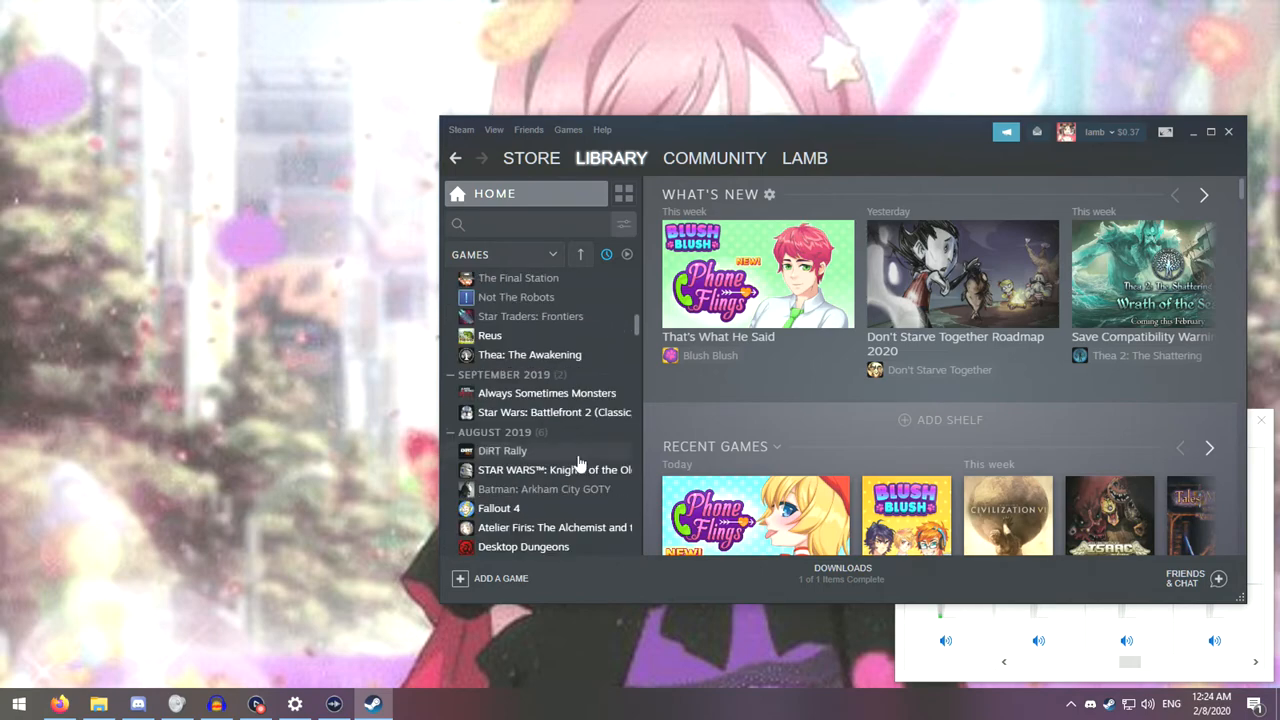
pyautogui.scroll(-3)
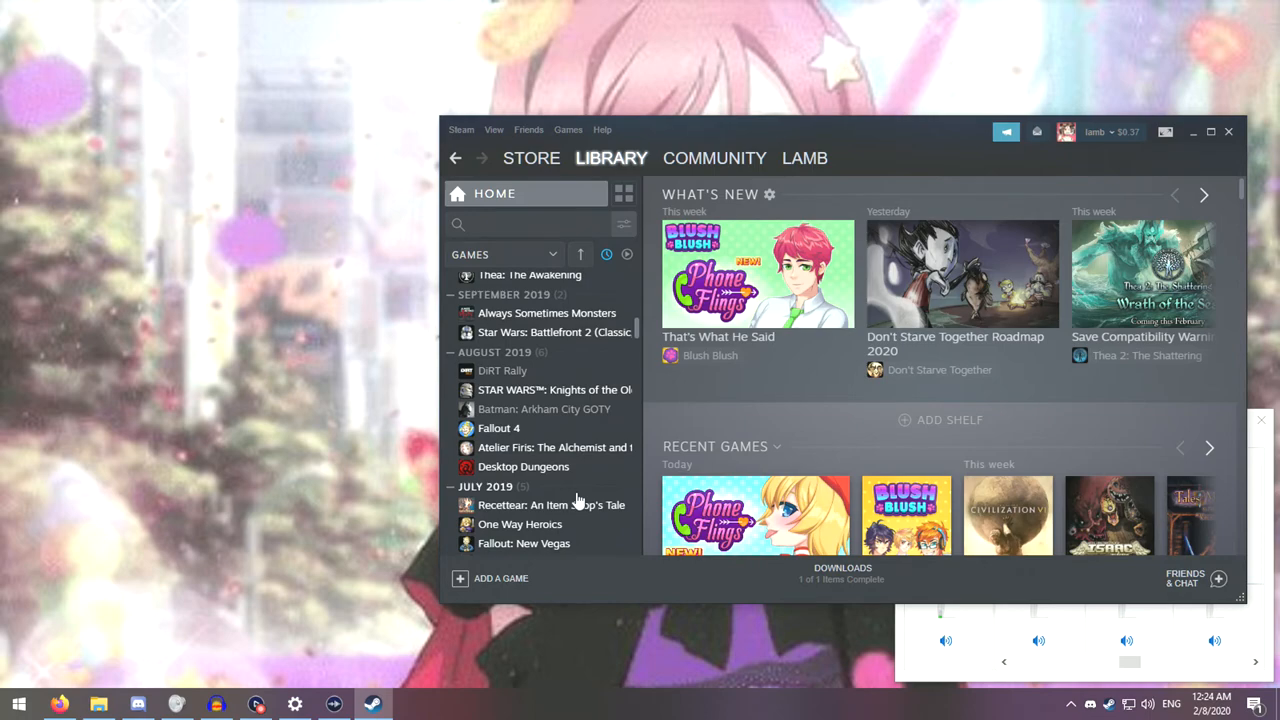
pyautogui.moveTo(598, 448)
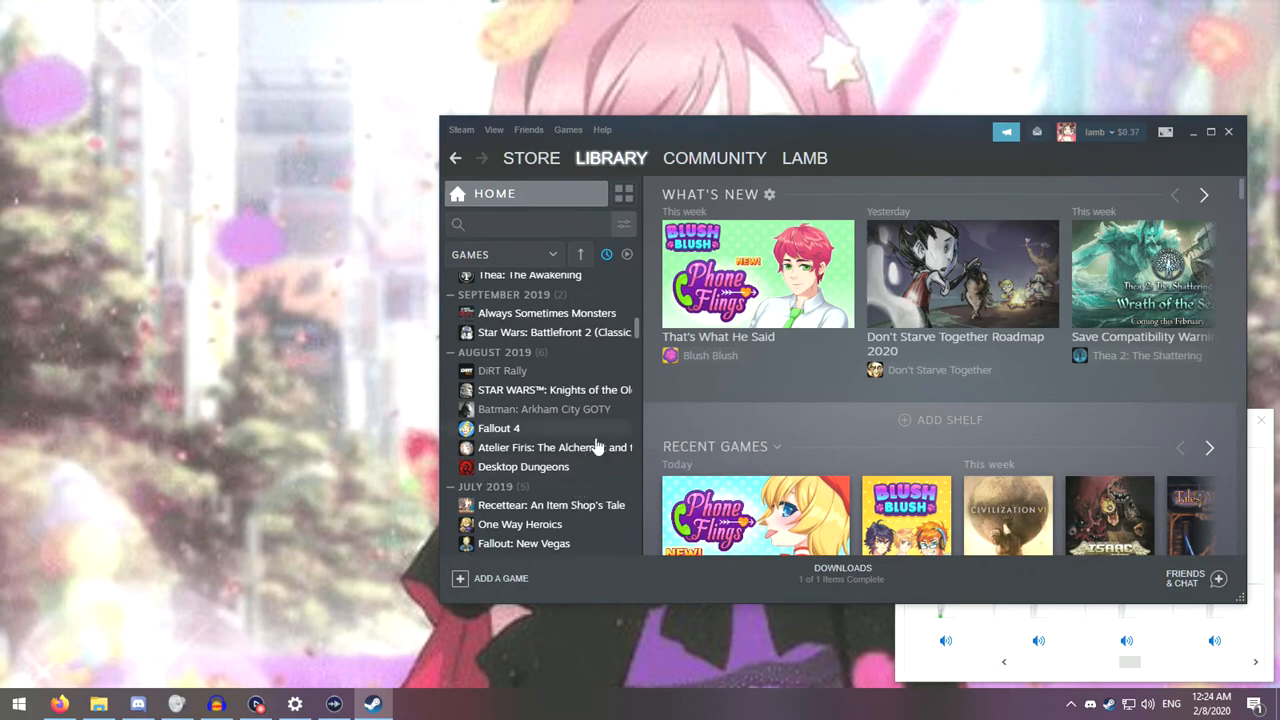
# Step: Select Atelier Firis in the Steam library, launch it, then stop it when it returns
pyautogui.click(556, 448)
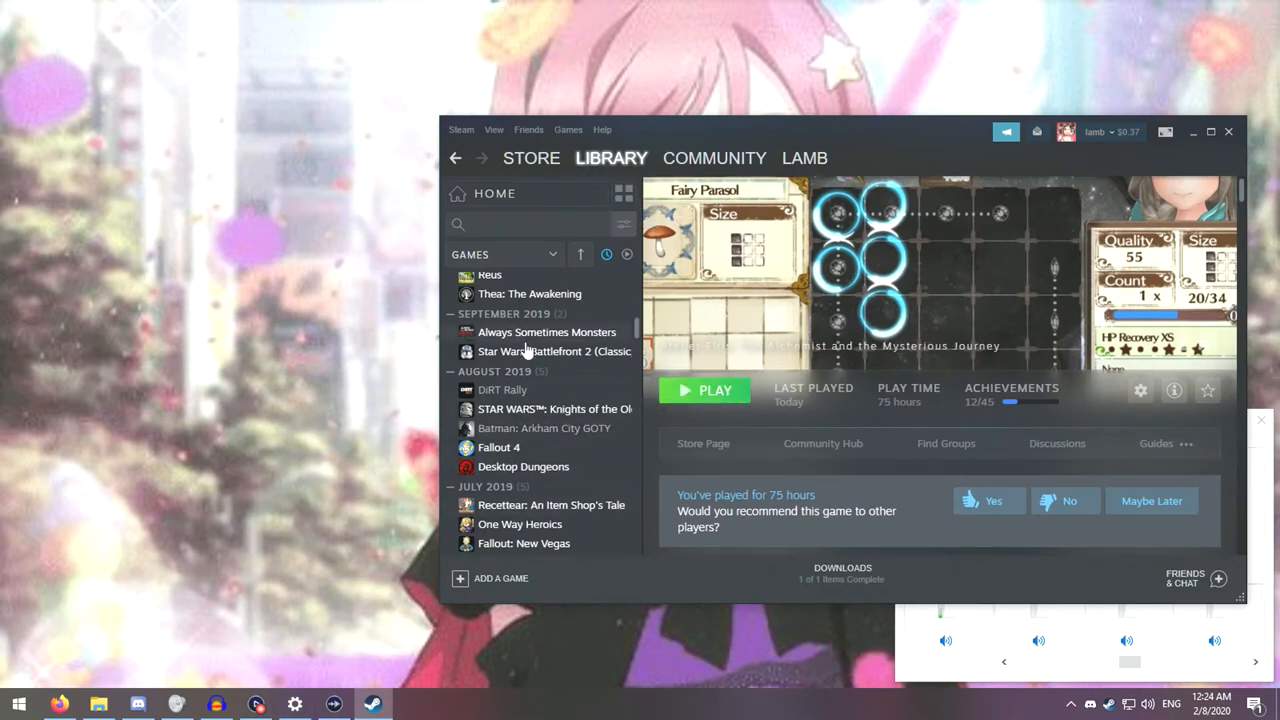
pyautogui.click(606, 254)
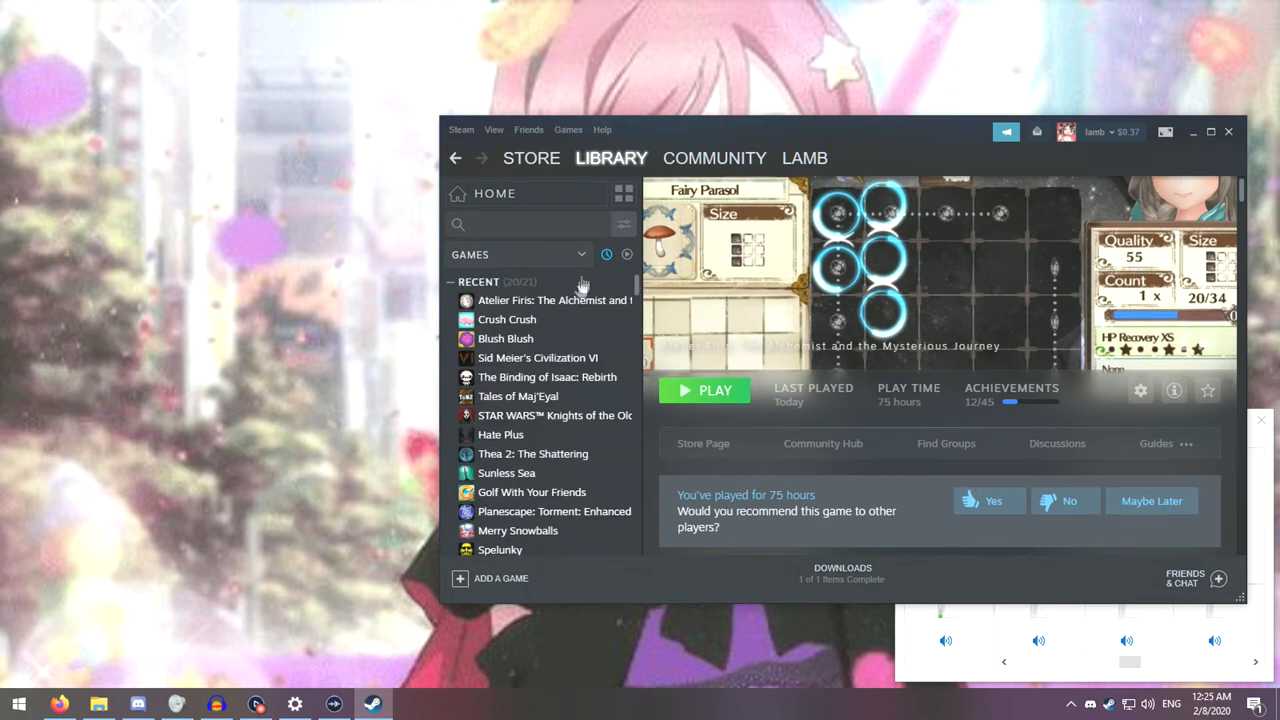
pyautogui.moveTo(590, 300)
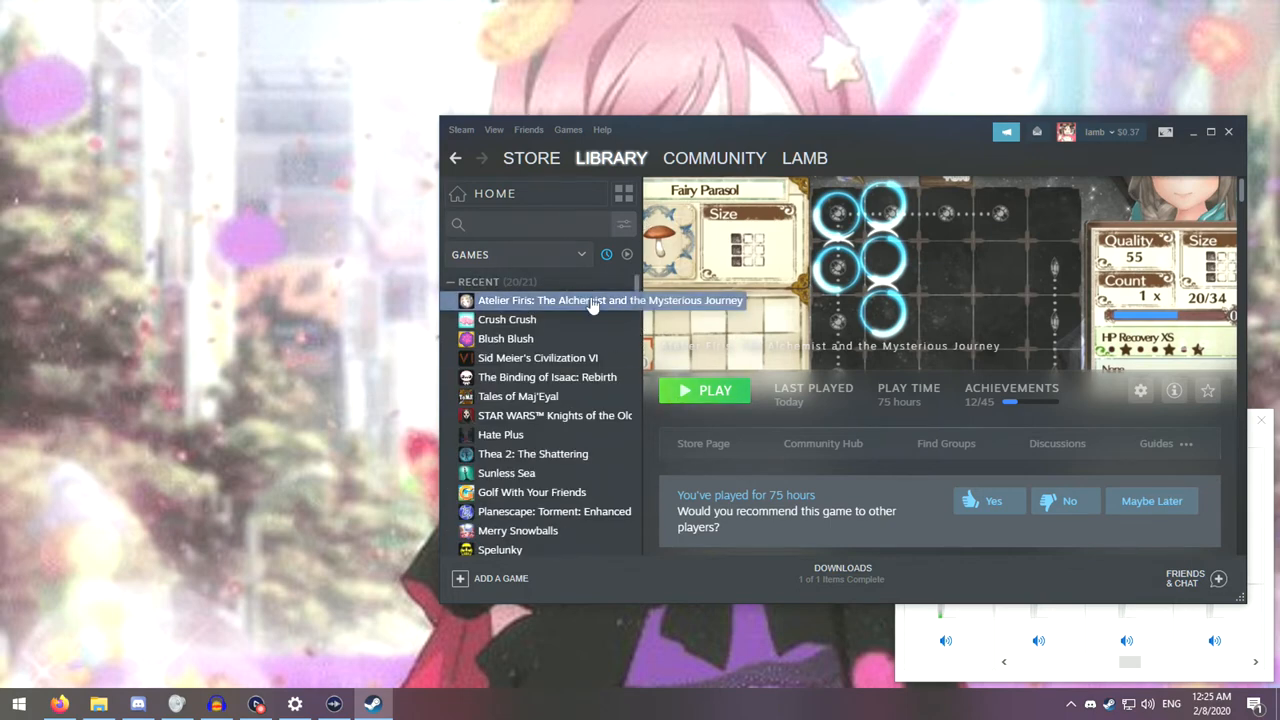
pyautogui.click(704, 390)
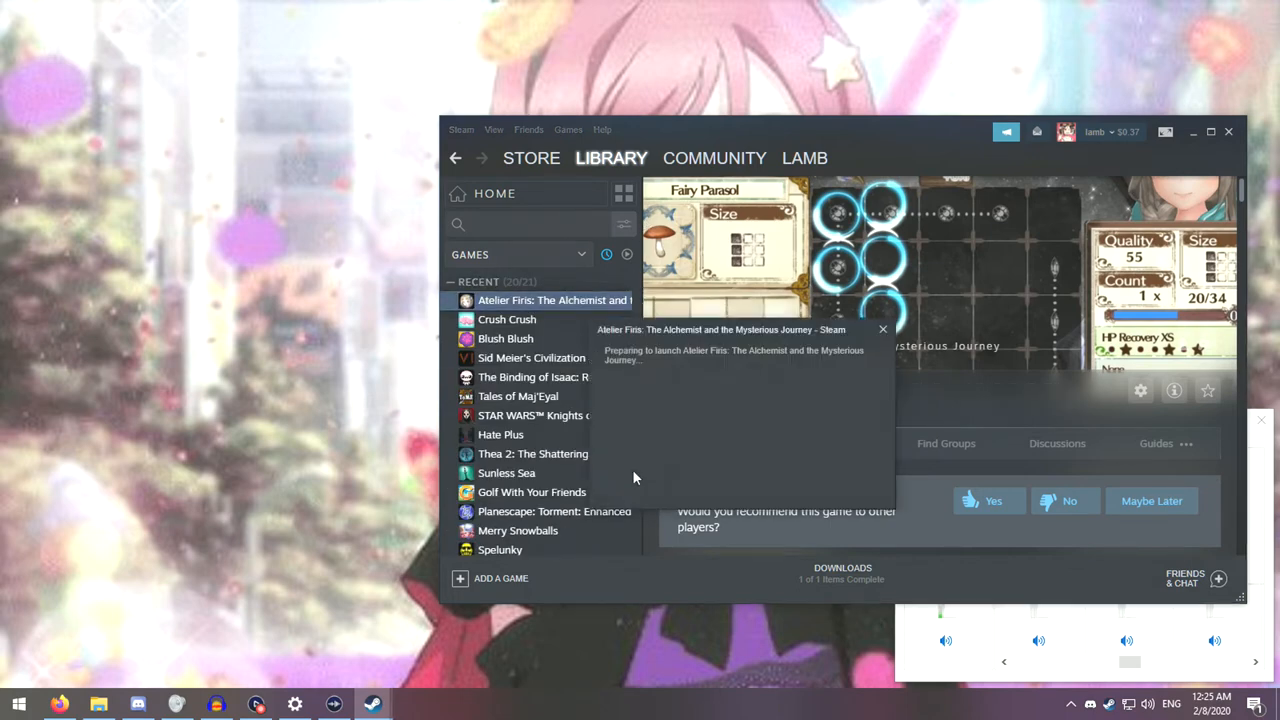
pyautogui.moveTo(600, 464)
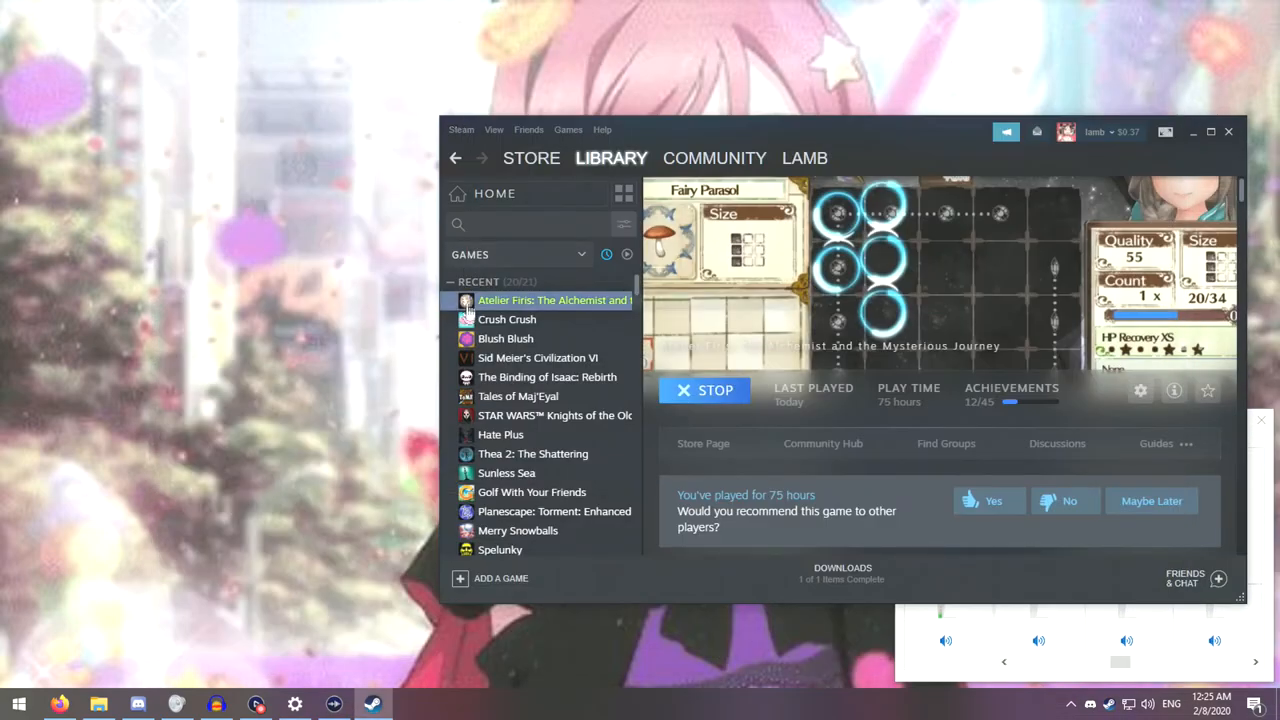
pyautogui.click(704, 390)
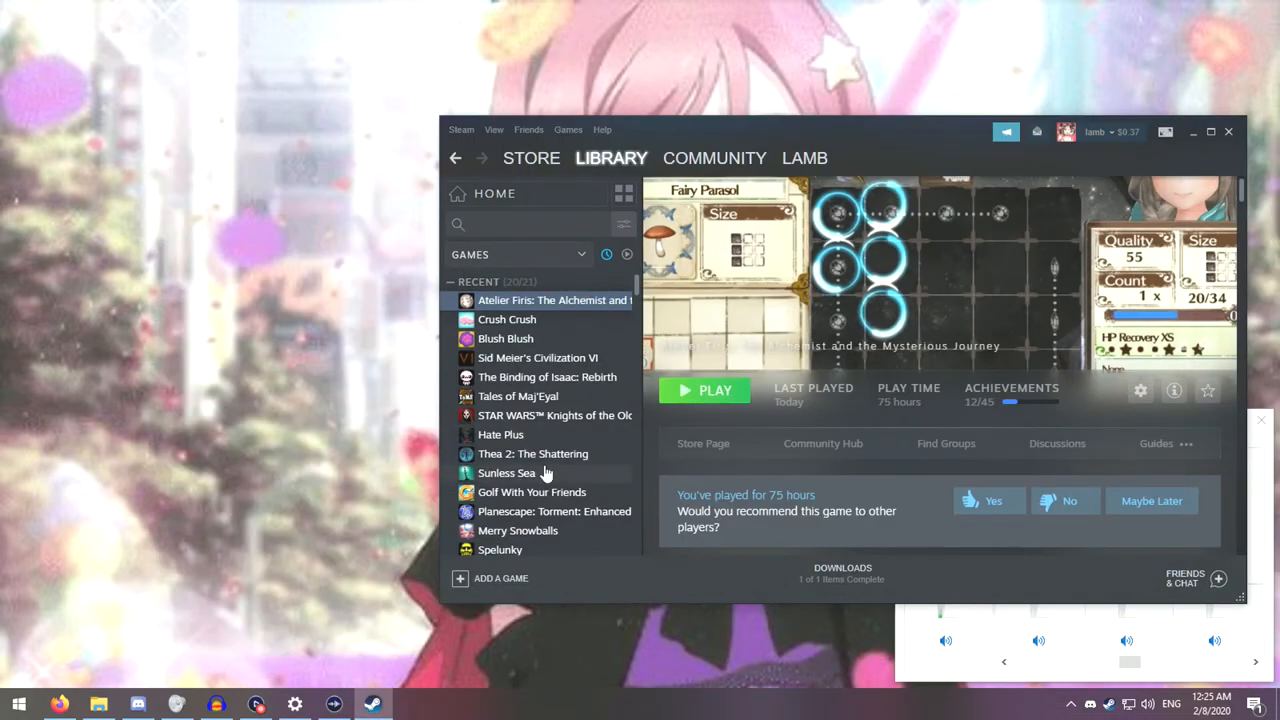
pyautogui.moveTo(410, 194)
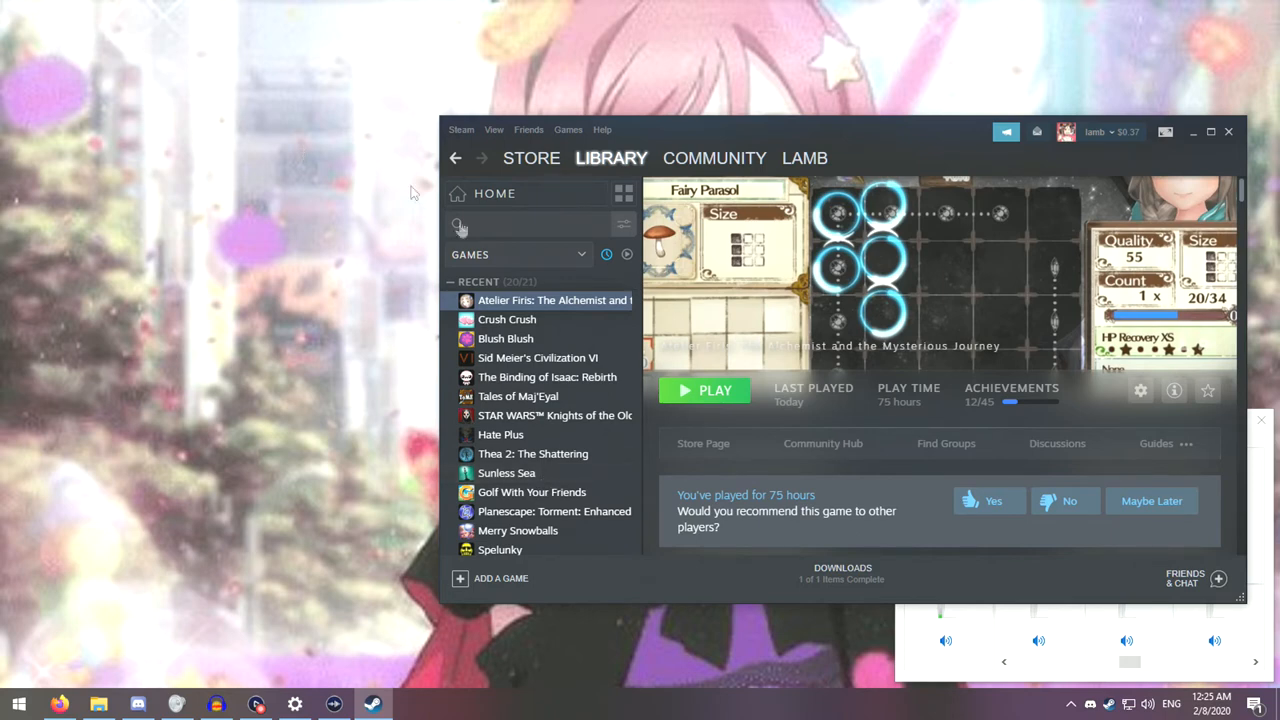
pyautogui.click(714, 390)
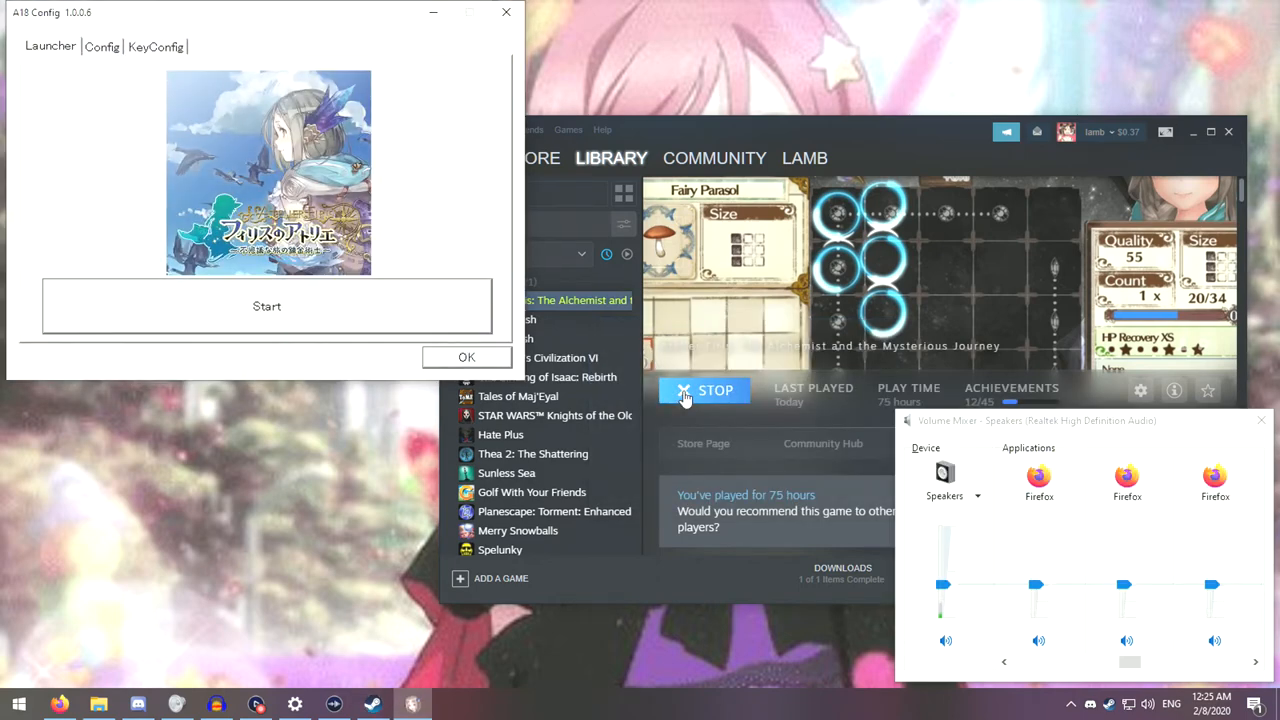
pyautogui.click(466, 356)
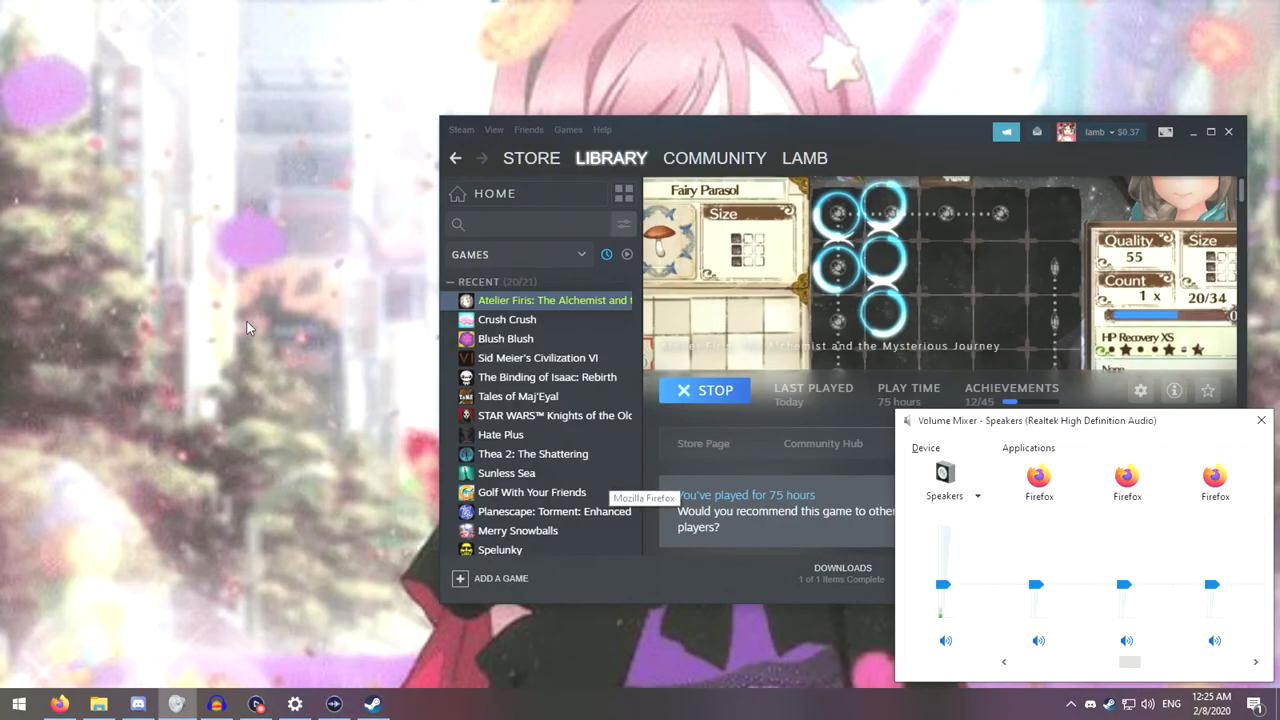
pyautogui.click(704, 390)
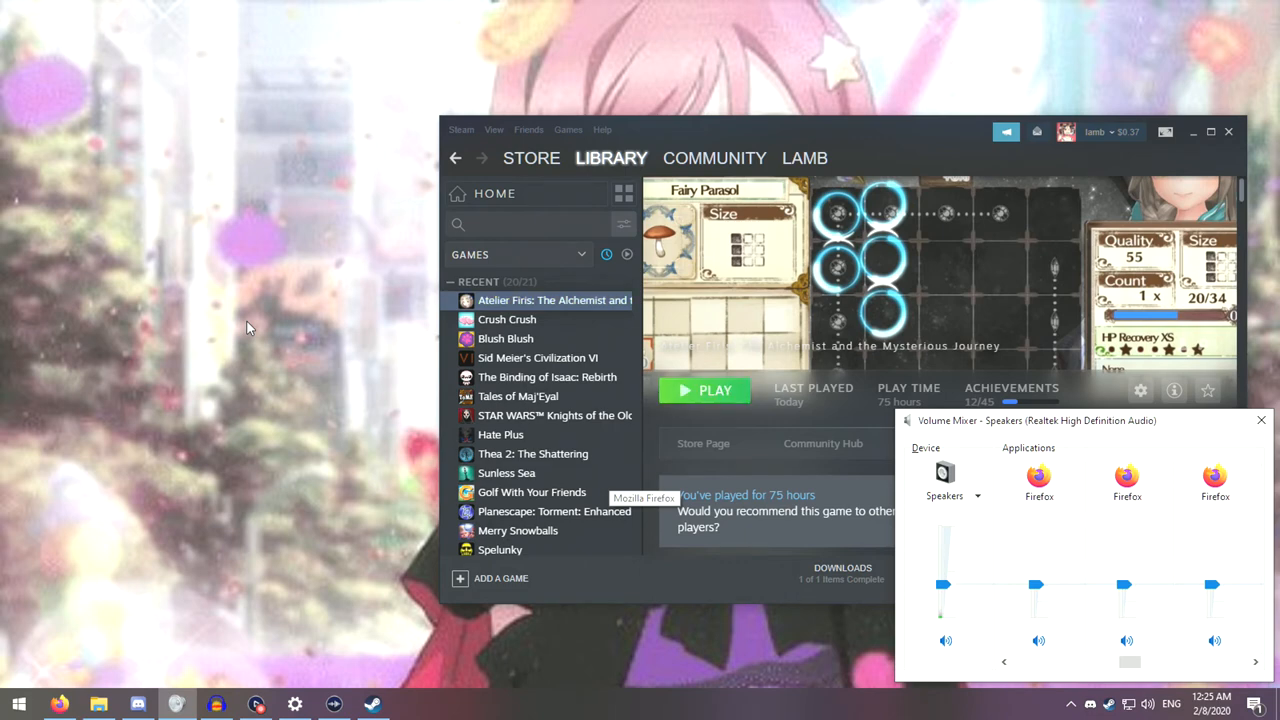
pyautogui.moveTo(570, 544)
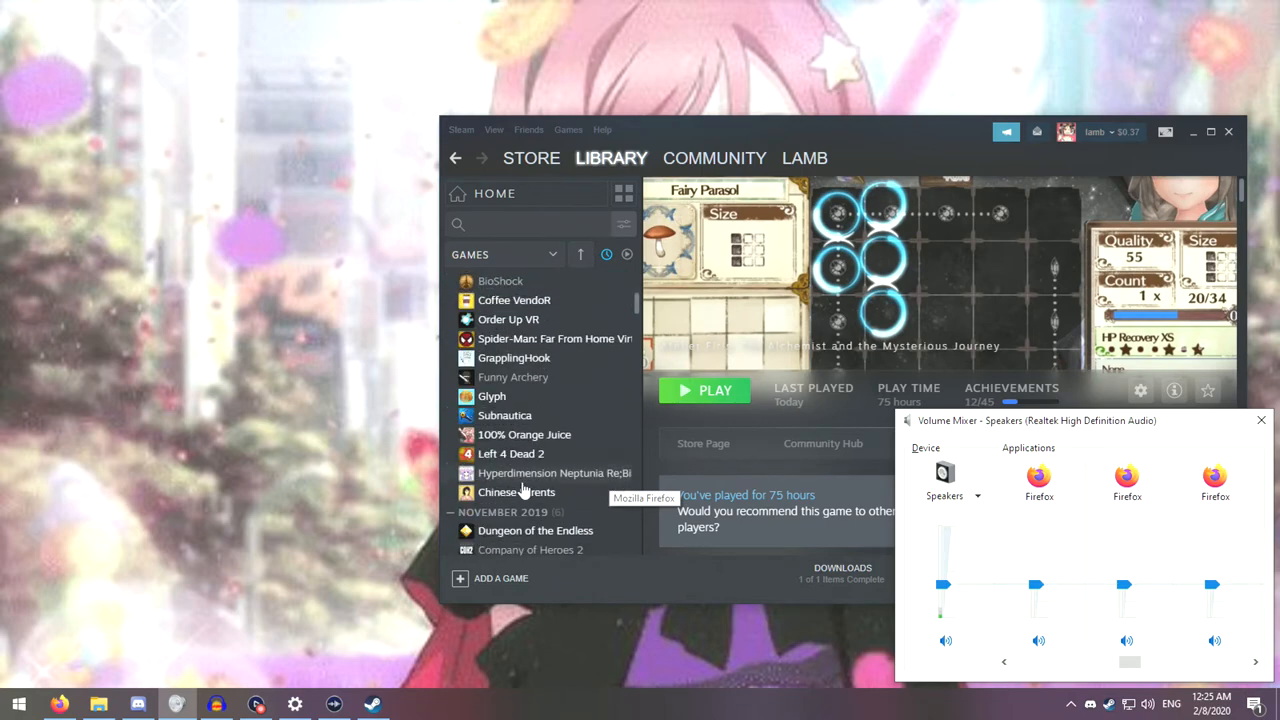
pyautogui.scroll(-3)
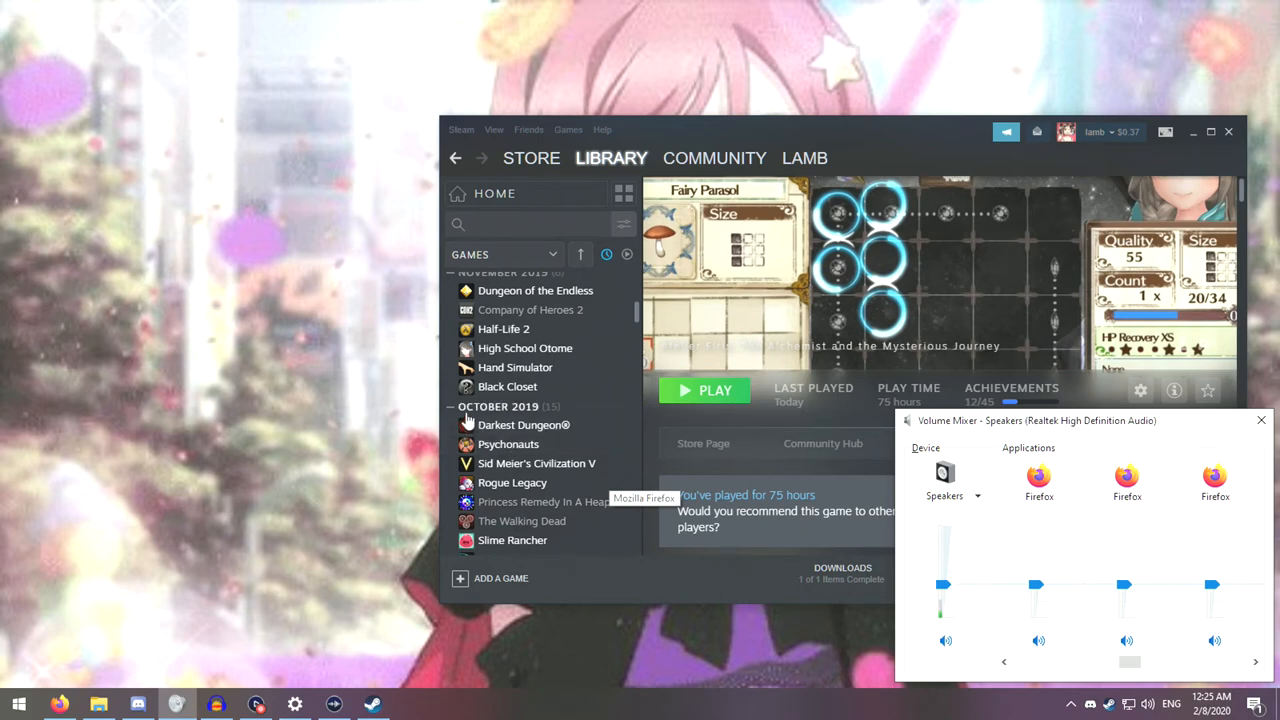
pyautogui.moveTo(392, 436)
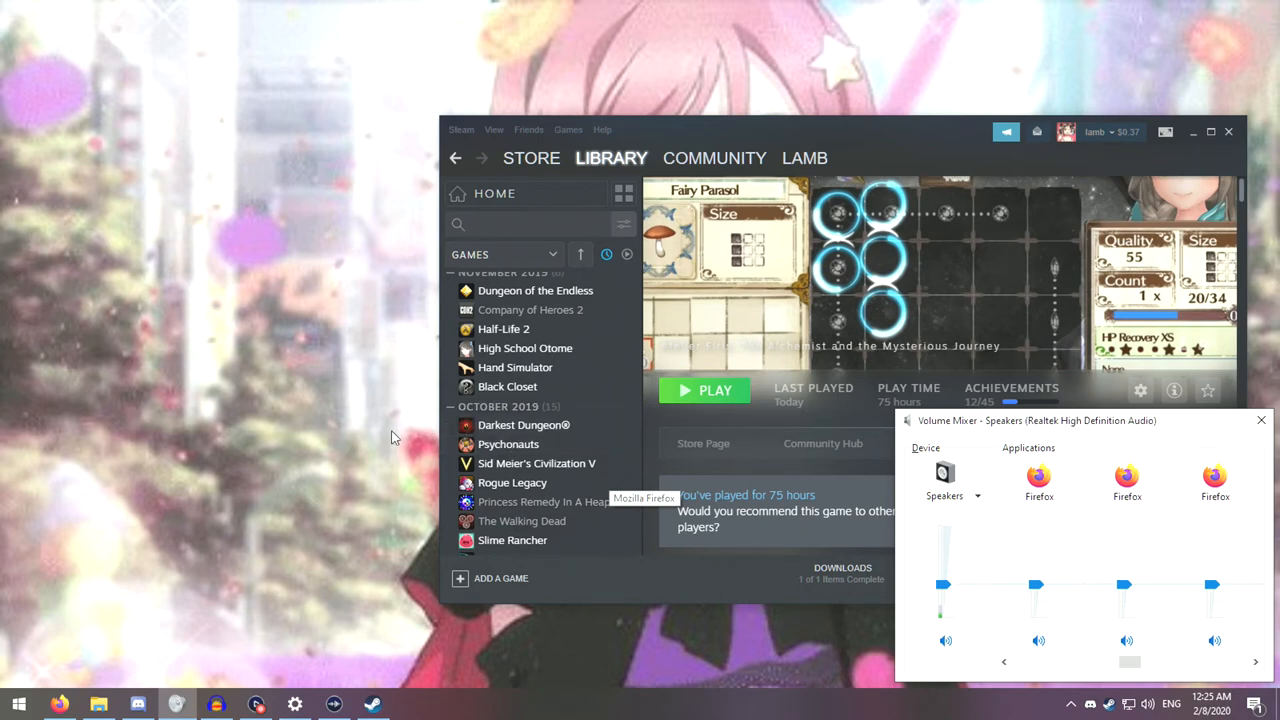